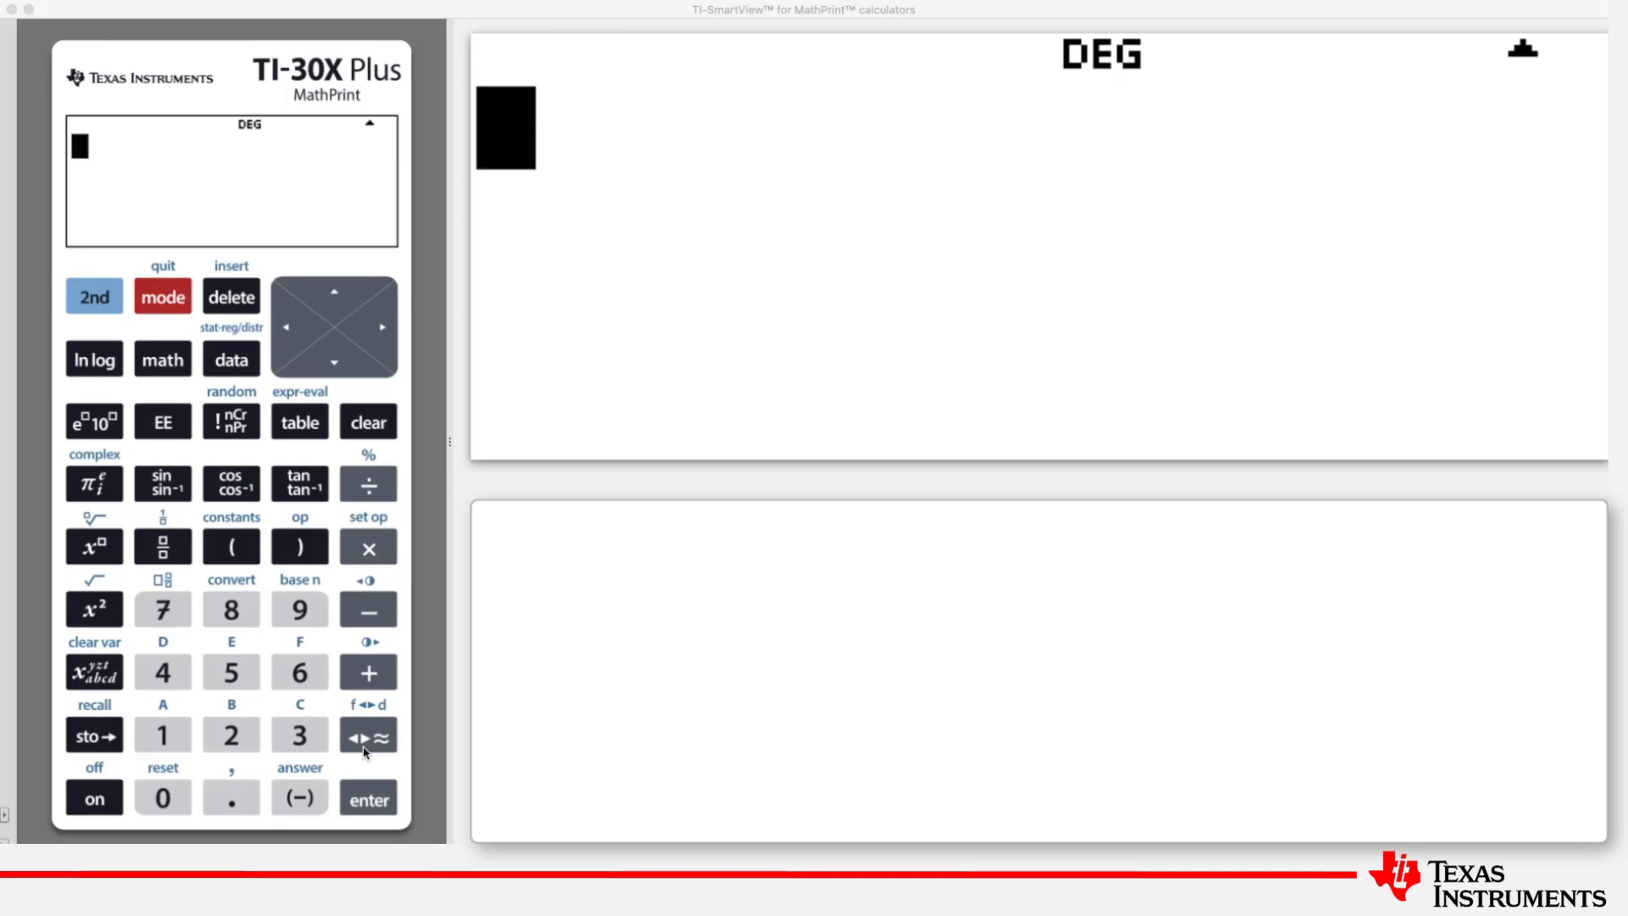
mouse_move(99, 297)
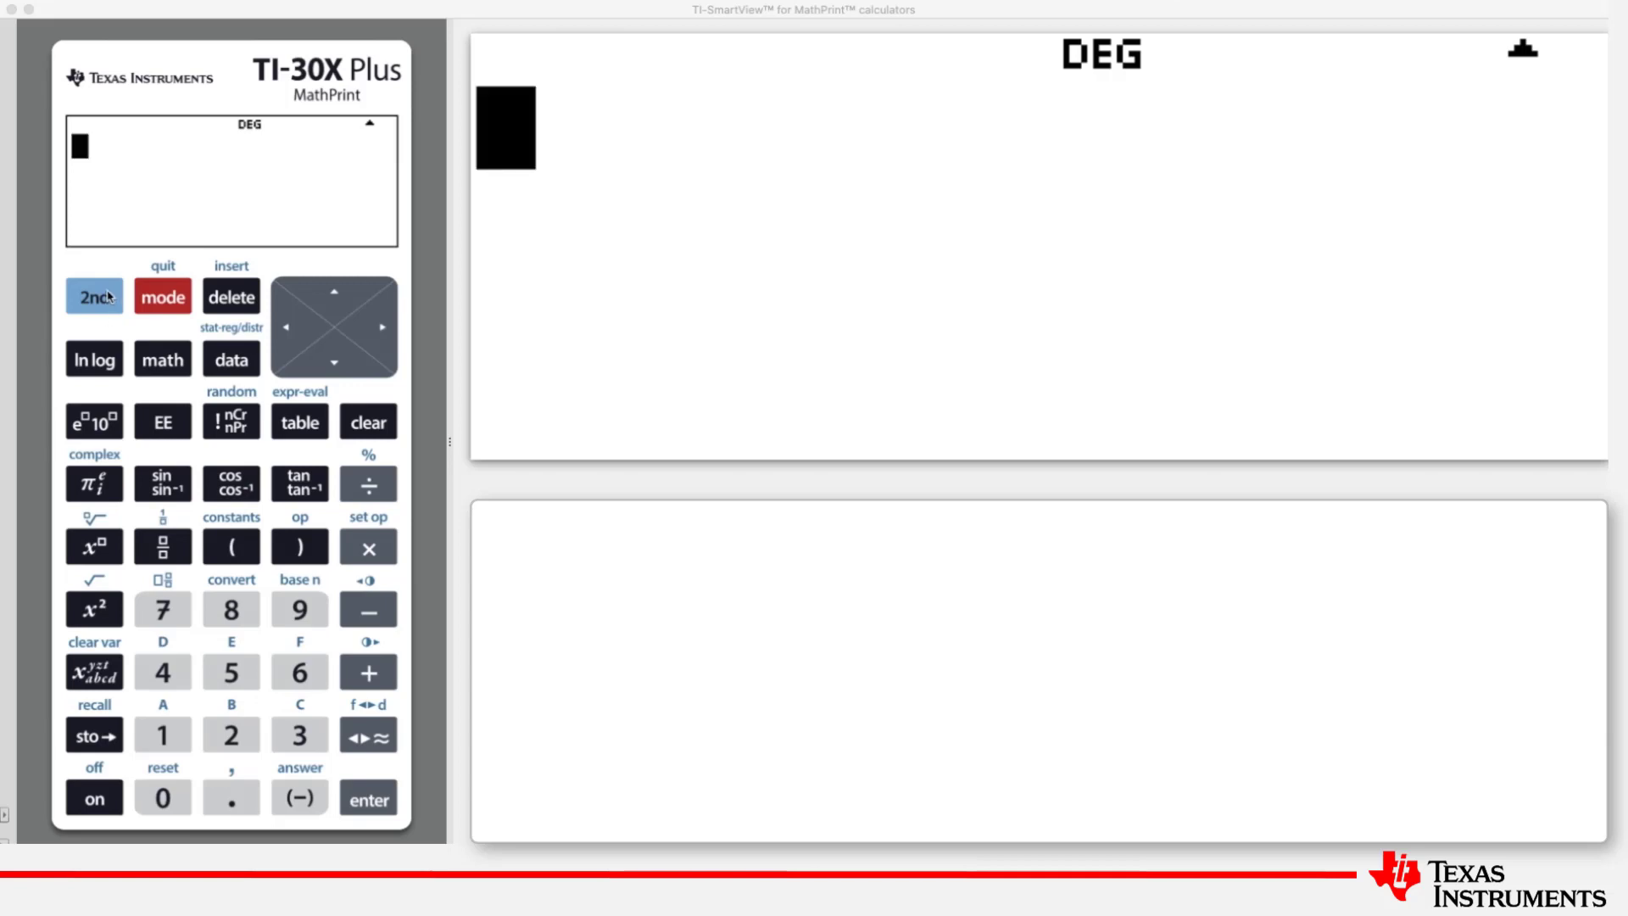
Evaluate √(17²−7²) to get the exact result 4√15
left_click(94, 297)
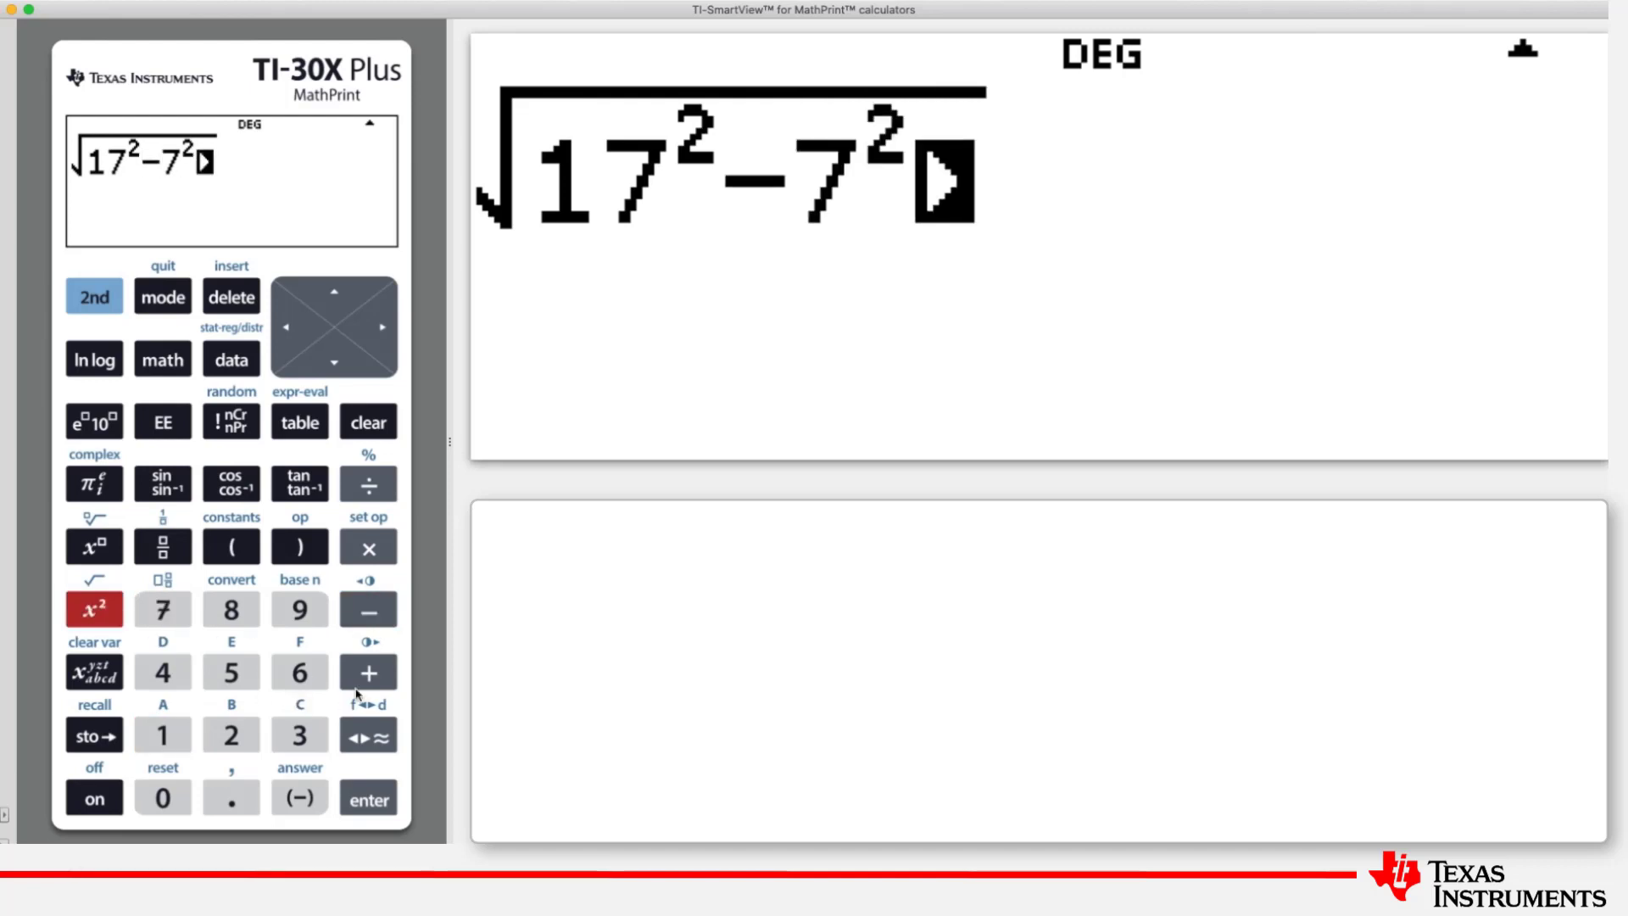
left_click(367, 797)
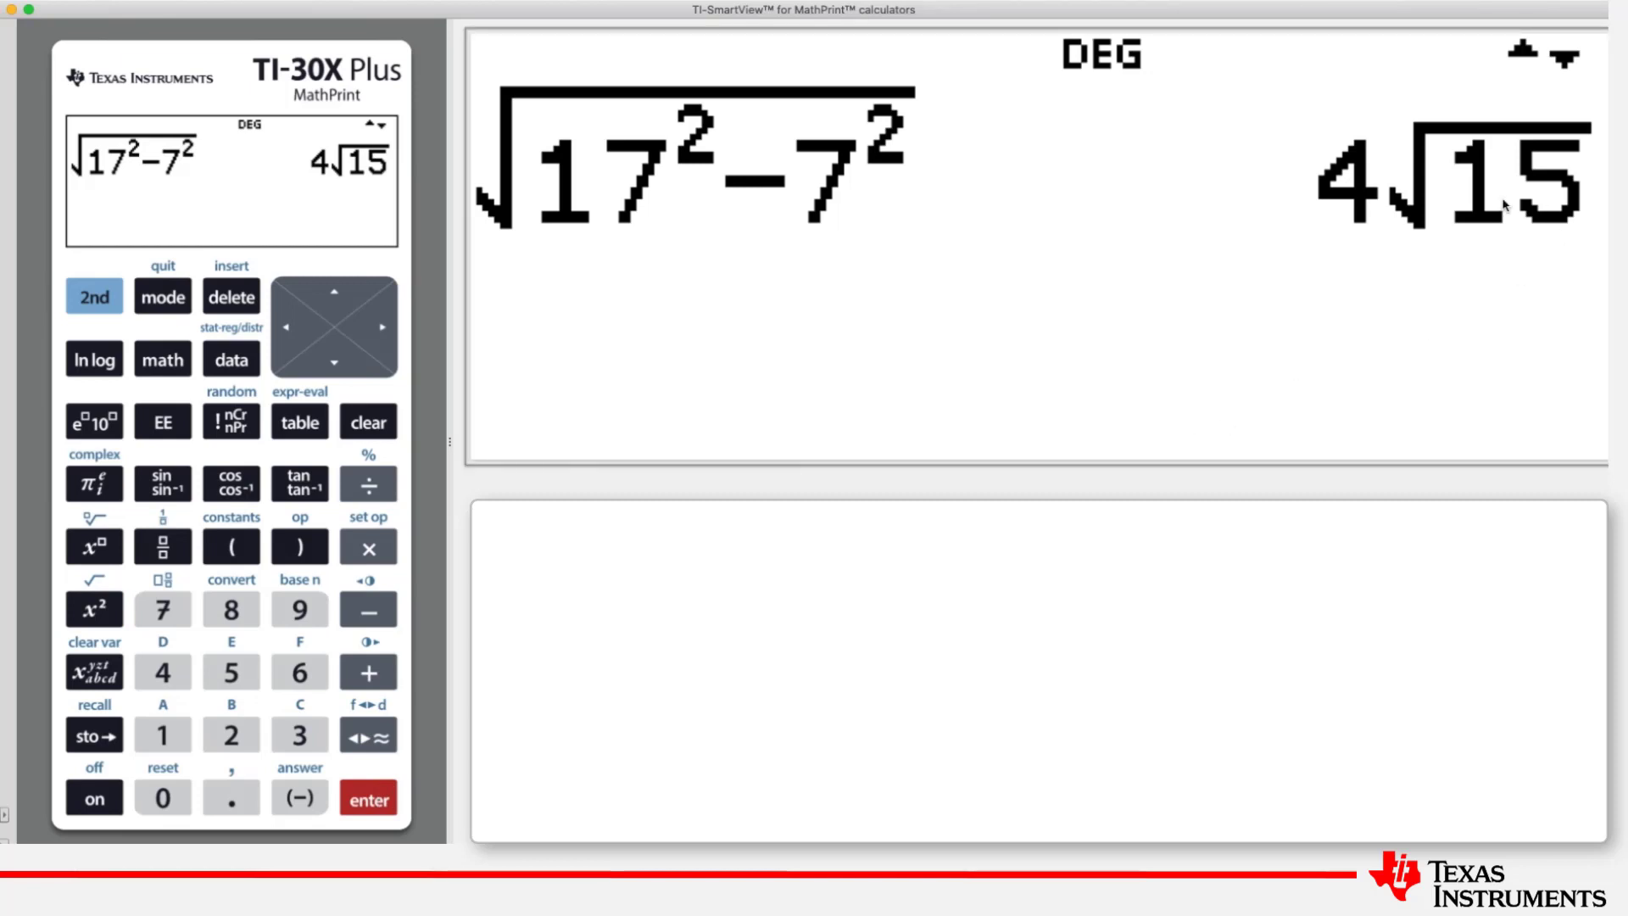
mouse_move(1493, 247)
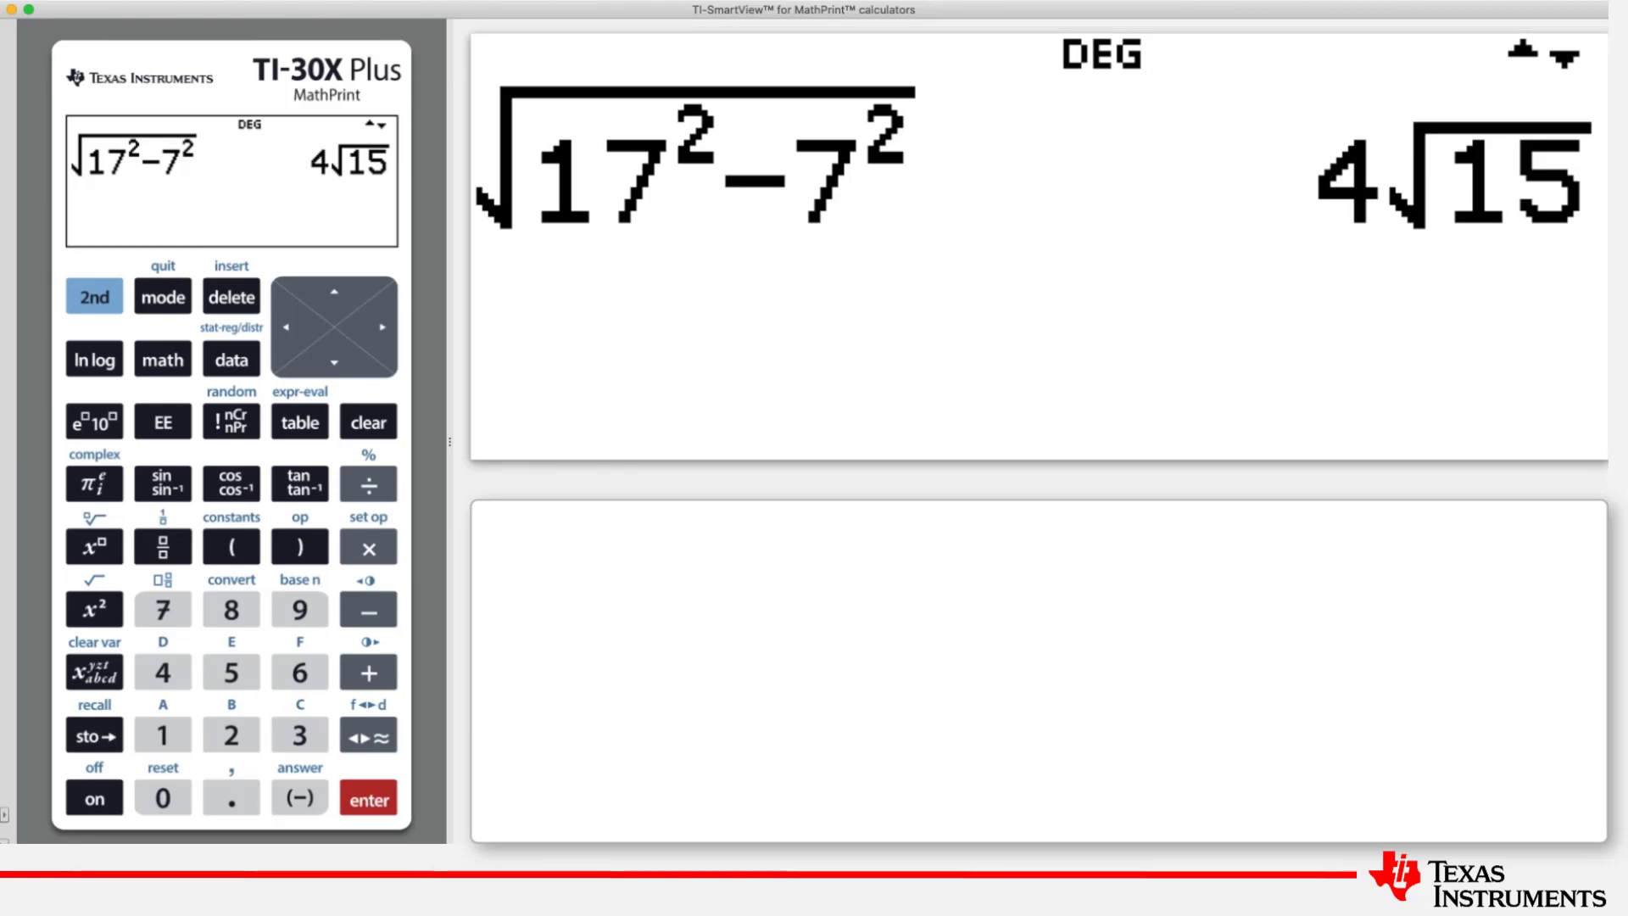
Toggle 4√15 to decimal 15.49193338, then toggle the decimal back to 4√15
left_click(366, 734)
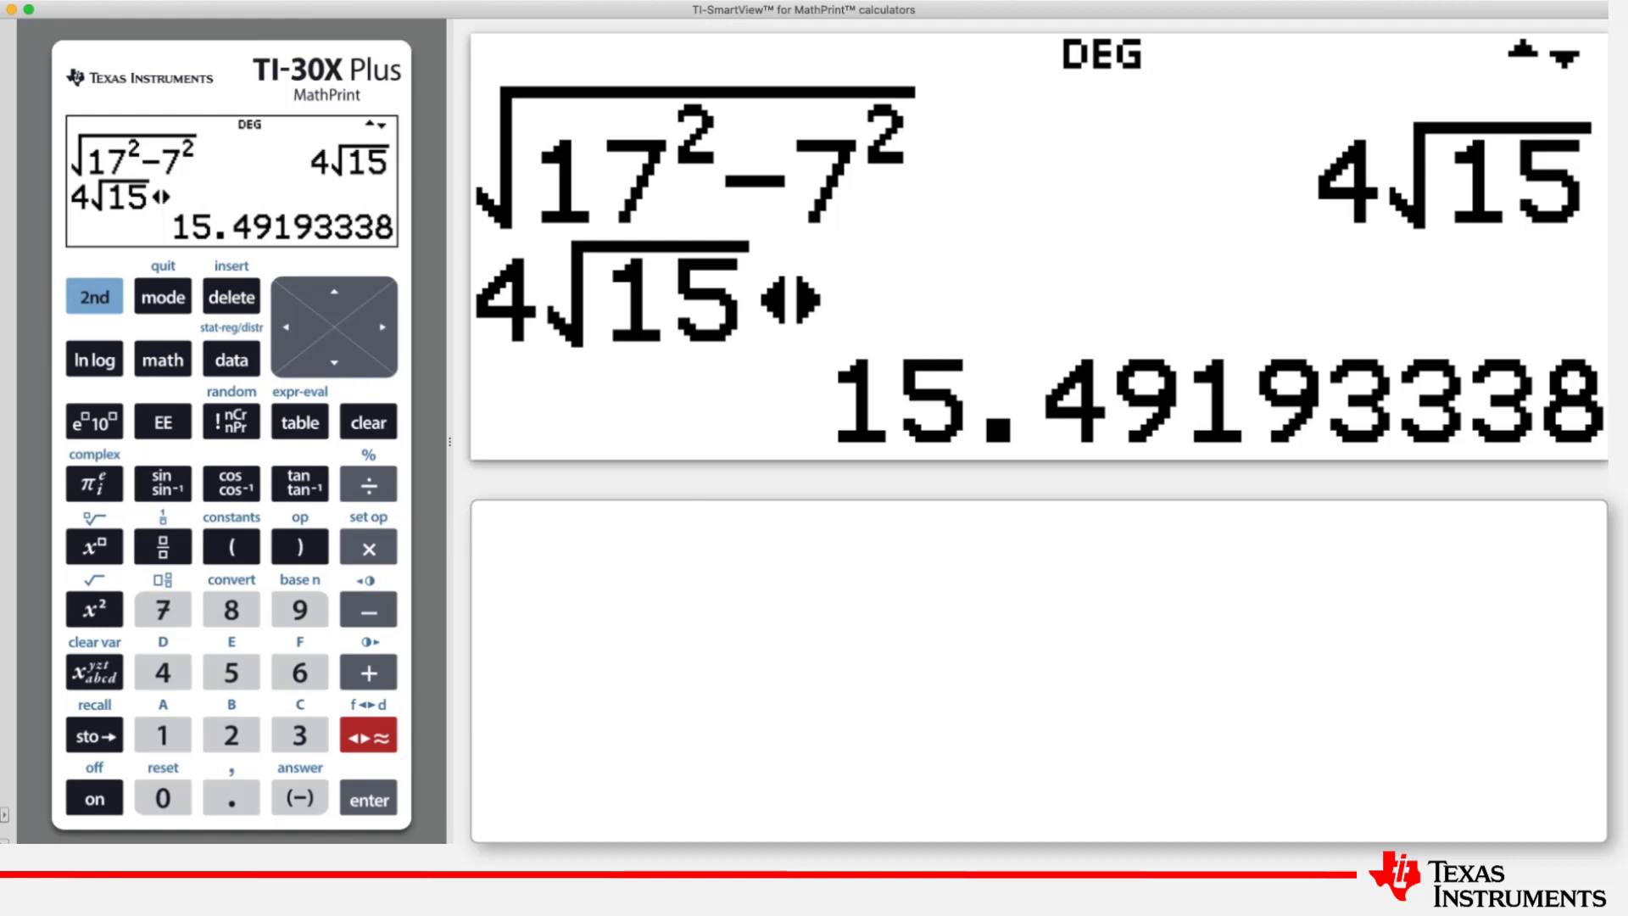
left_click(367, 734)
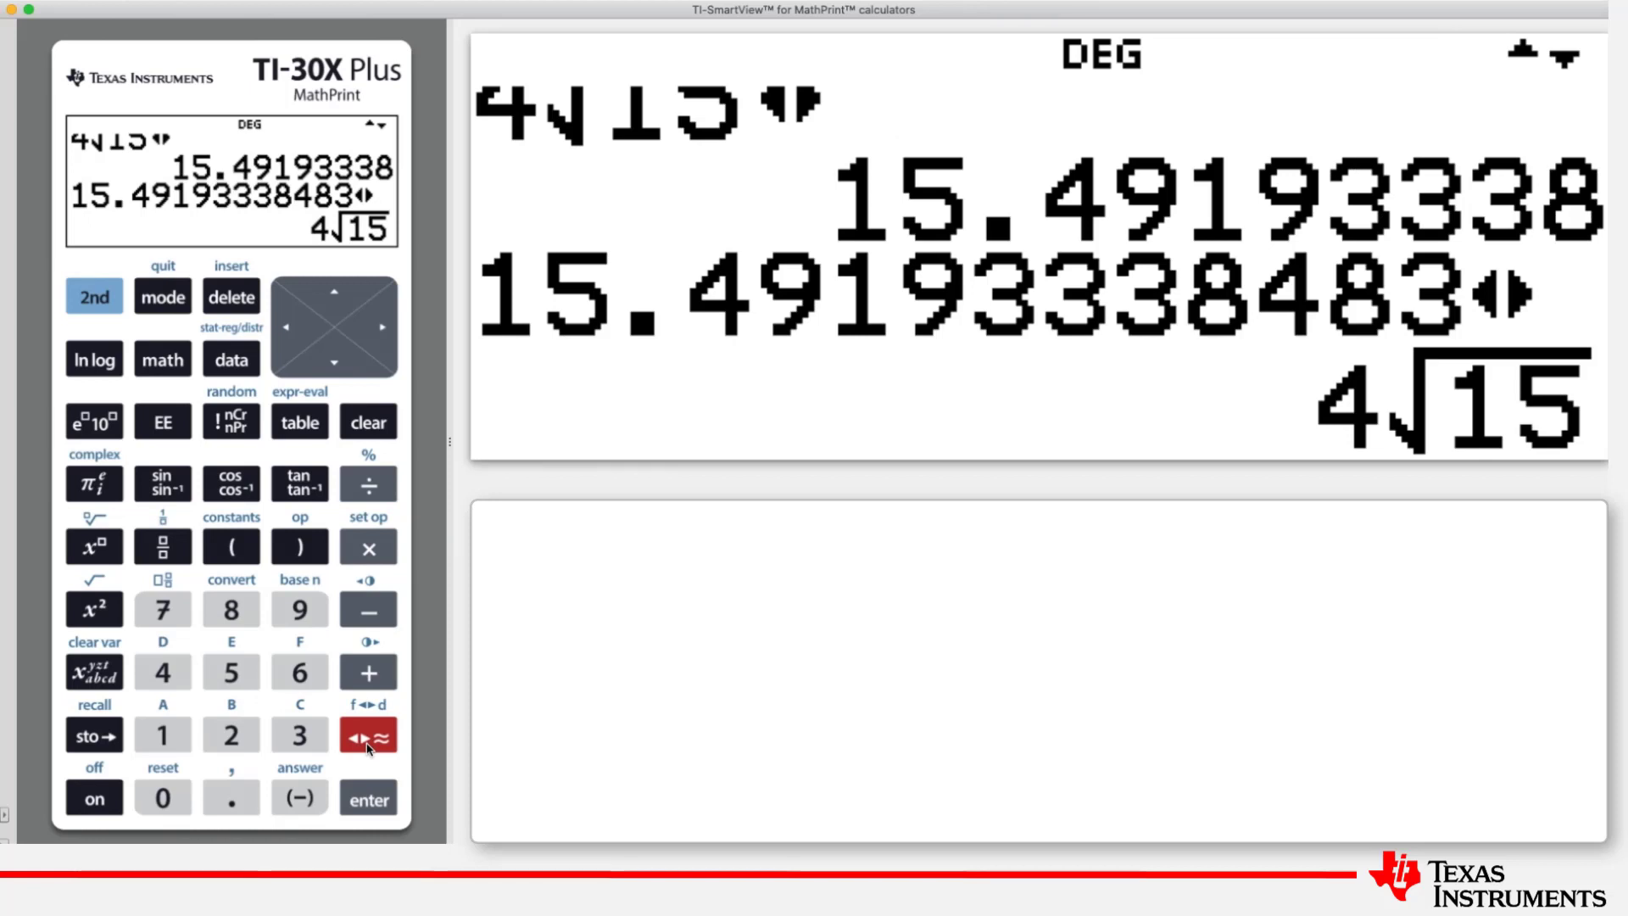
Convert .3 to 3/10 and .33 to 33/100 with the fraction toggle
left_click(231, 796)
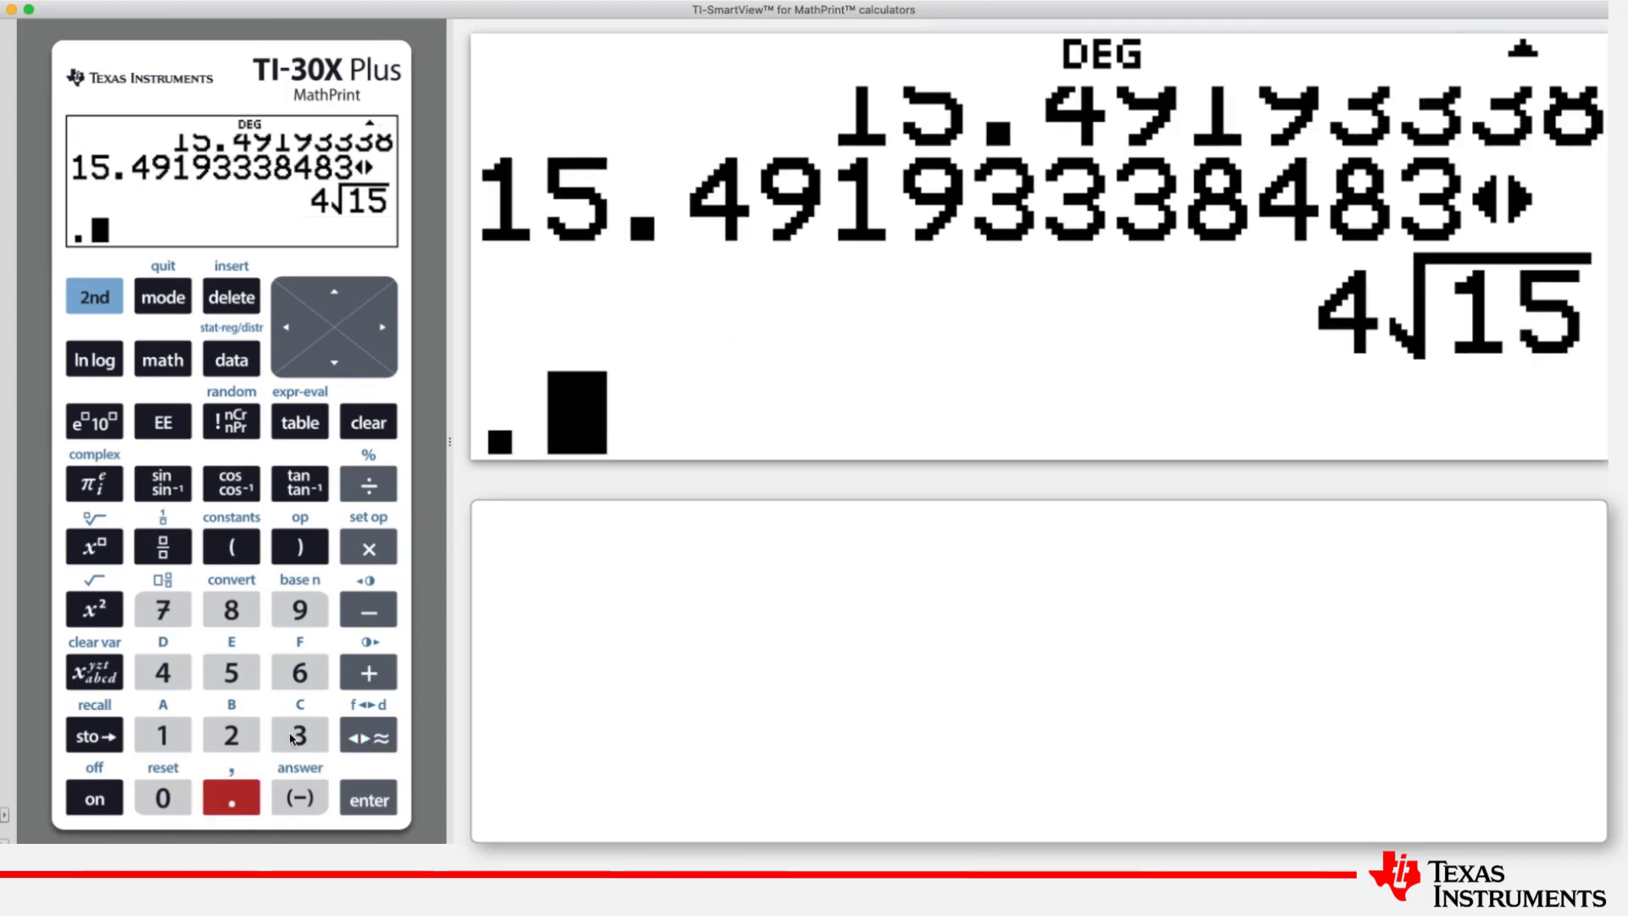
left_click(299, 735)
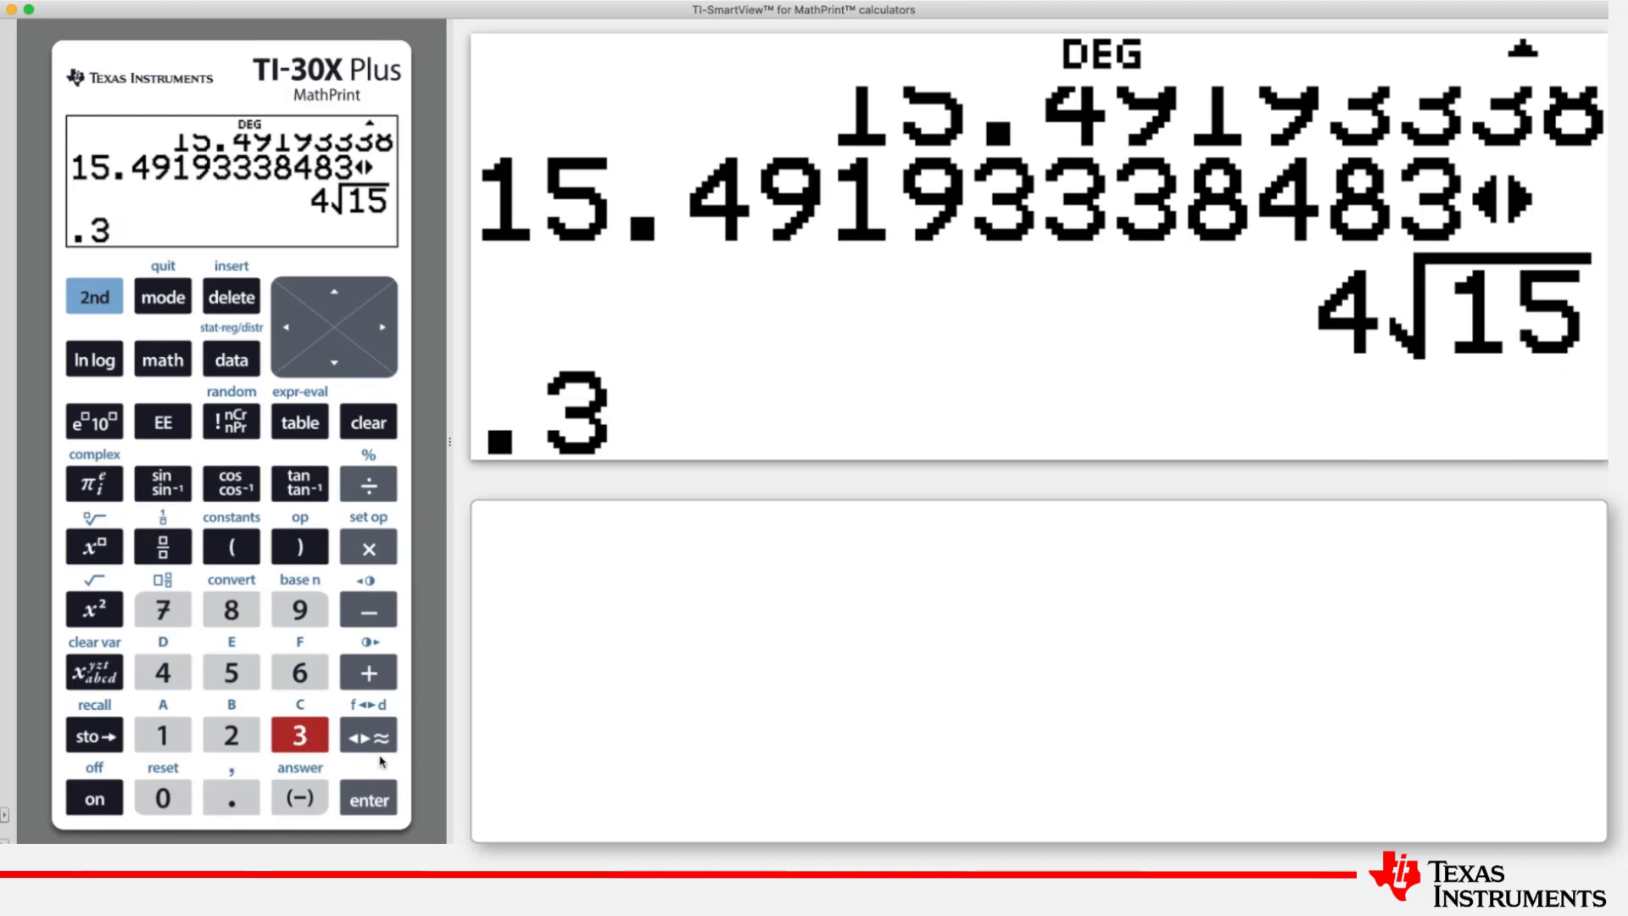
left_click(367, 735)
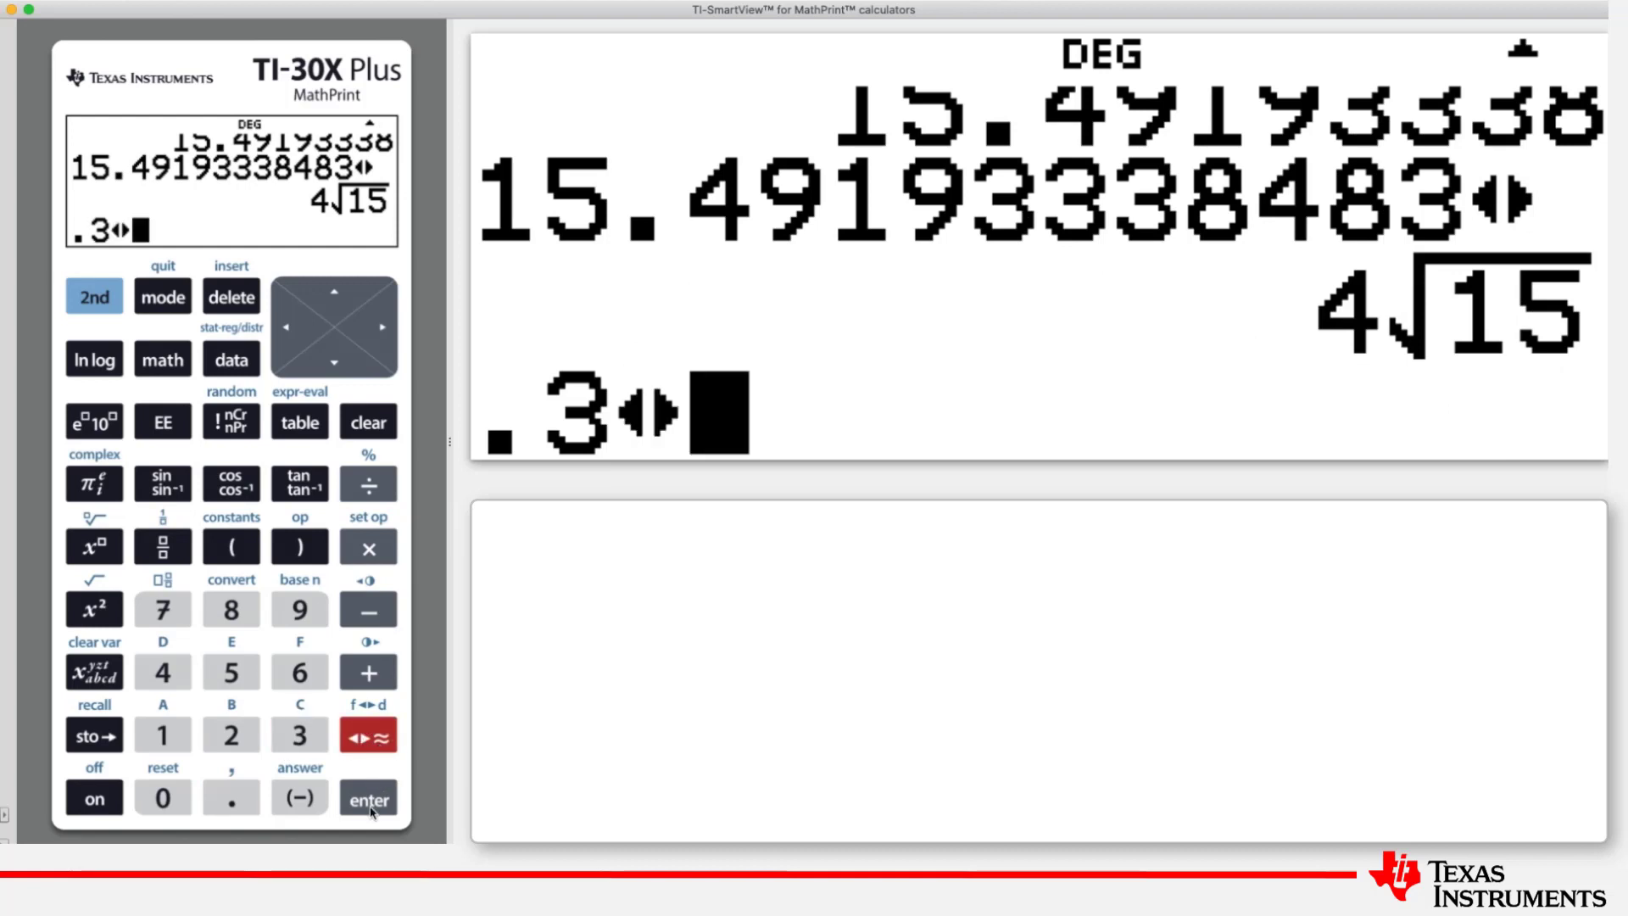
left_click(367, 797)
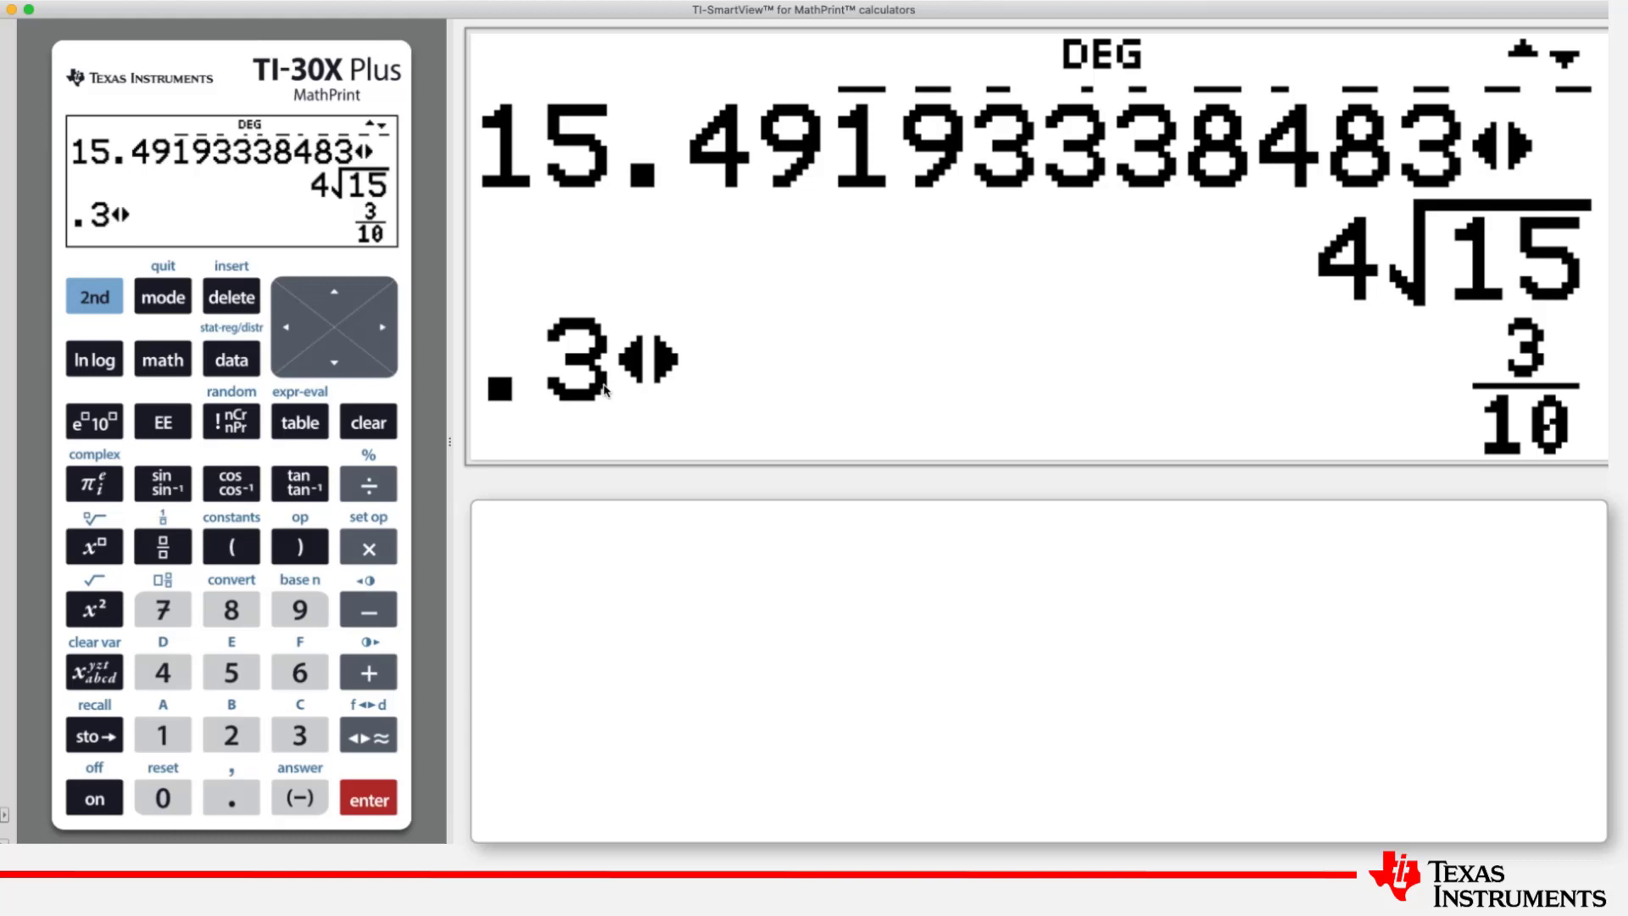
mouse_move(1549, 389)
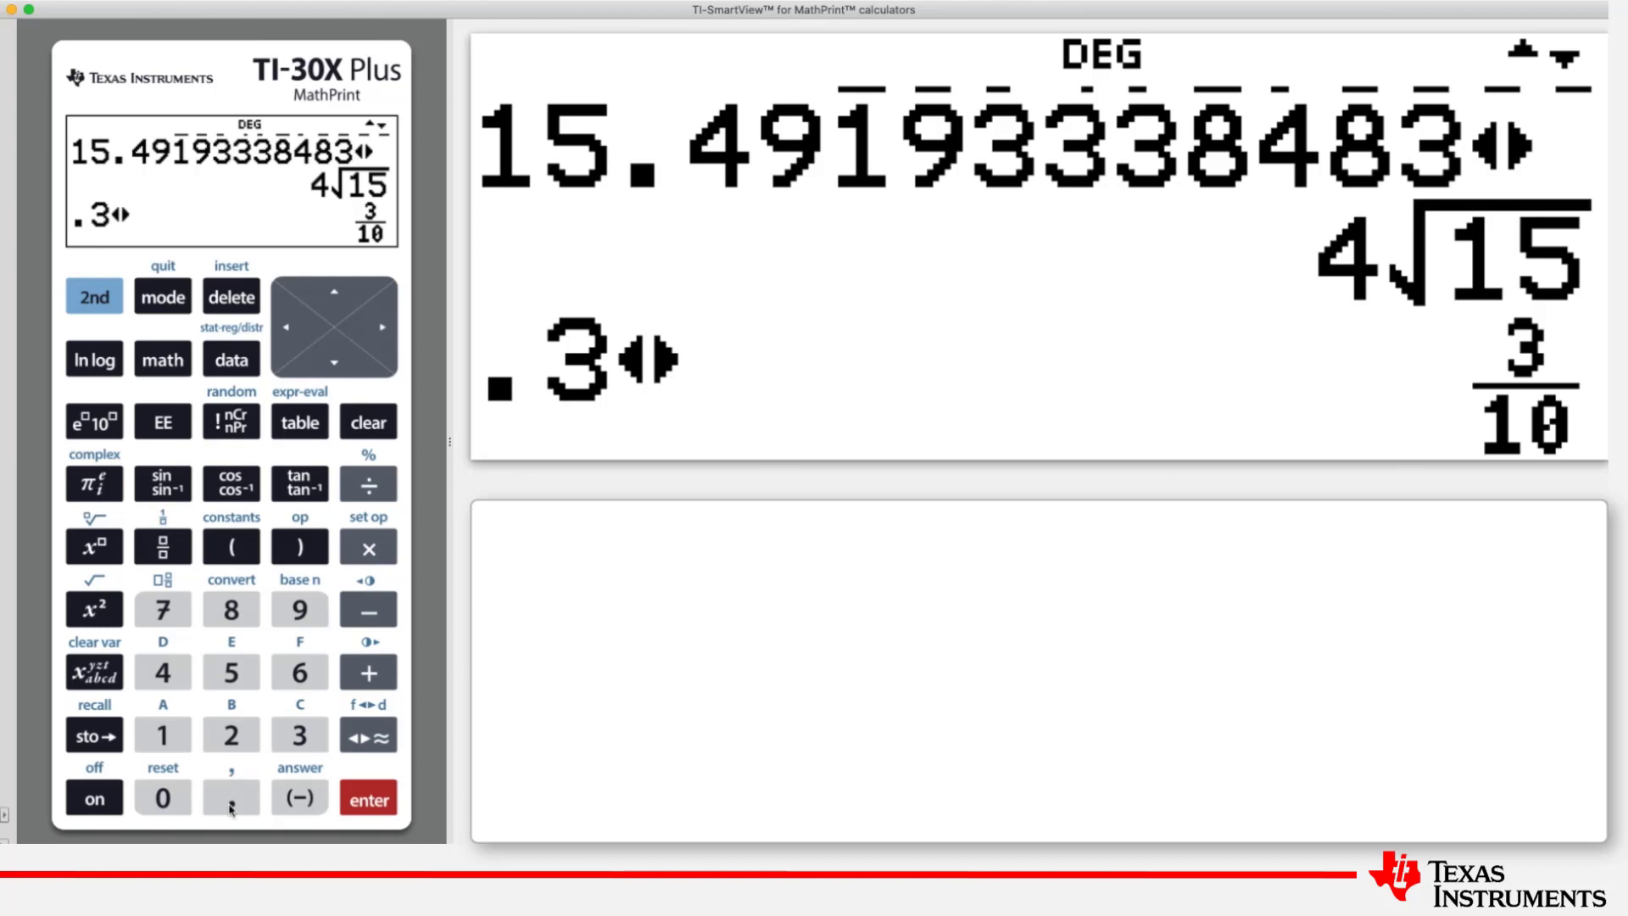
left_click(300, 734)
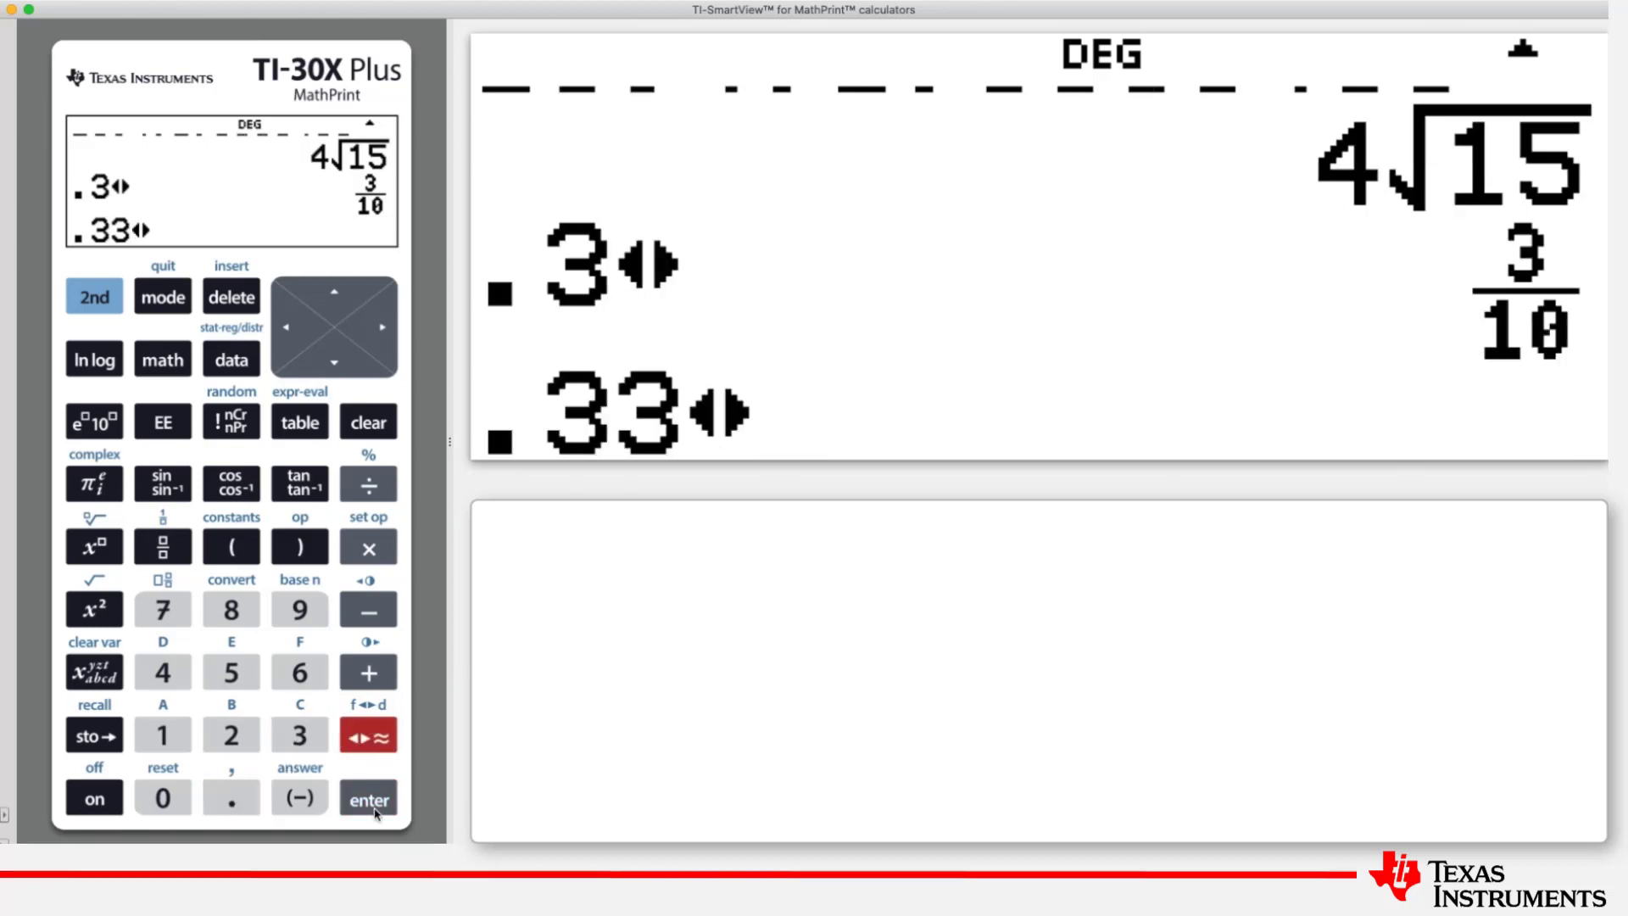
left_click(368, 799)
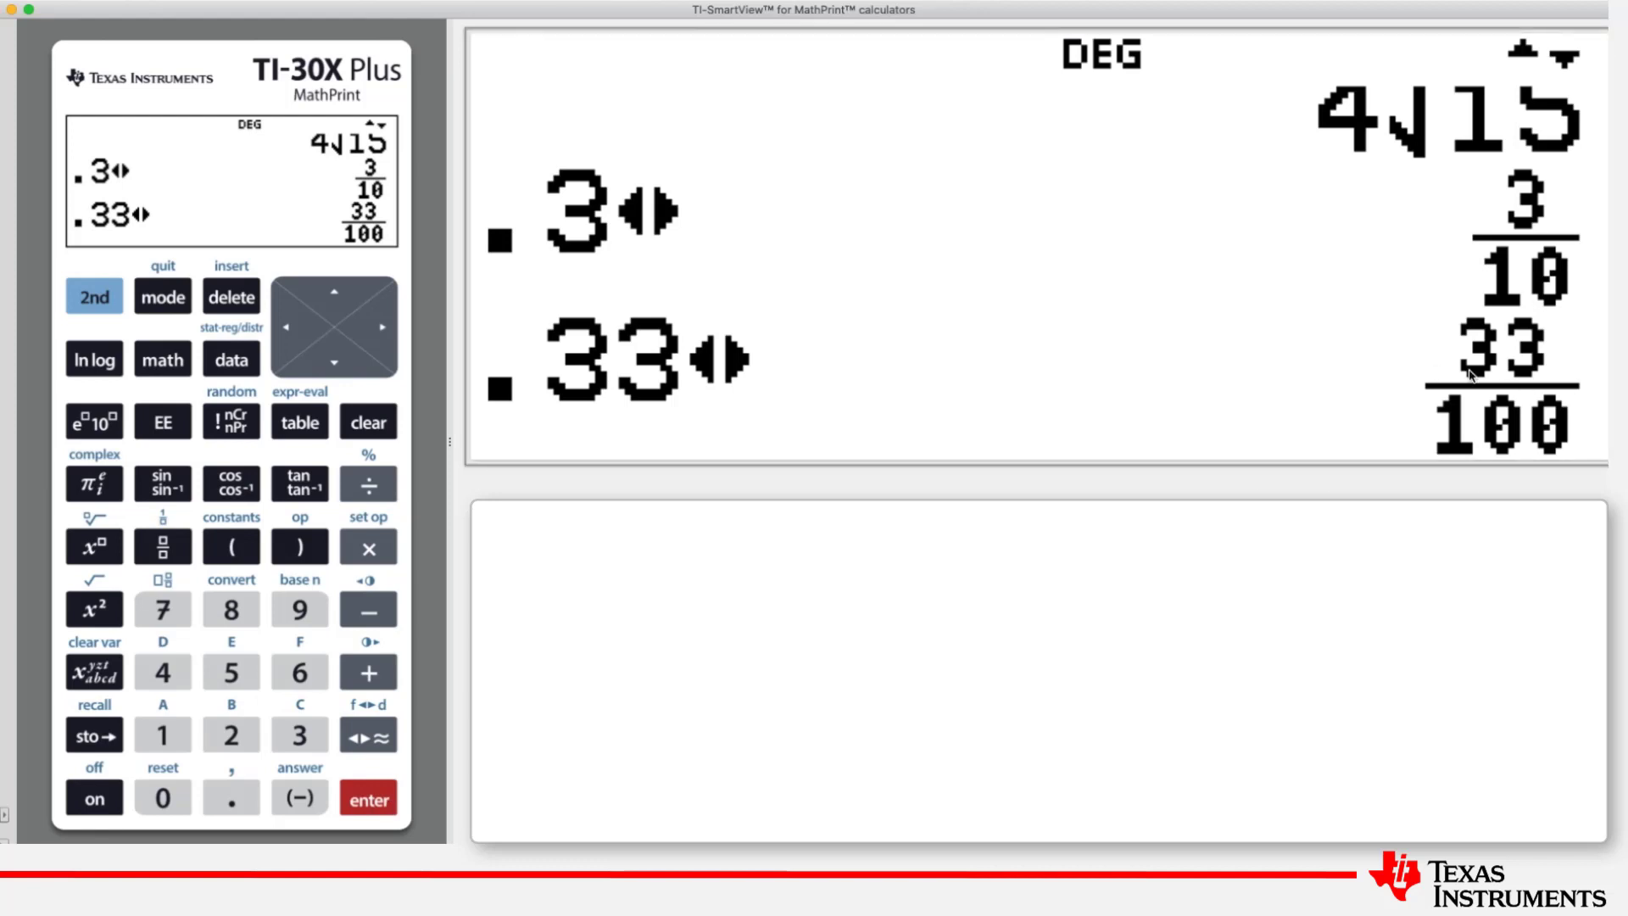
mouse_move(298, 796)
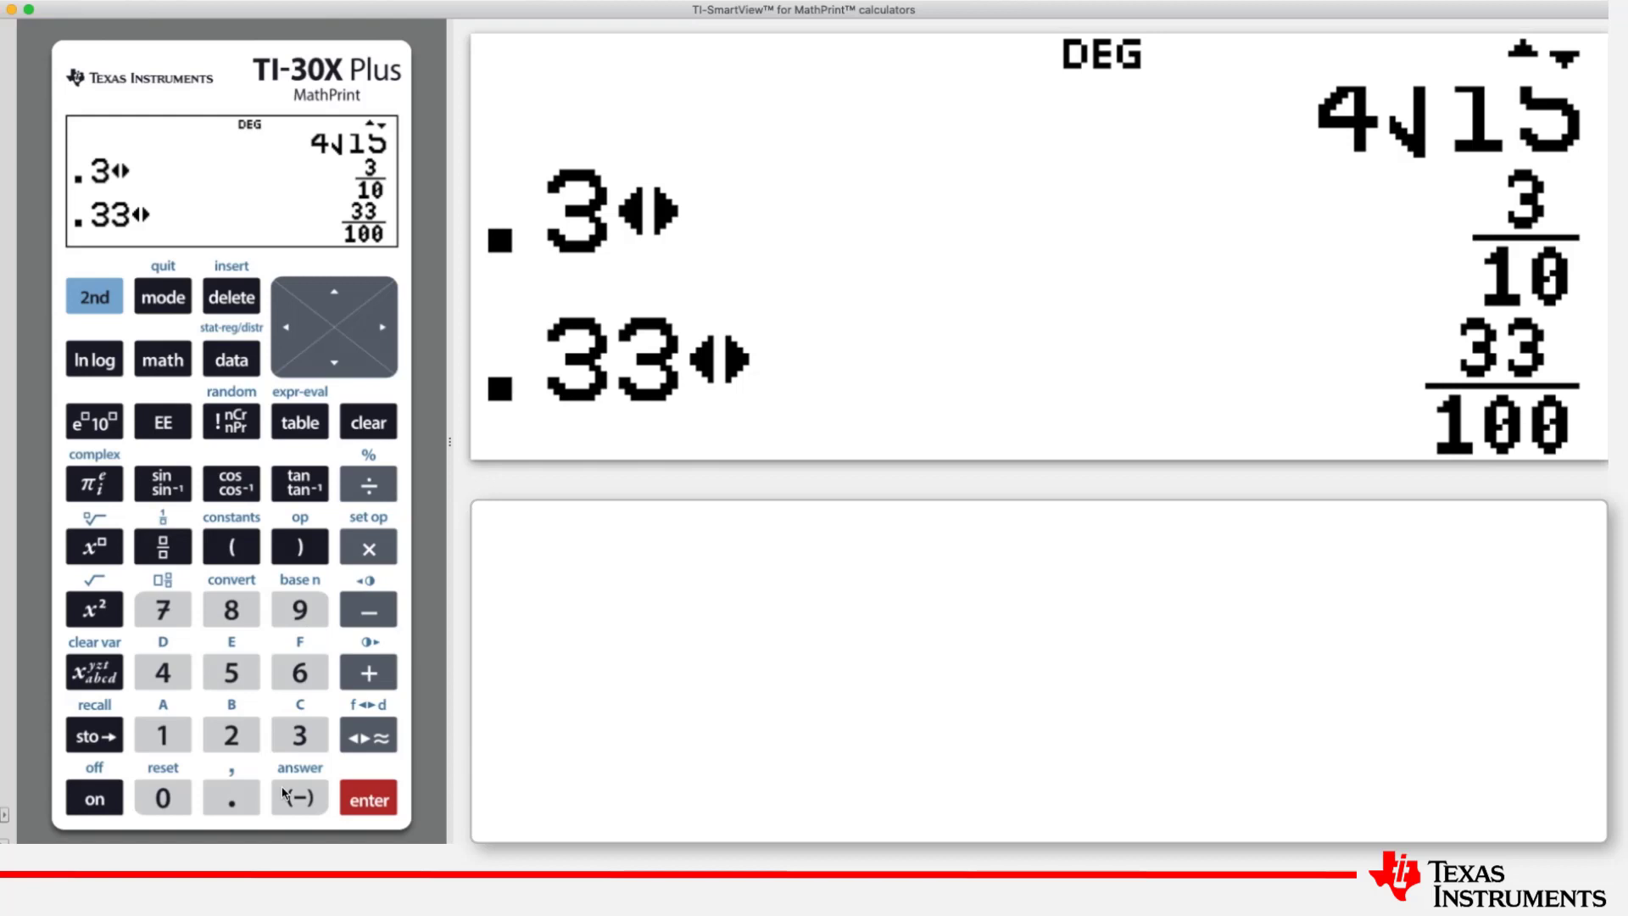
Convert .333 to the fraction 333/1000
left_click(231, 797)
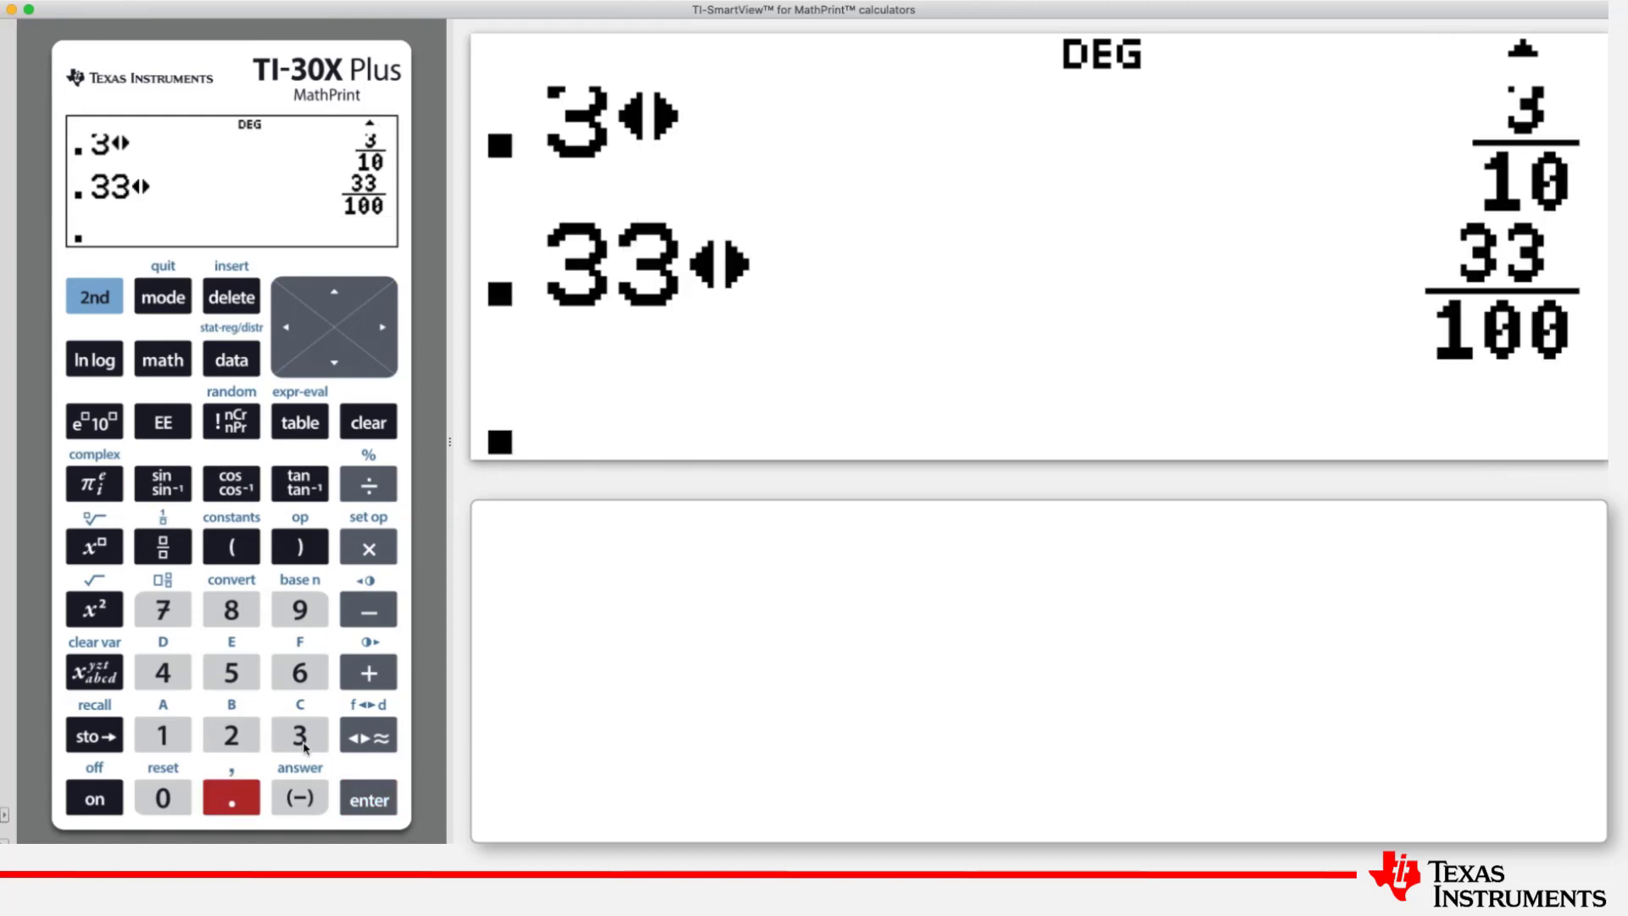
left_click(300, 735)
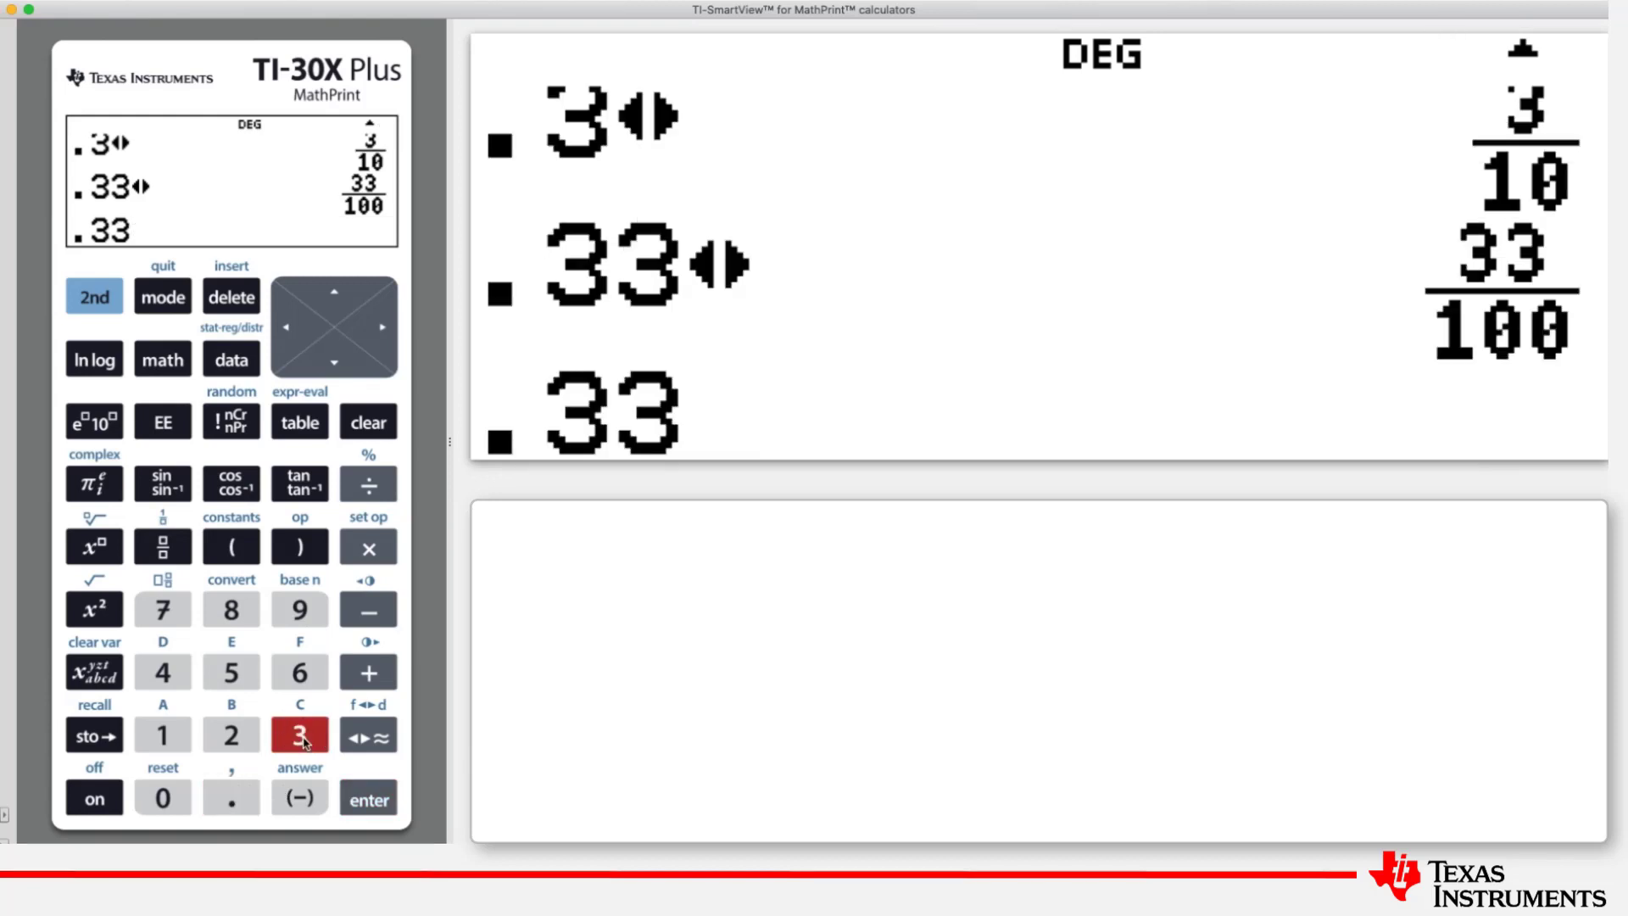
left_click(299, 734)
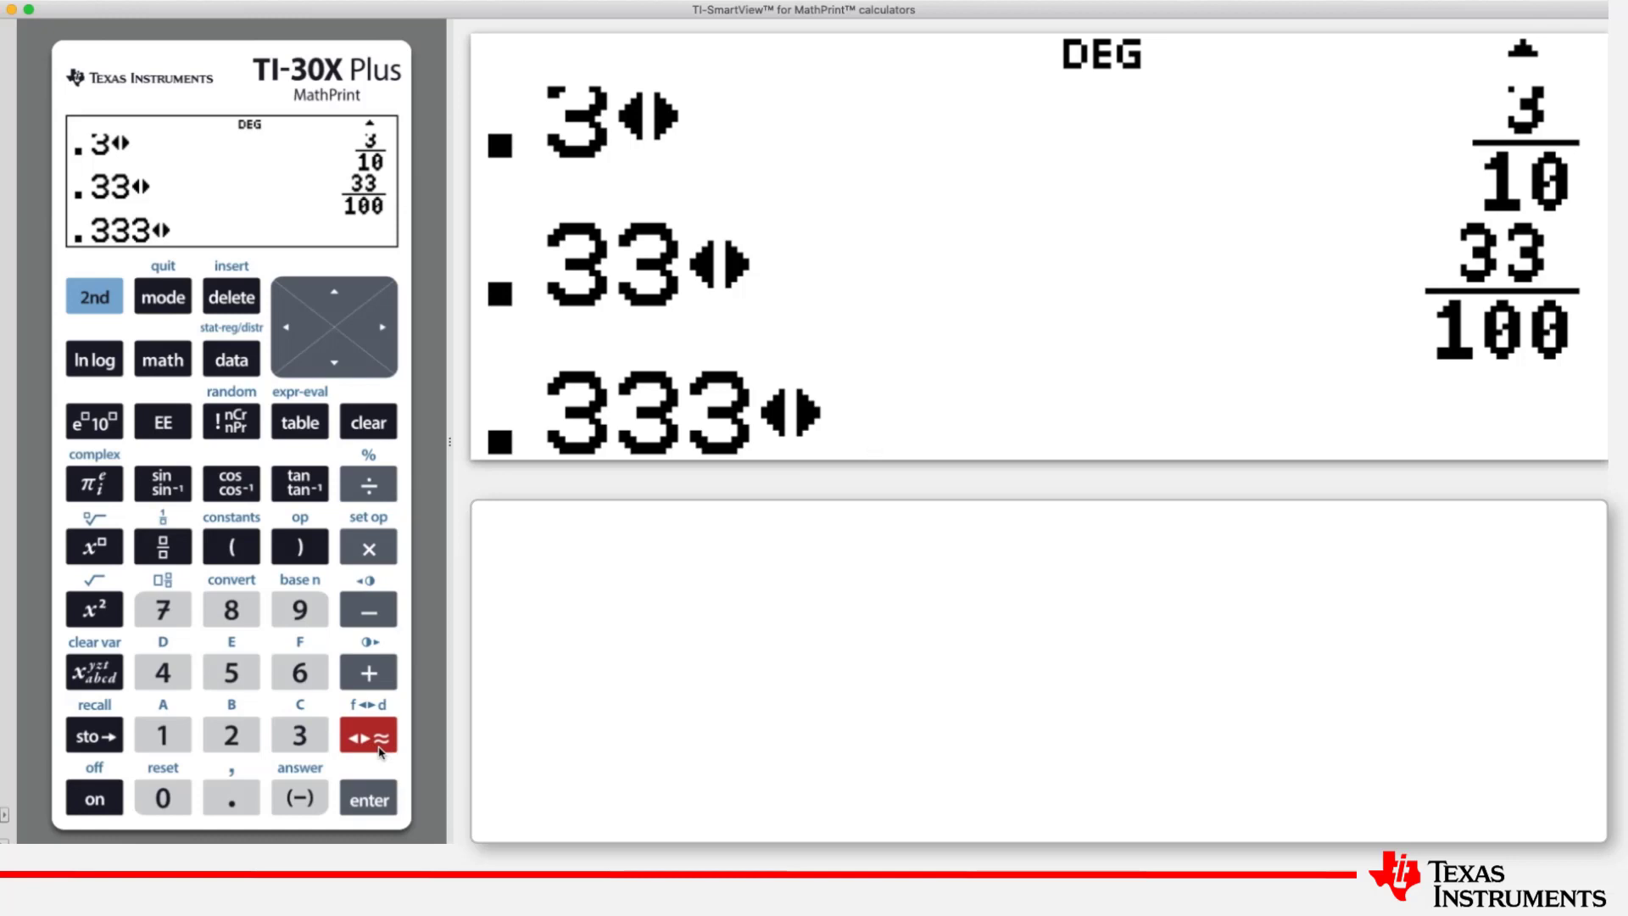
left_click(367, 797)
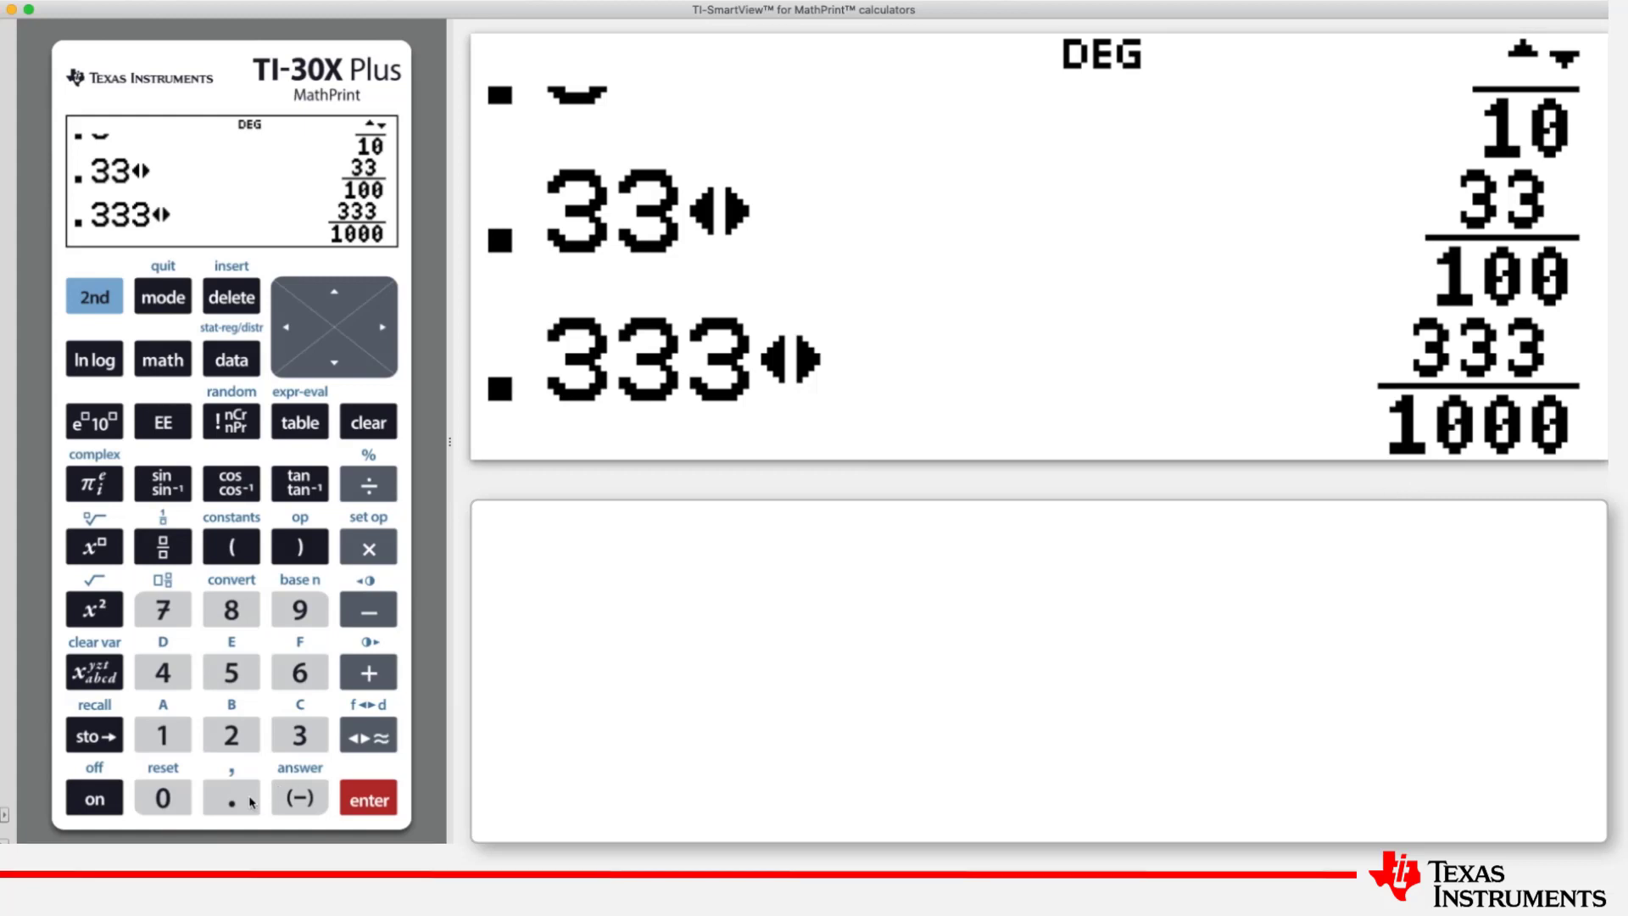
Try converting .3333, which stays as 0.3333, and begin the next decimal entry
left_click(230, 797)
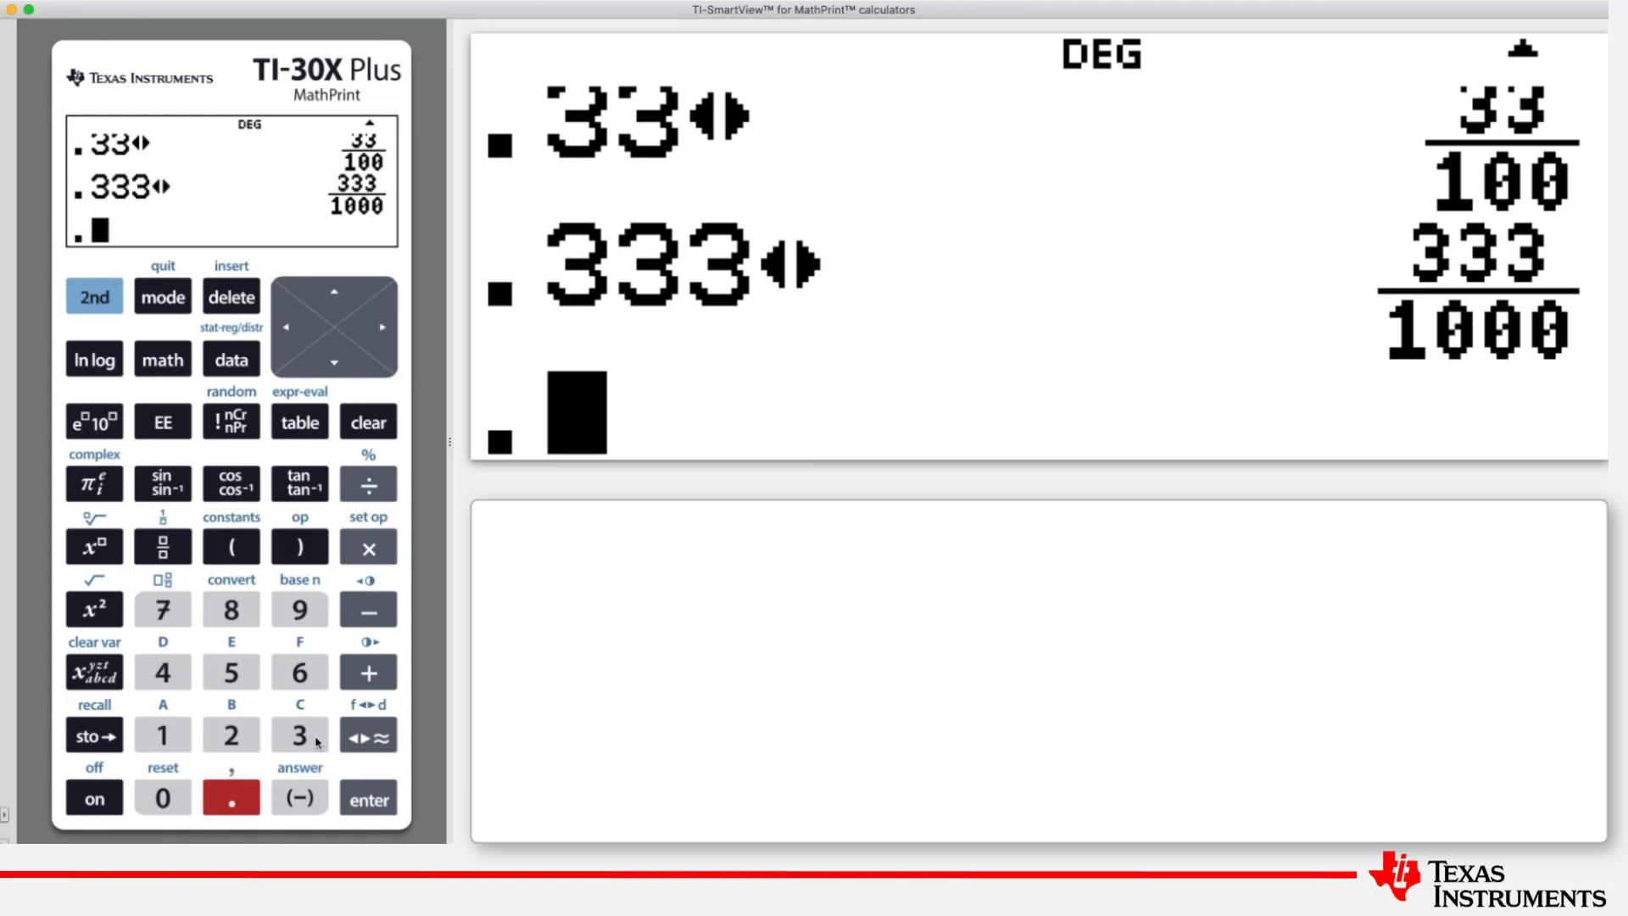
left_click(300, 735)
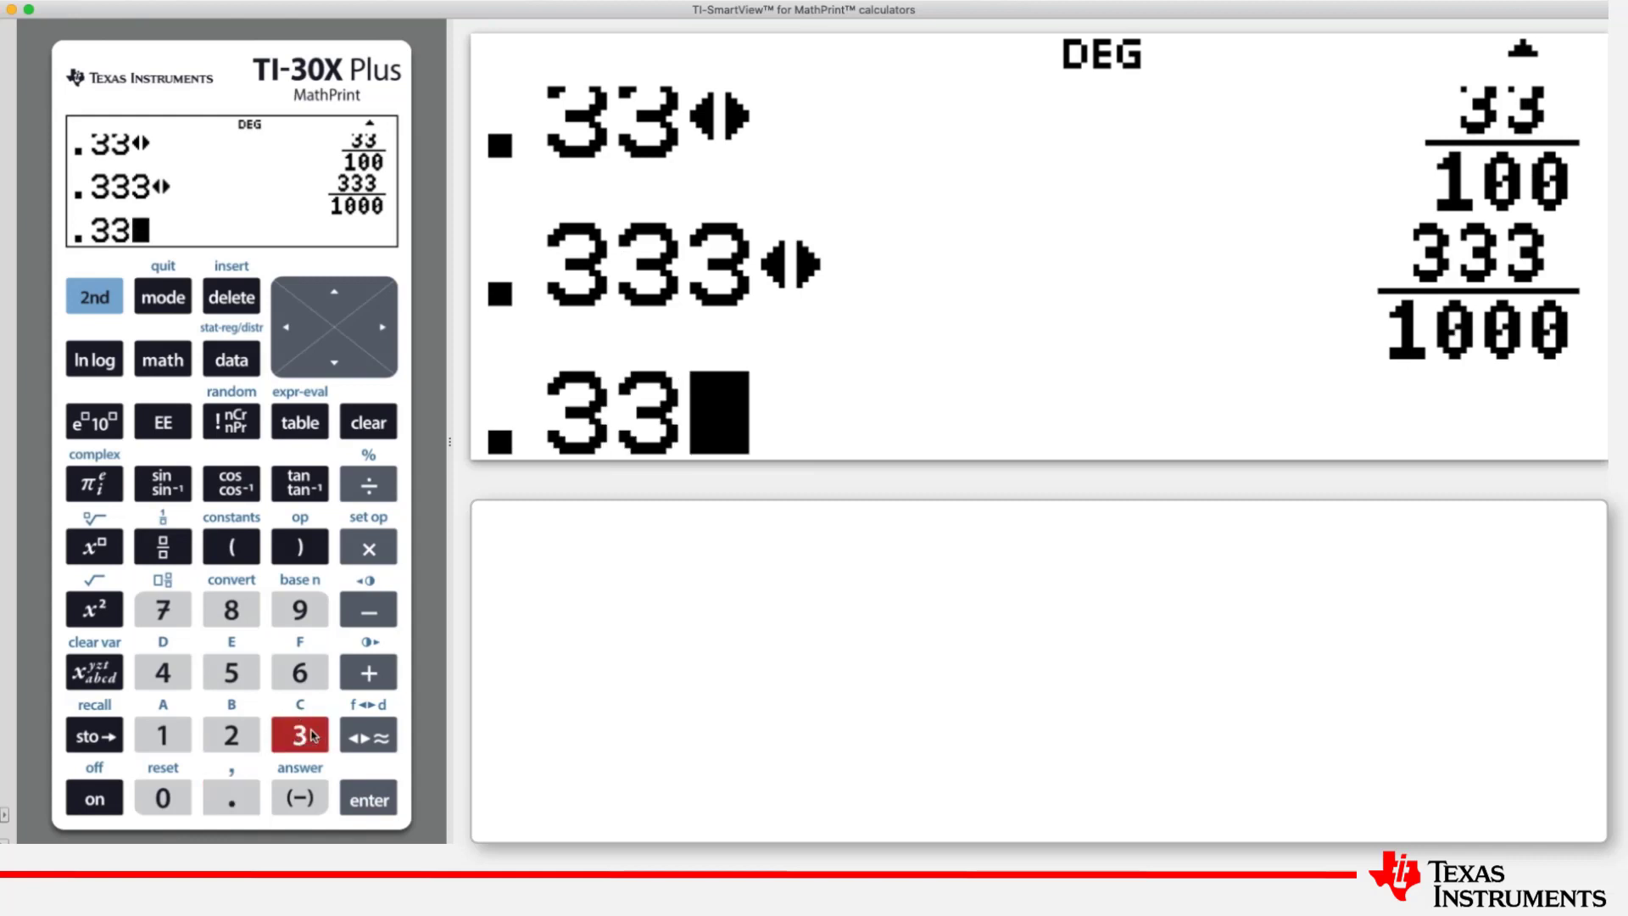
left_click(300, 734)
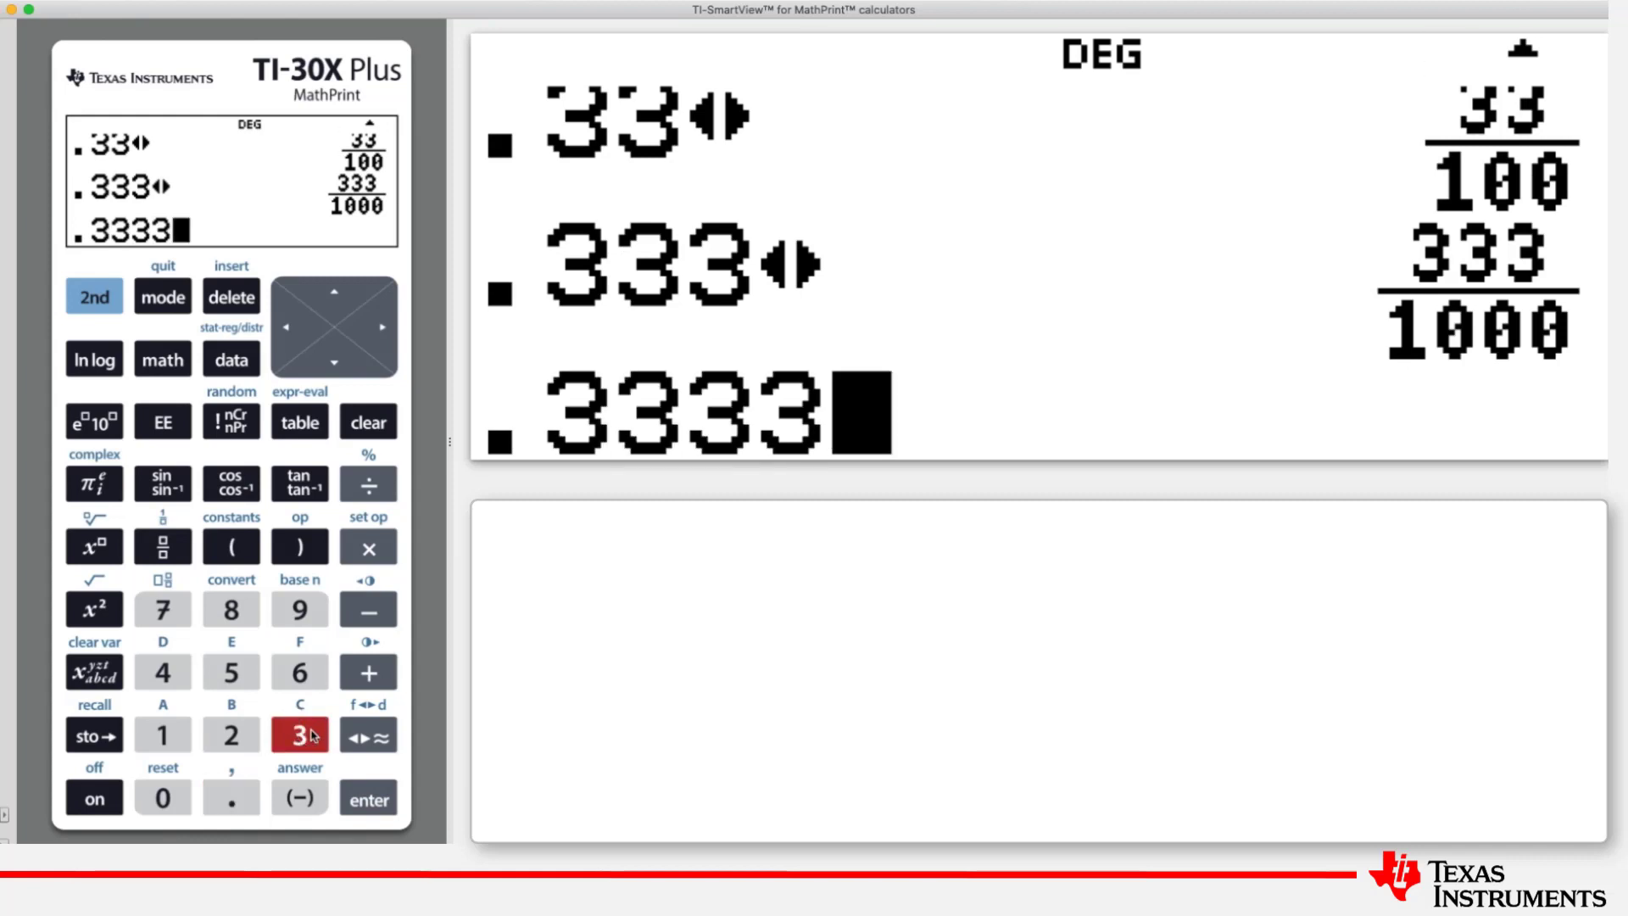
mouse_move(369, 796)
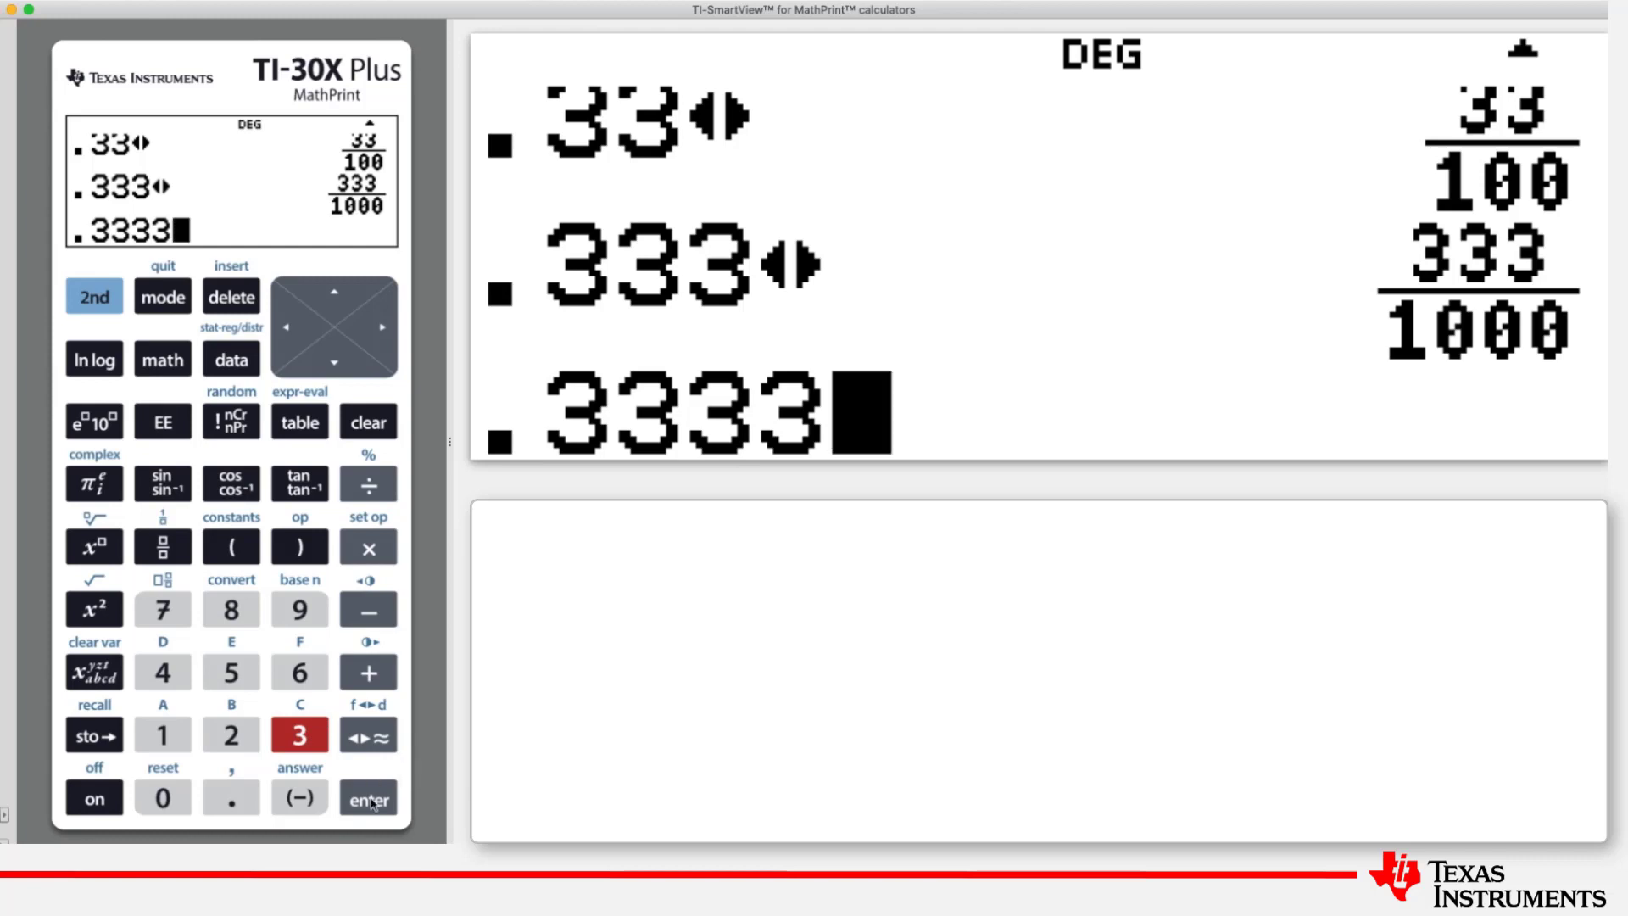
left_click(368, 797)
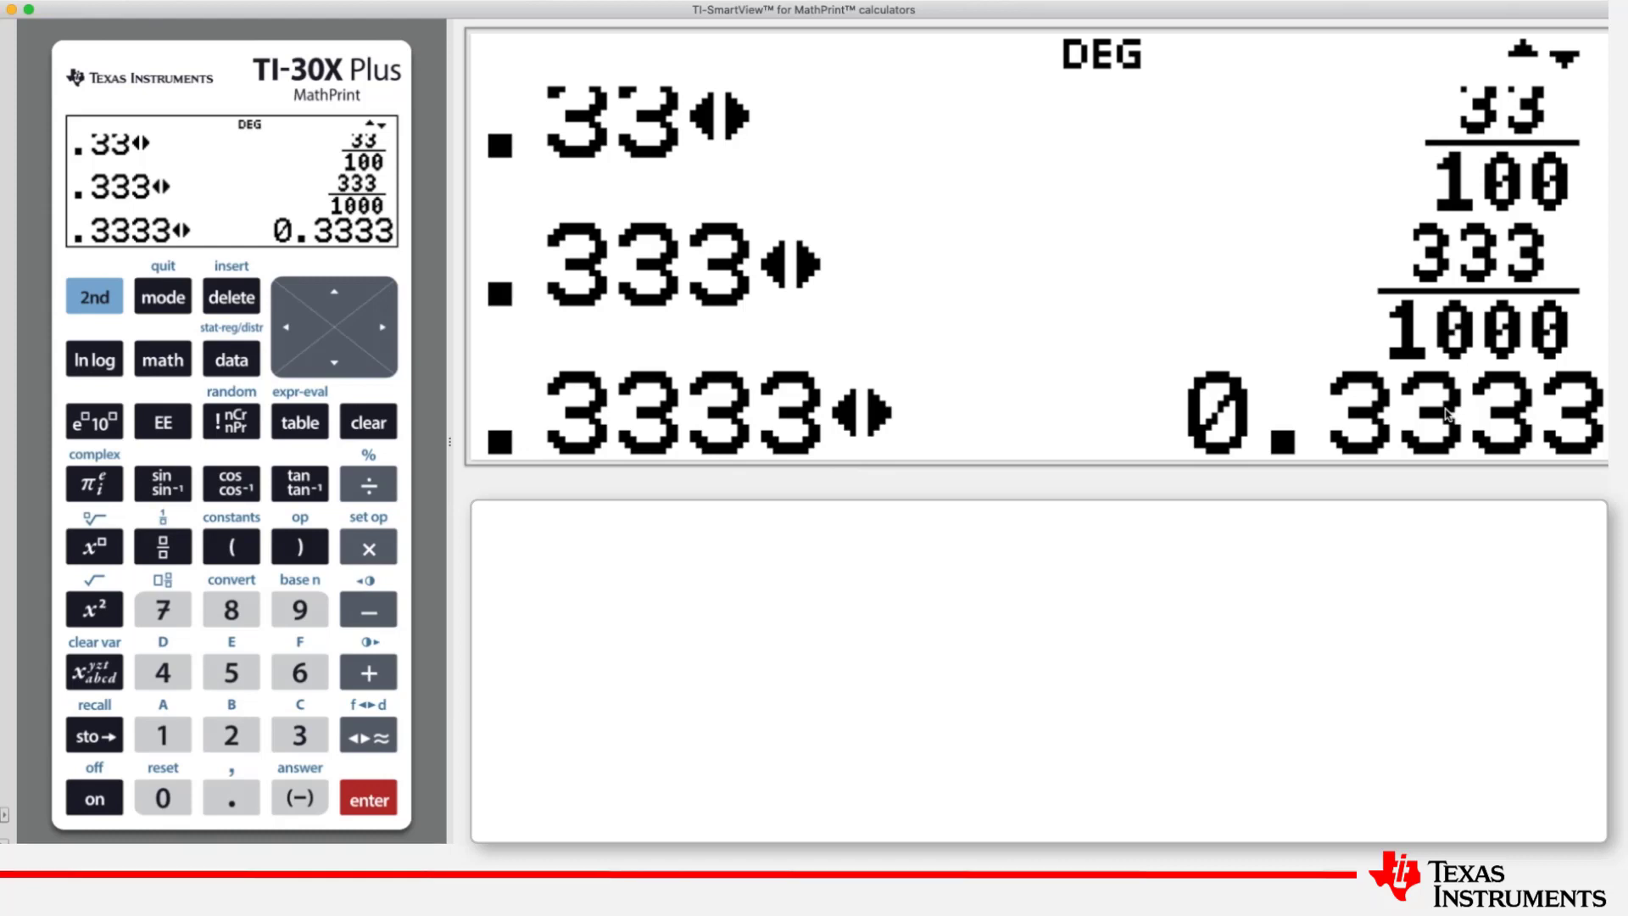
mouse_move(1150, 383)
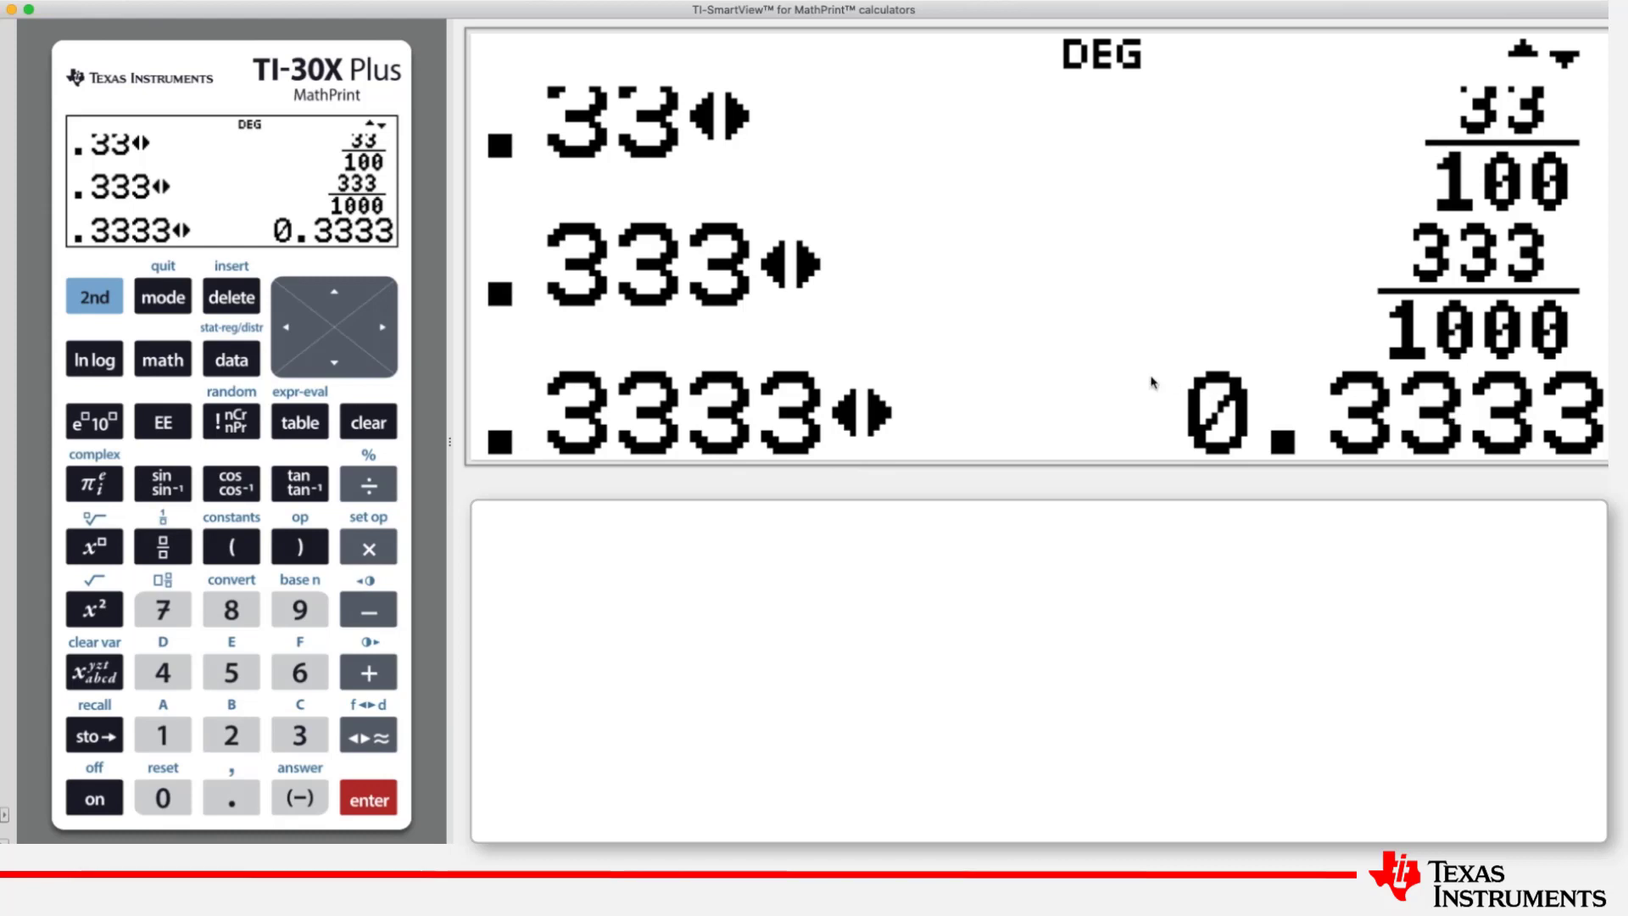
mouse_move(1281, 440)
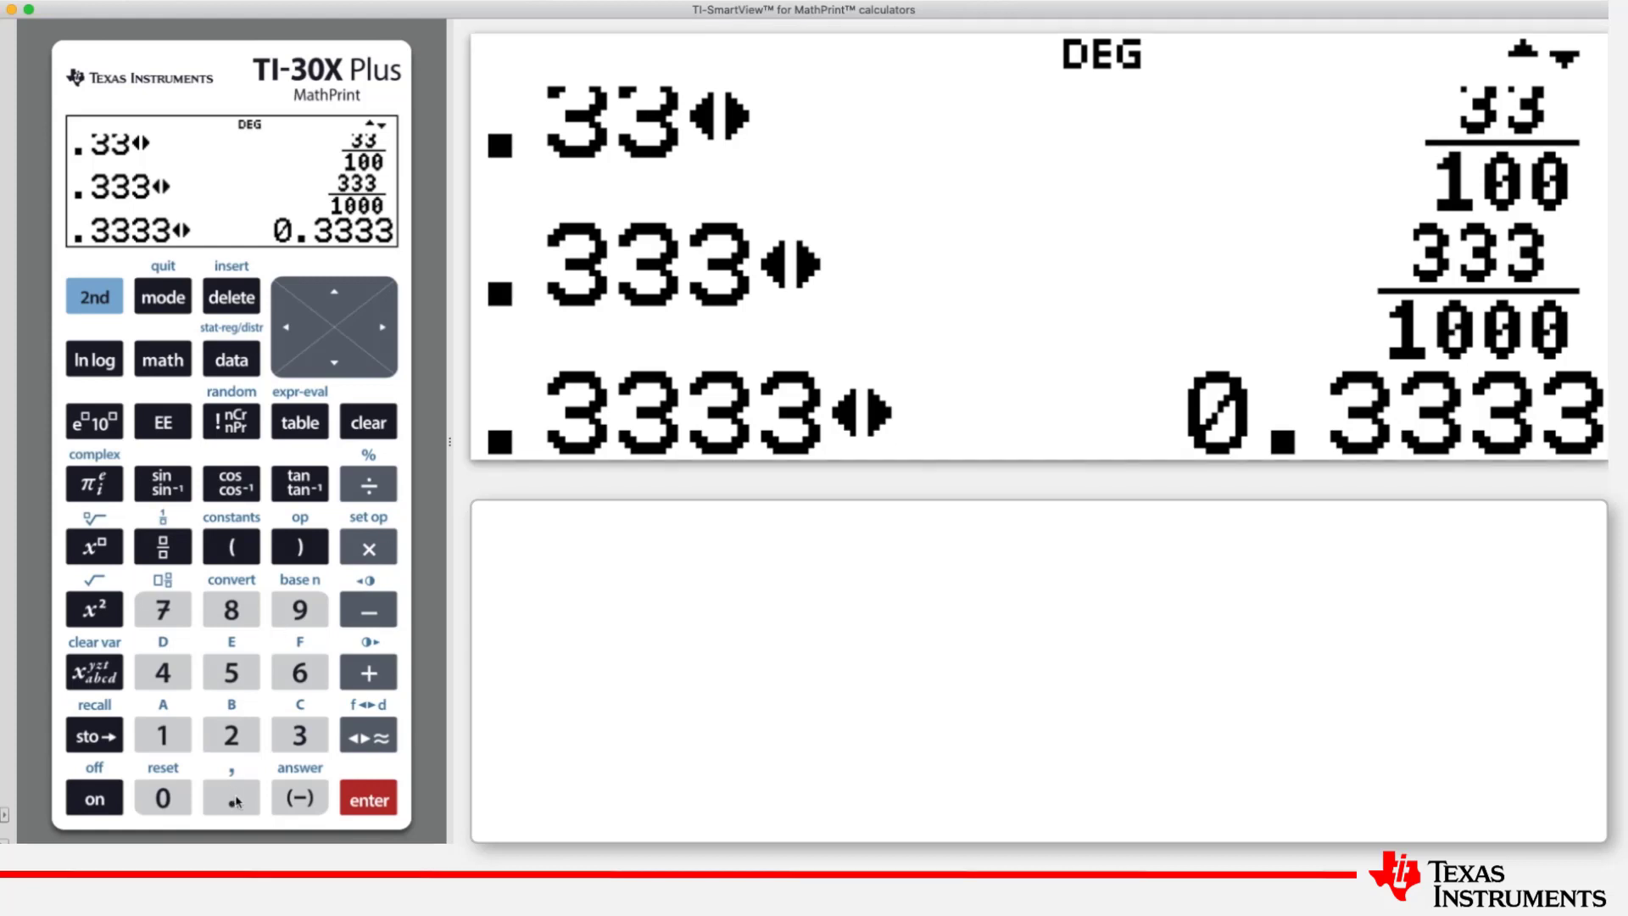
left_click(231, 797)
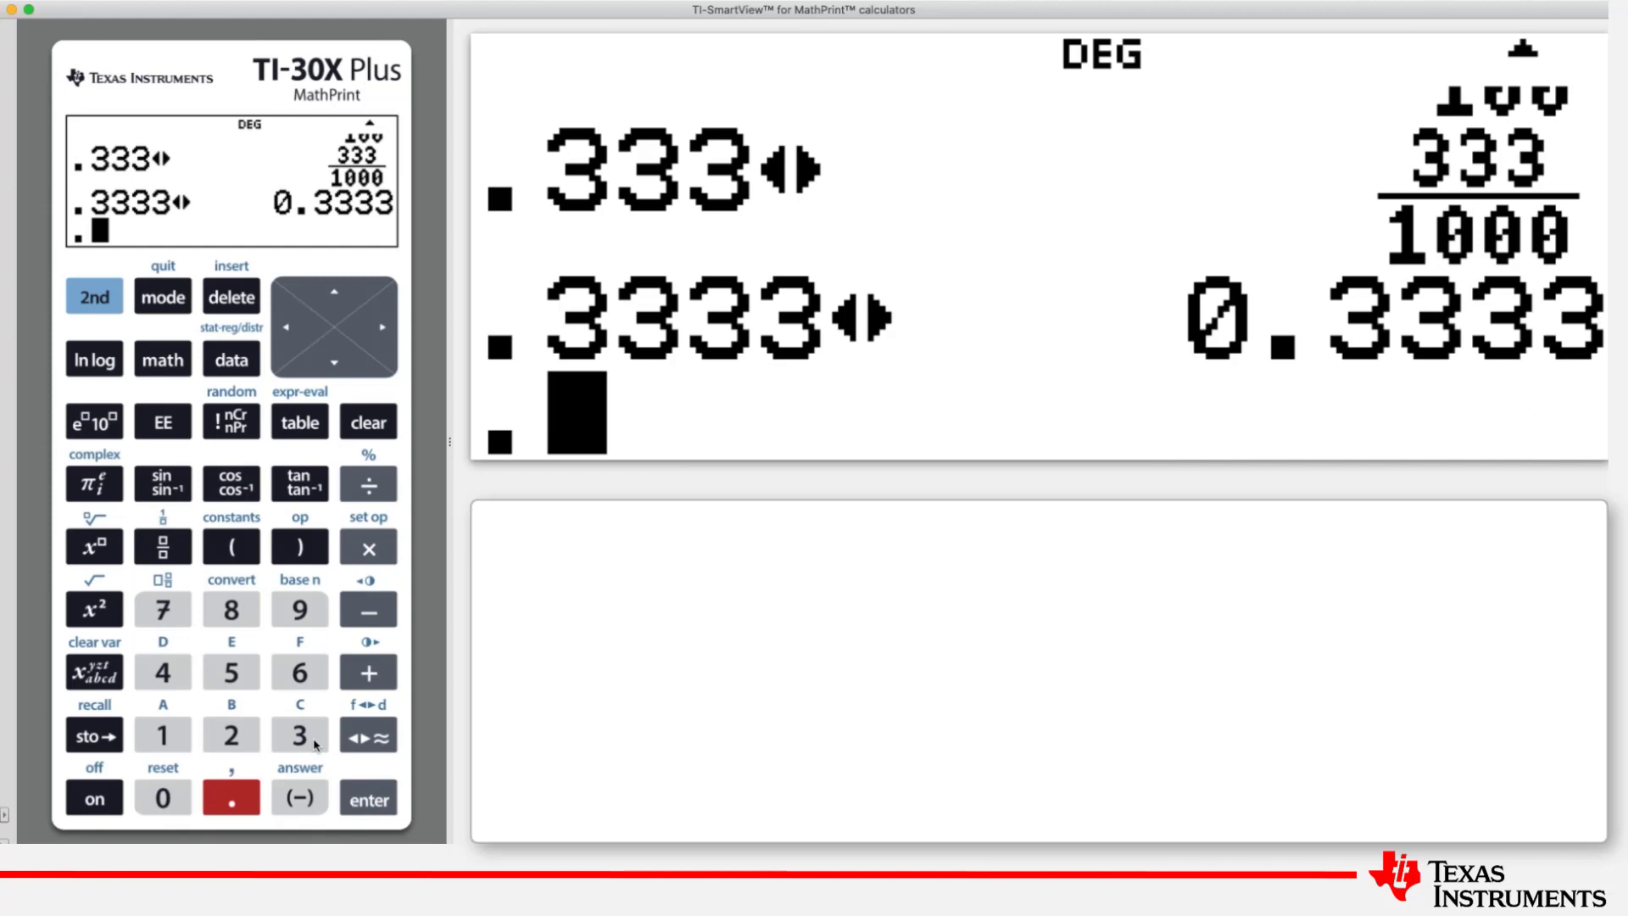
Convert a long repeating .333333333333 to 1/3 and begin the next decimal entry
left_click(300, 734)
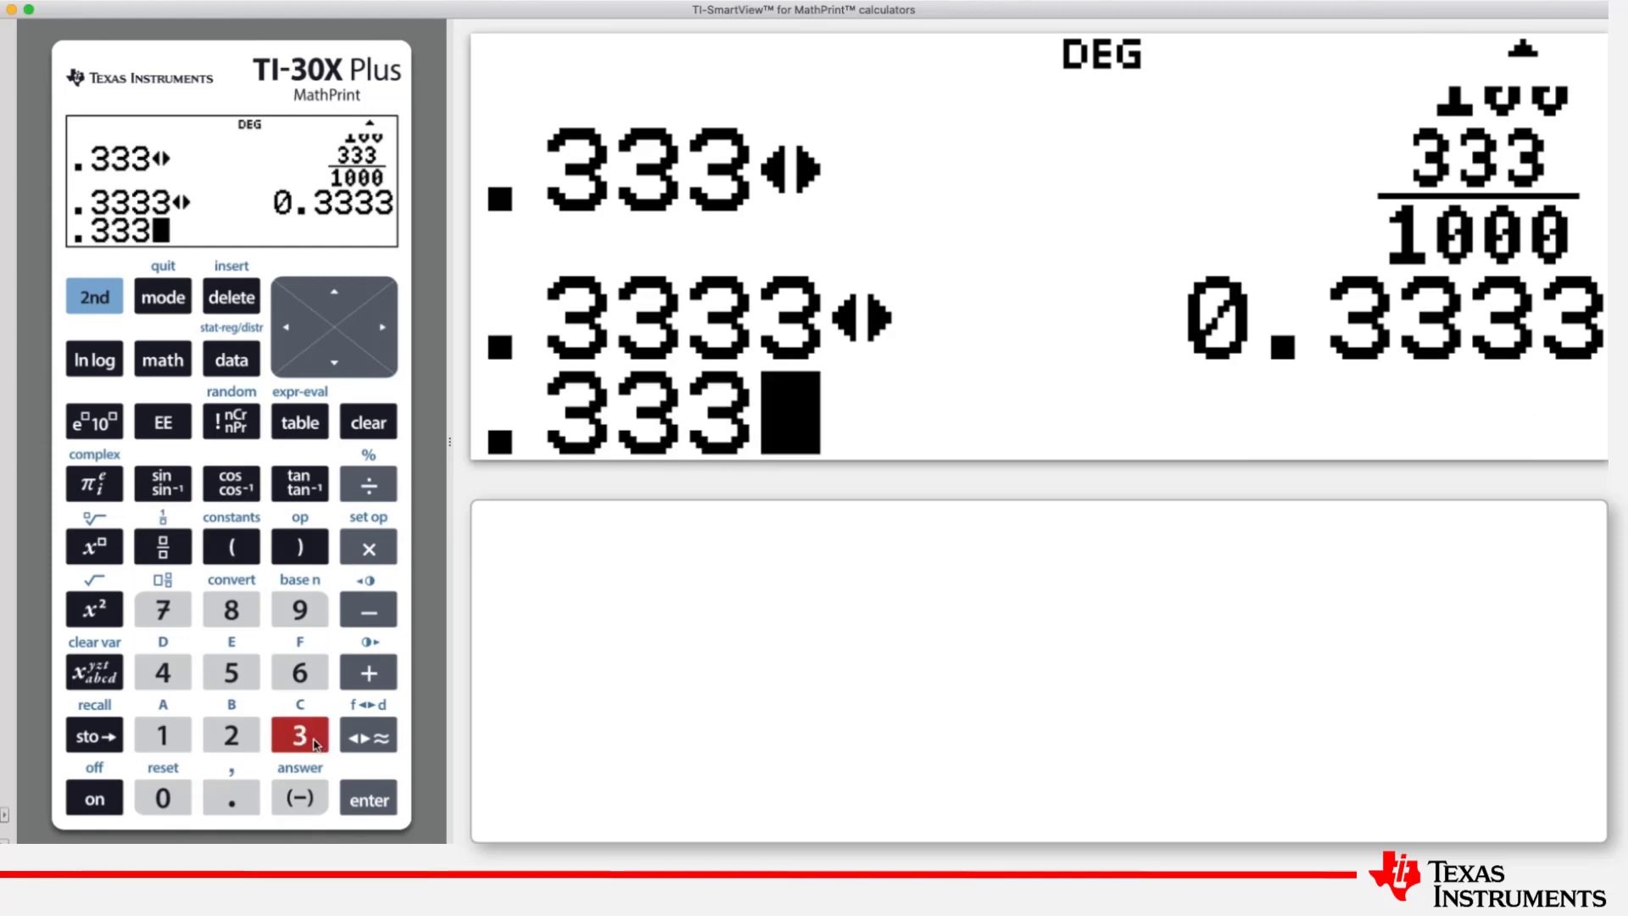
left_click(299, 734)
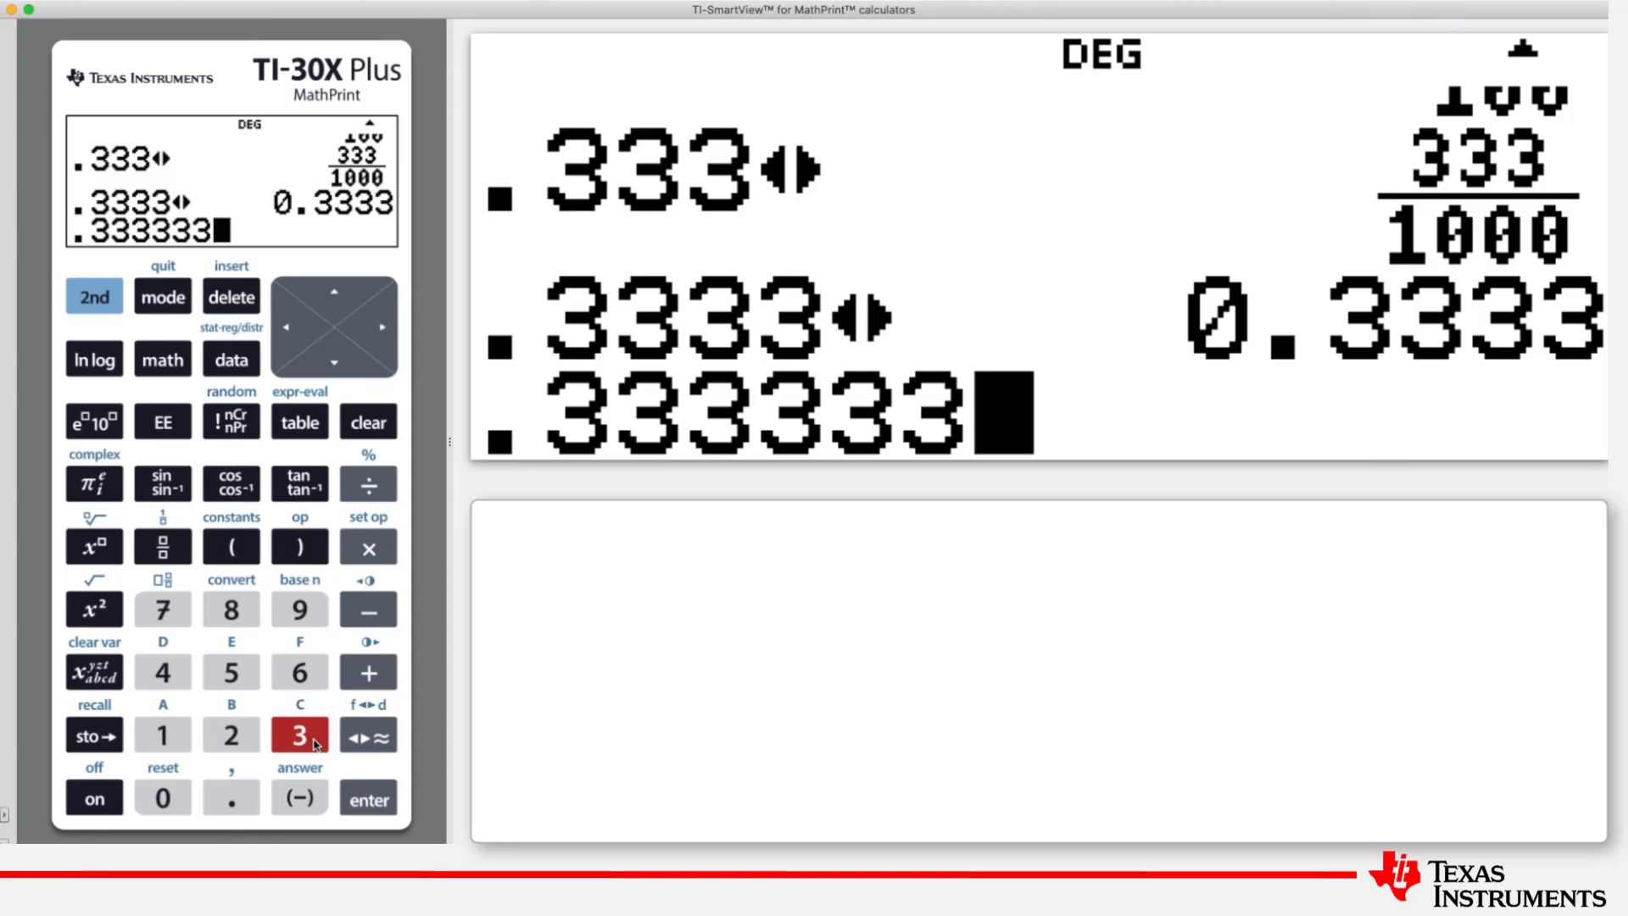
left_click(300, 735)
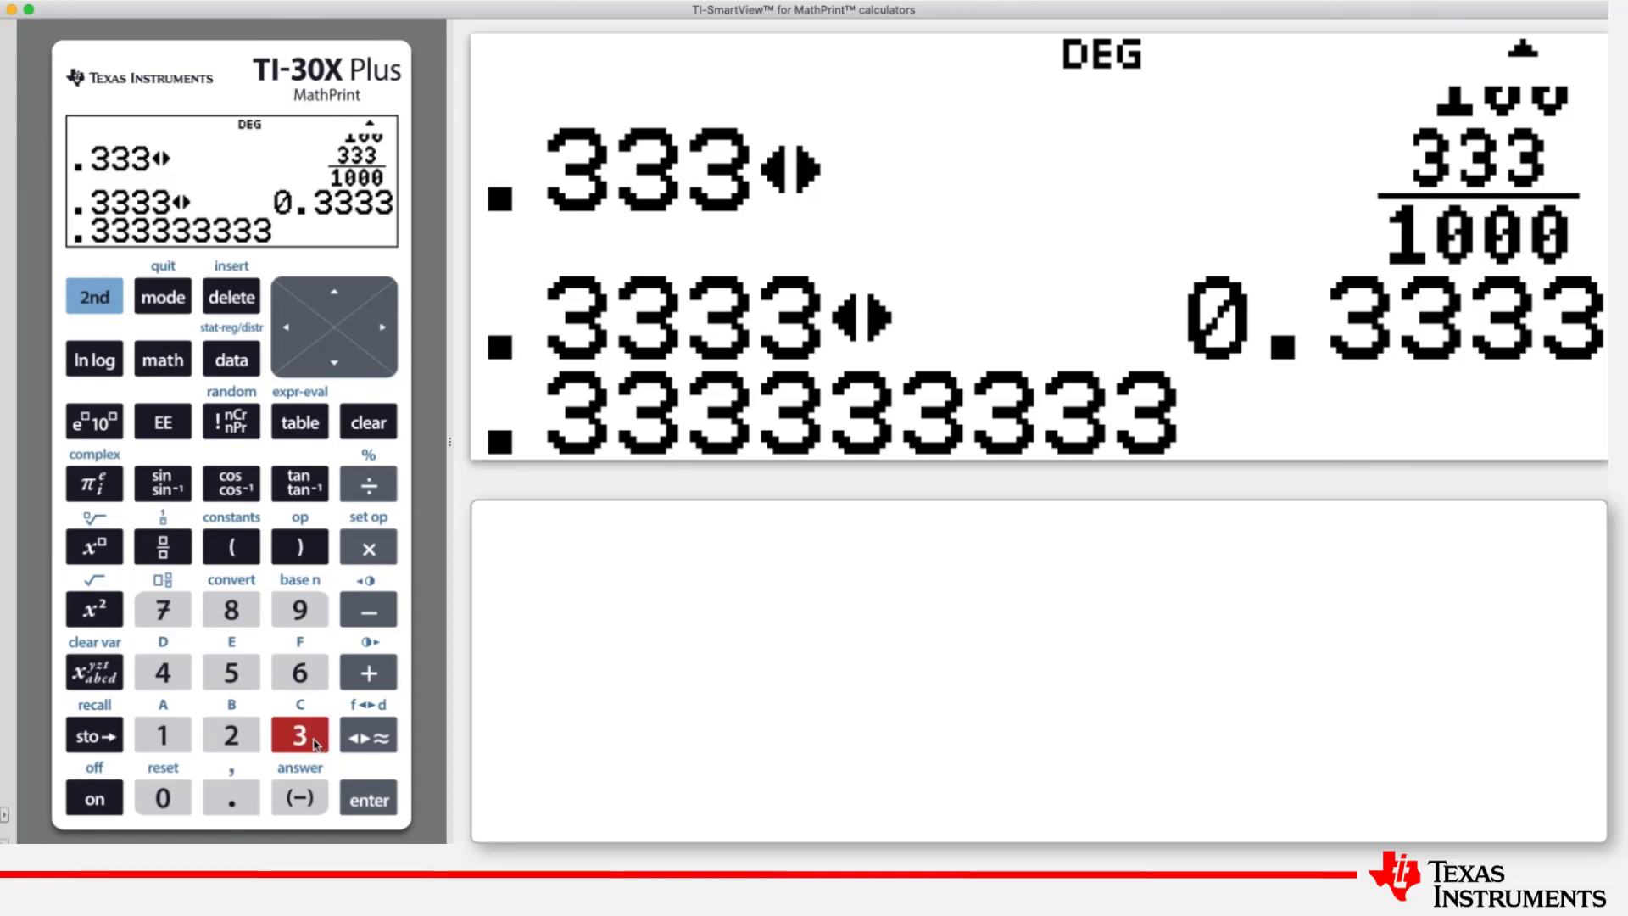
left_click(300, 734)
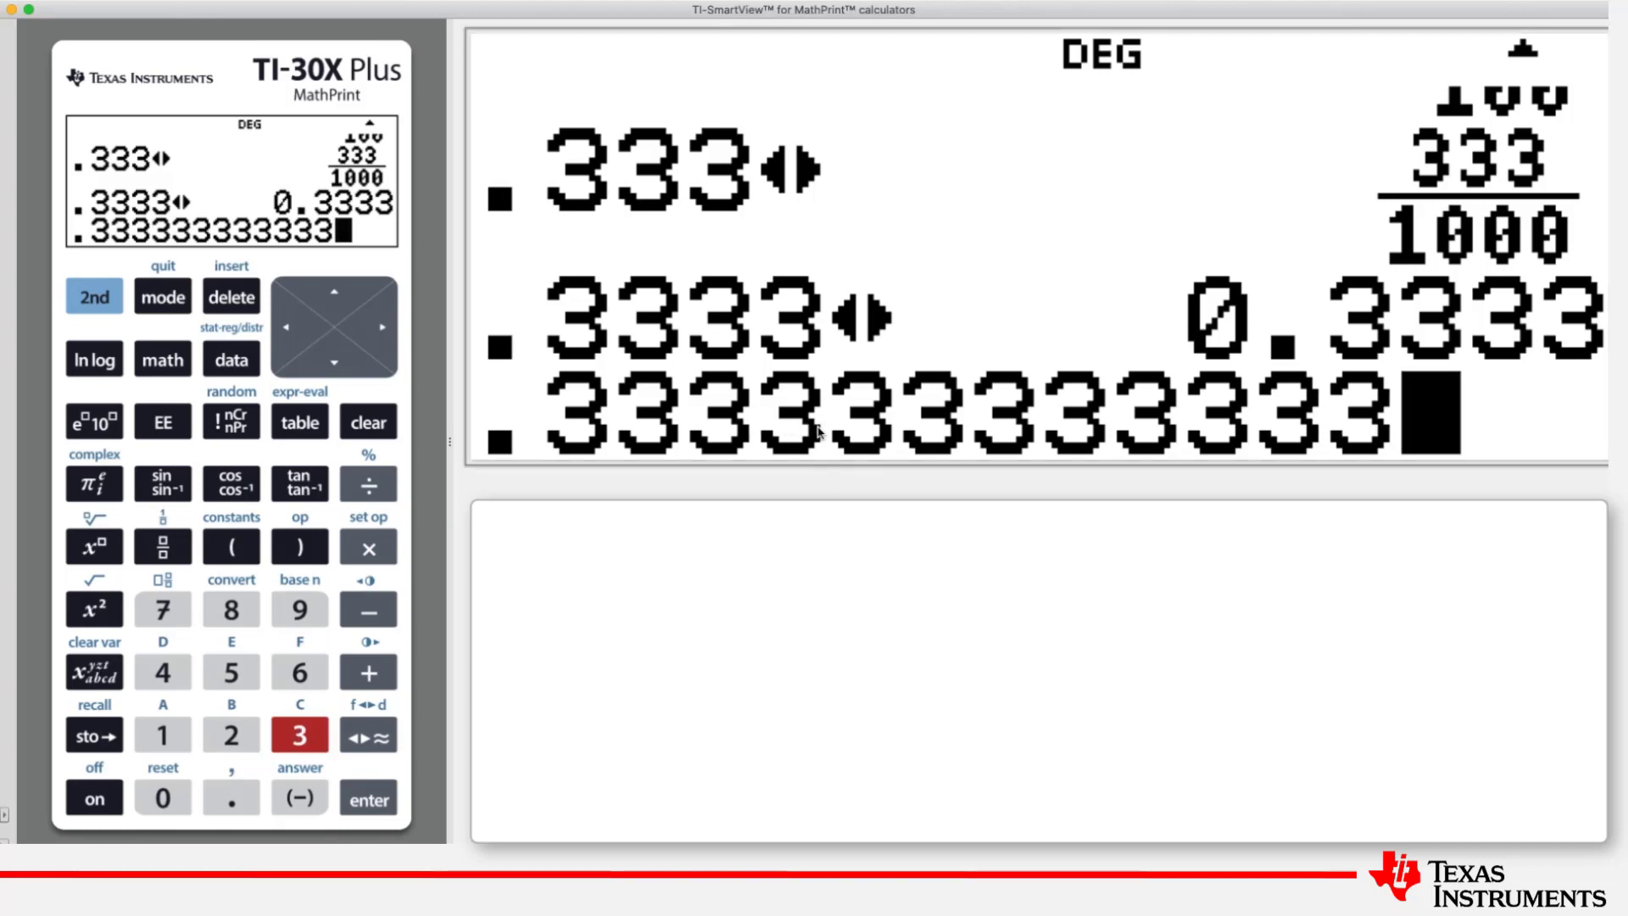
mouse_move(698, 454)
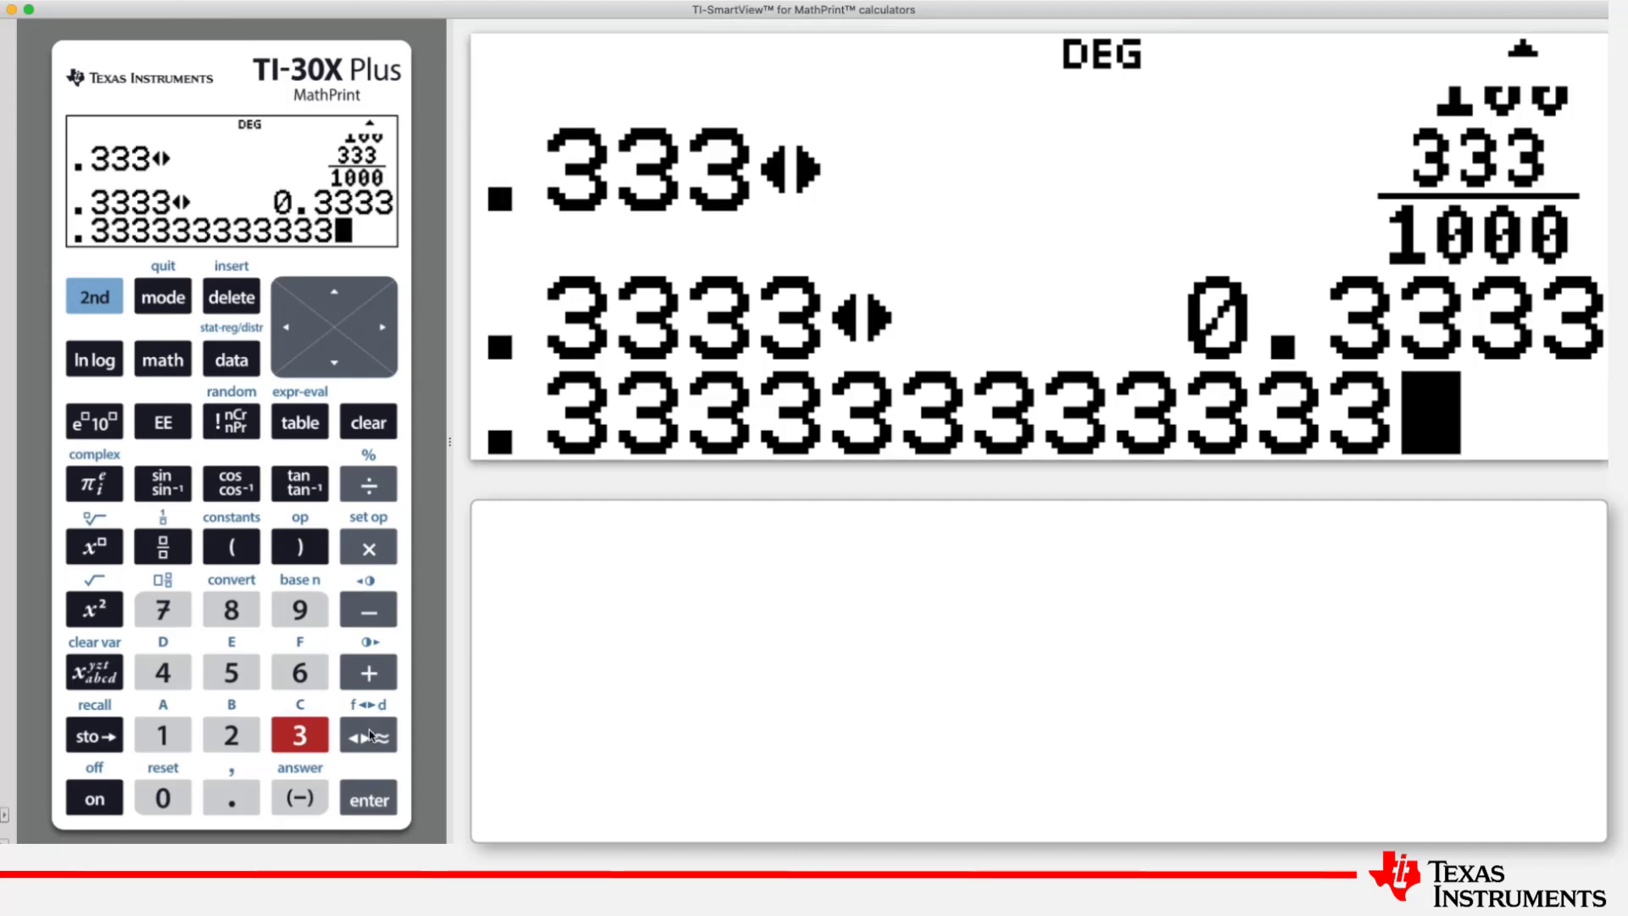
left_click(367, 797)
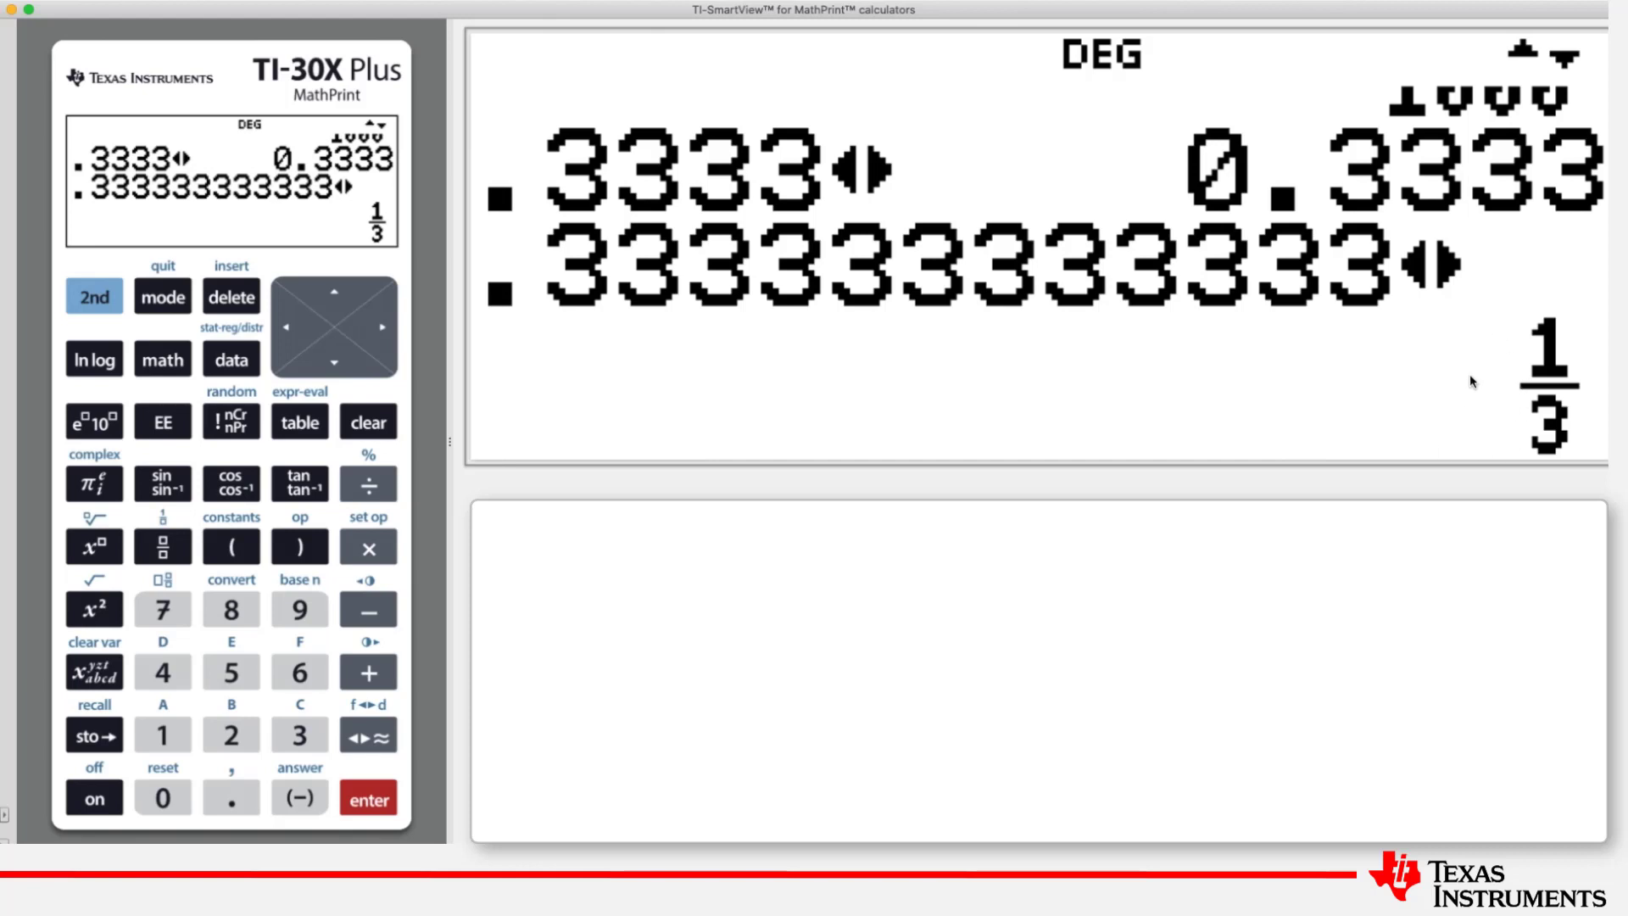
mouse_move(1546, 416)
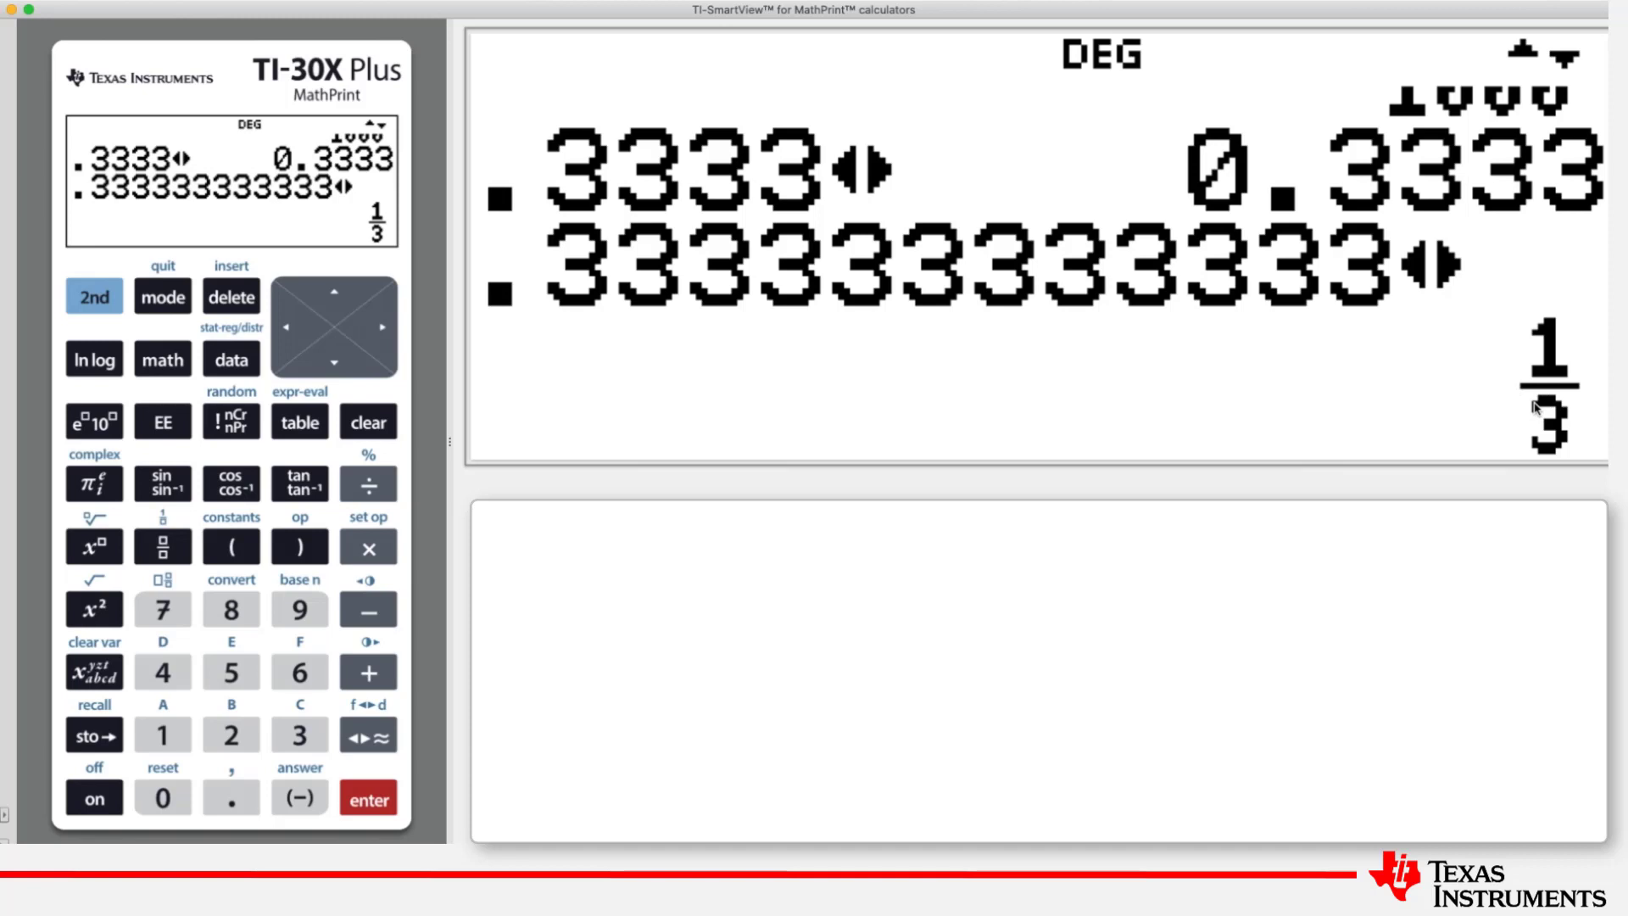
mouse_move(244, 790)
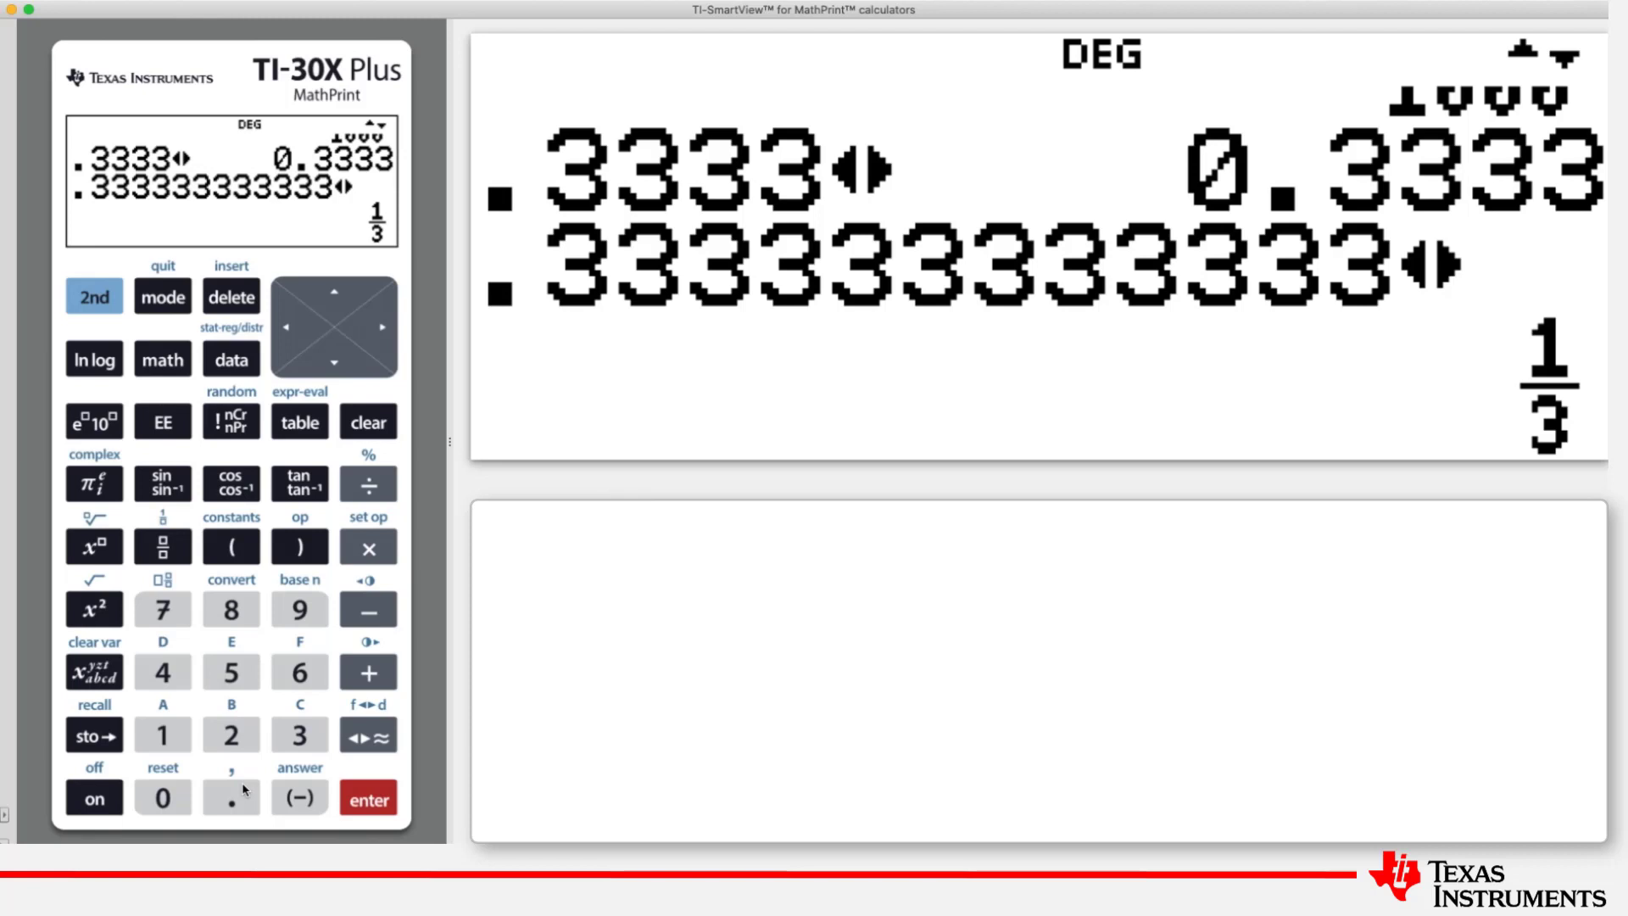
left_click(230, 797)
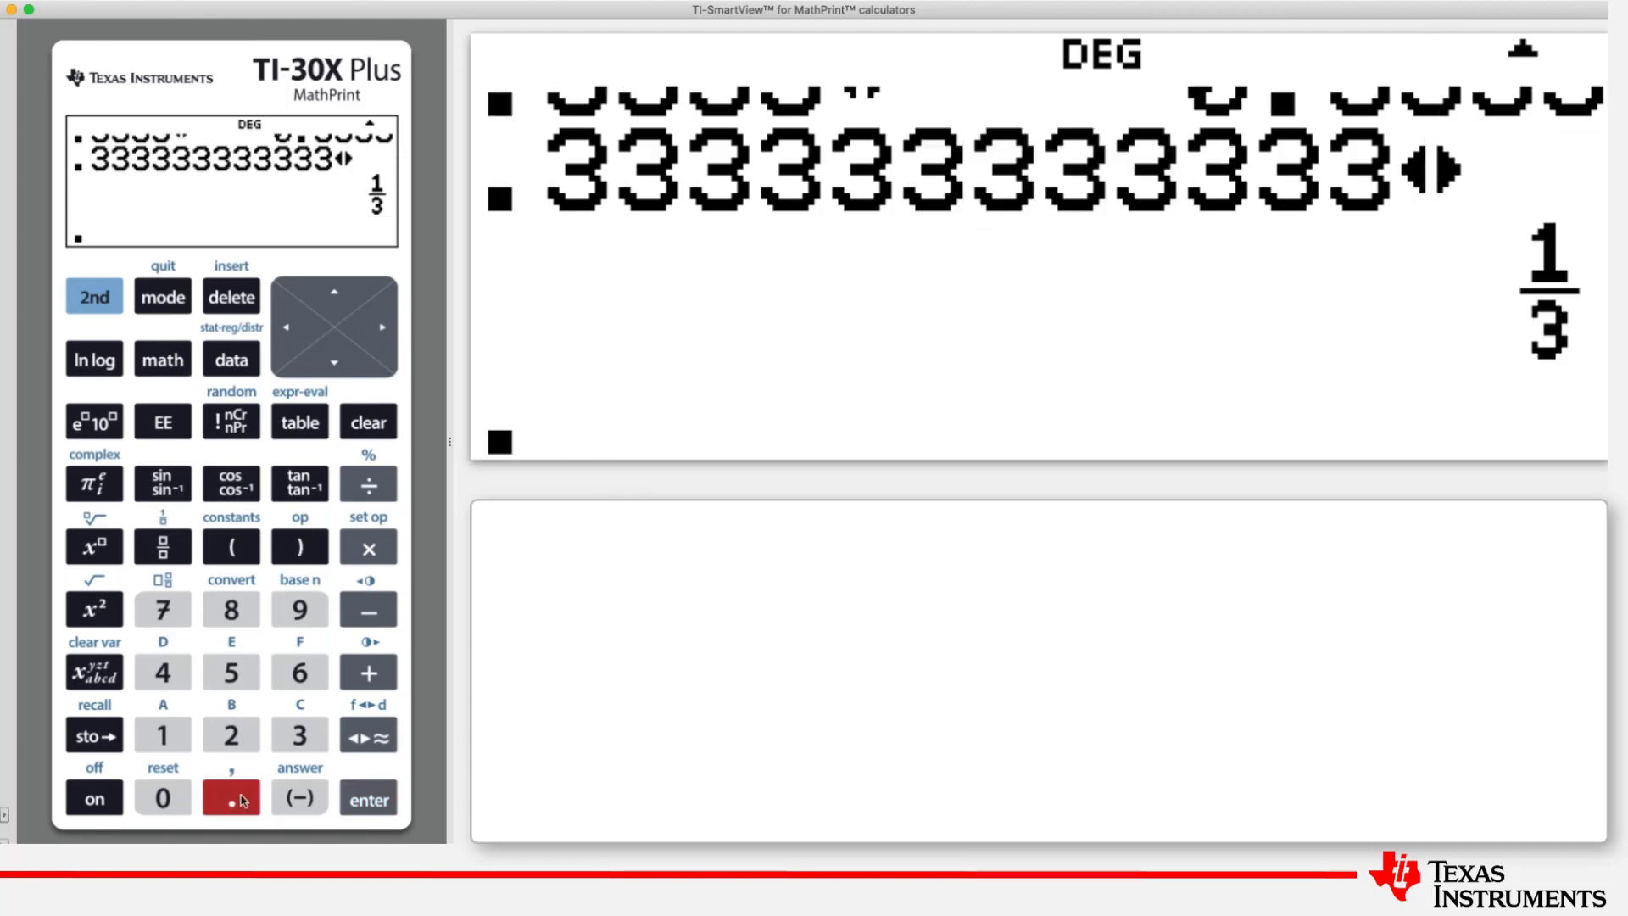
Convert the repeating decimal .1313131313131 to the fraction 13/99
left_click(162, 734)
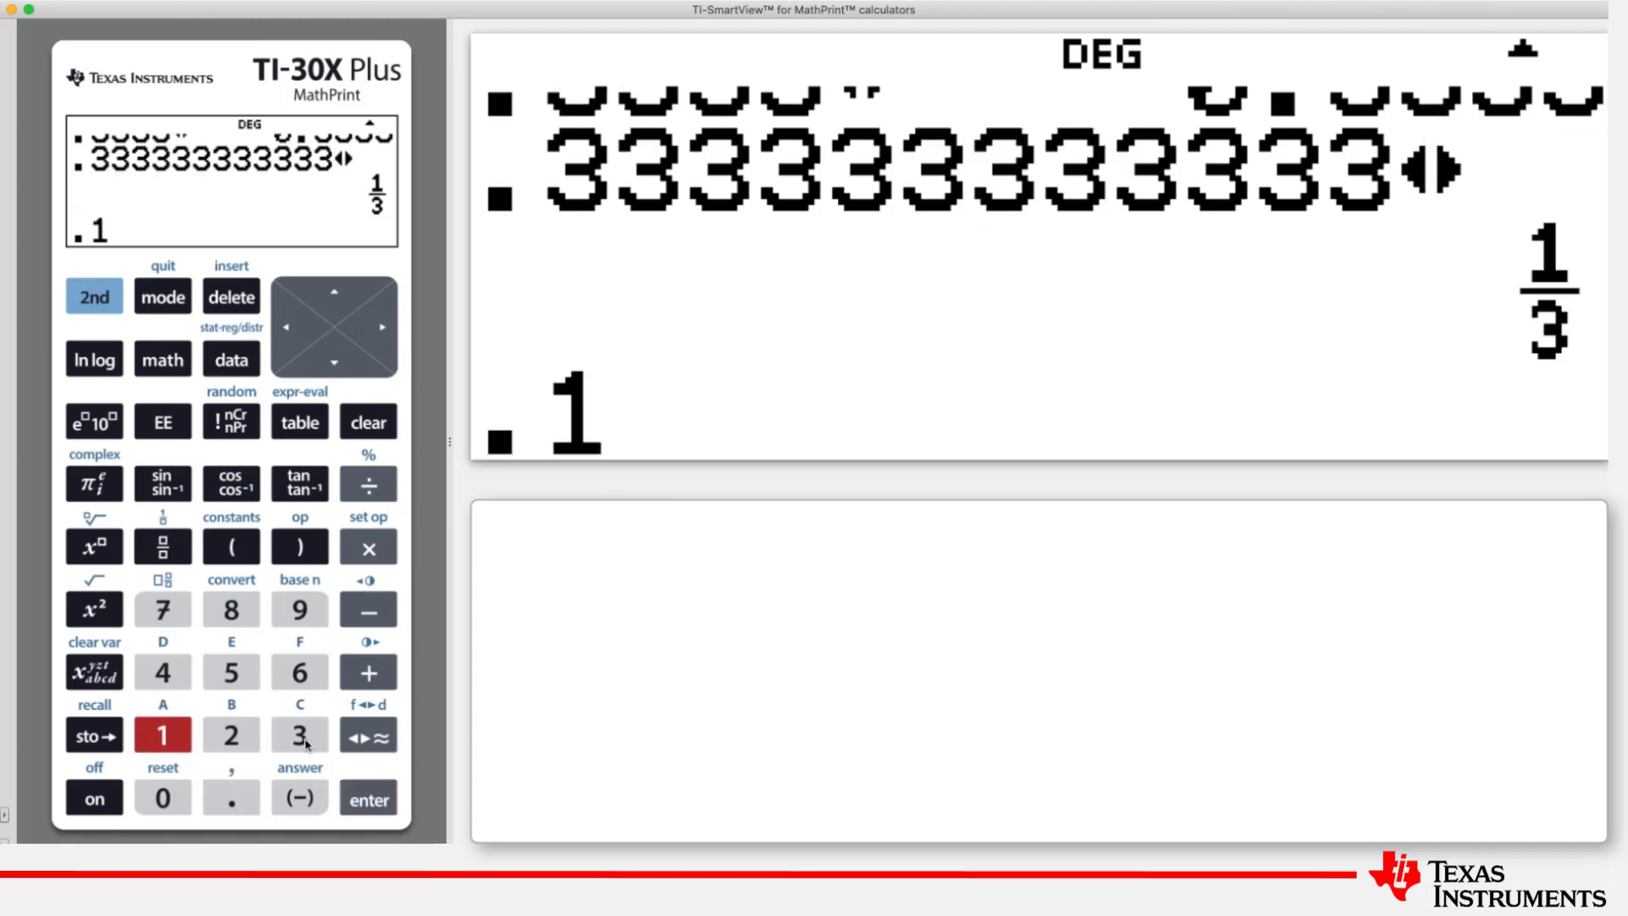
left_click(299, 734)
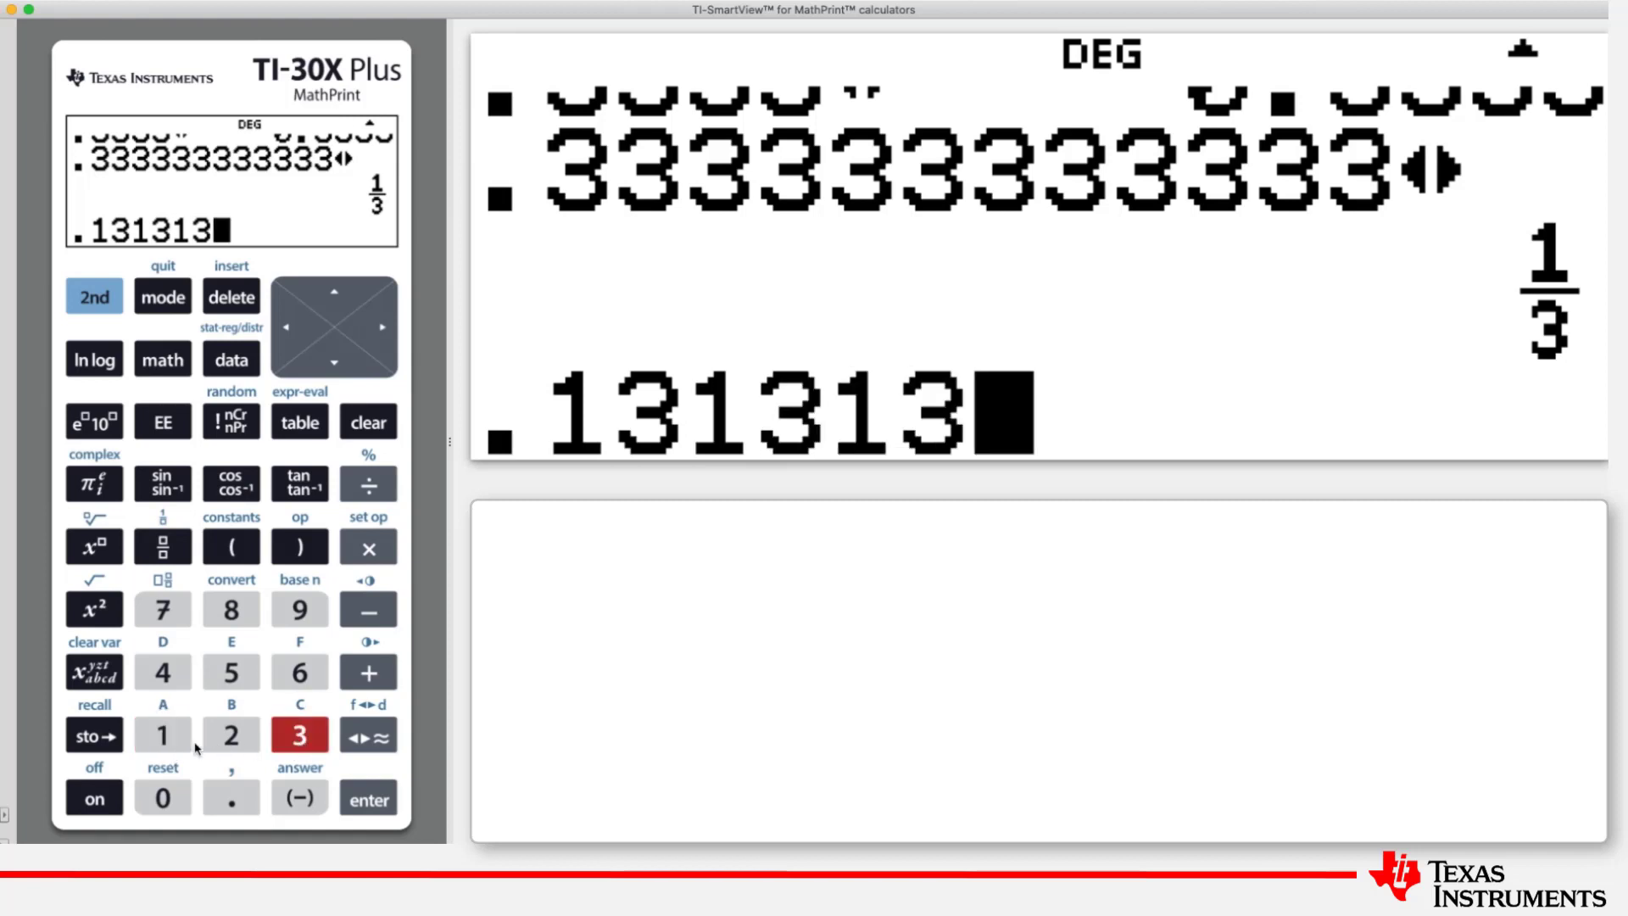
left_click(162, 735)
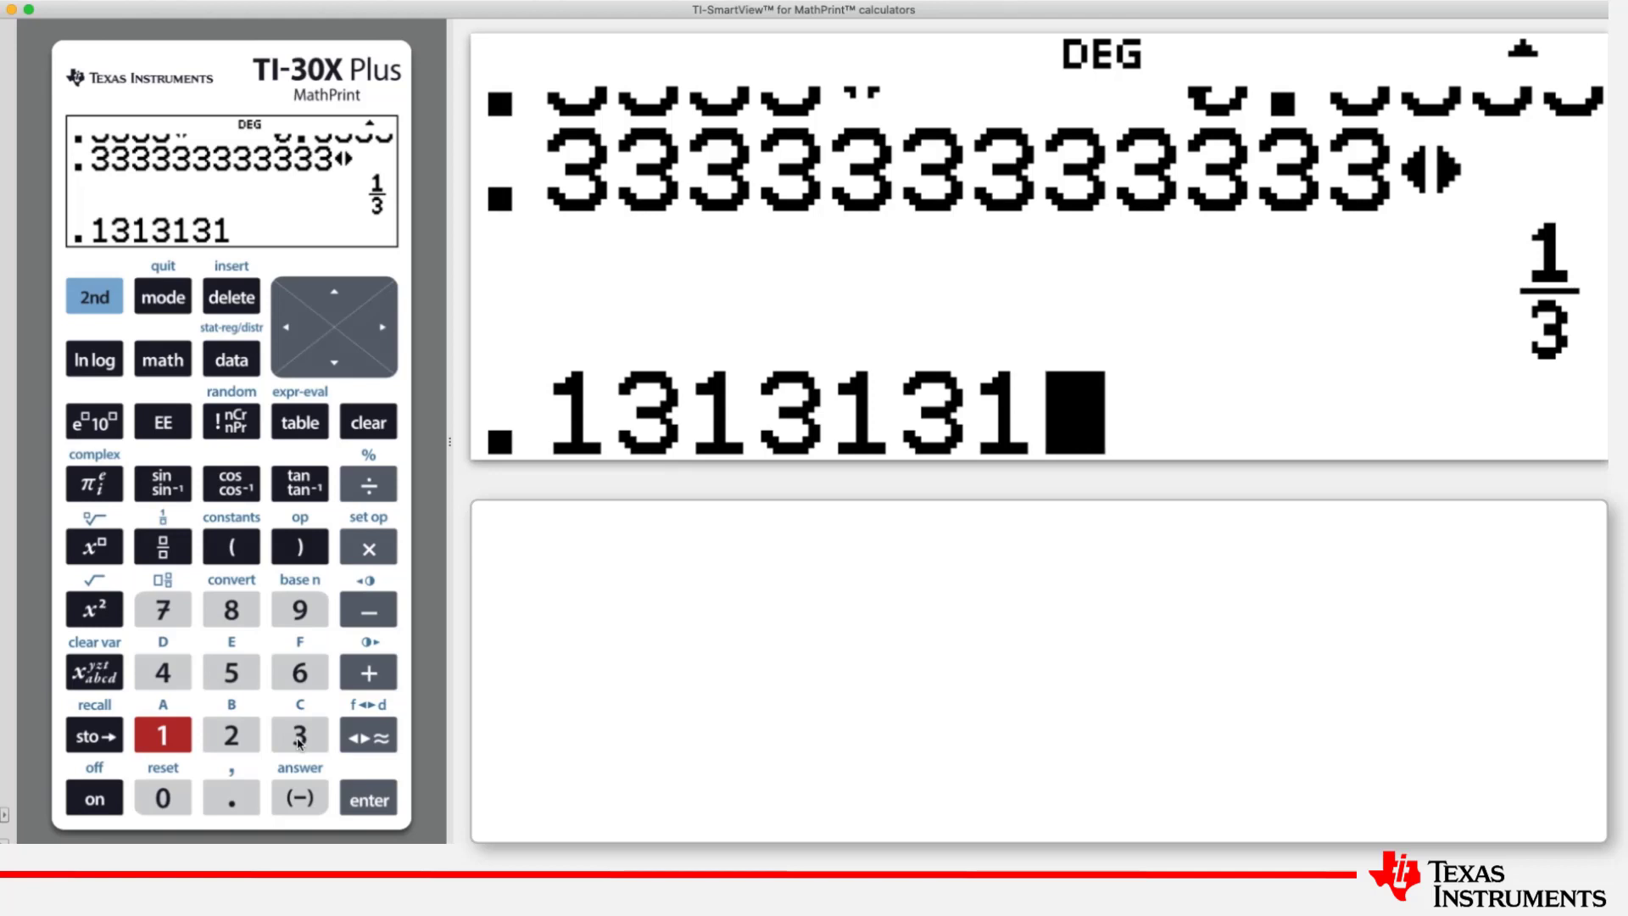
left_click(300, 734)
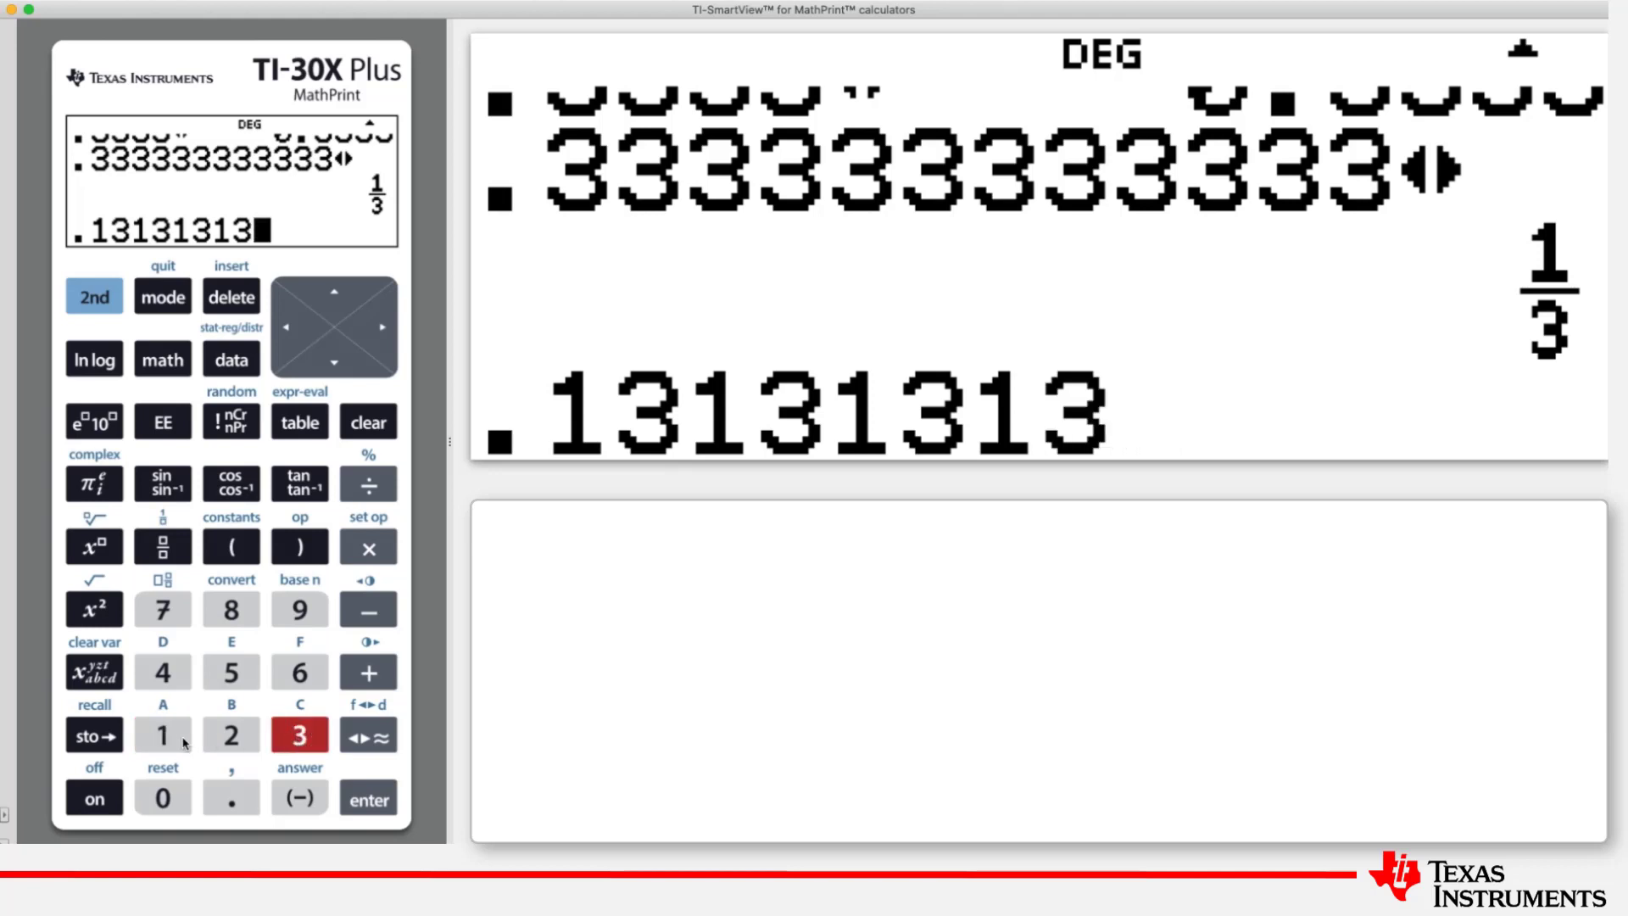
left_click(162, 734)
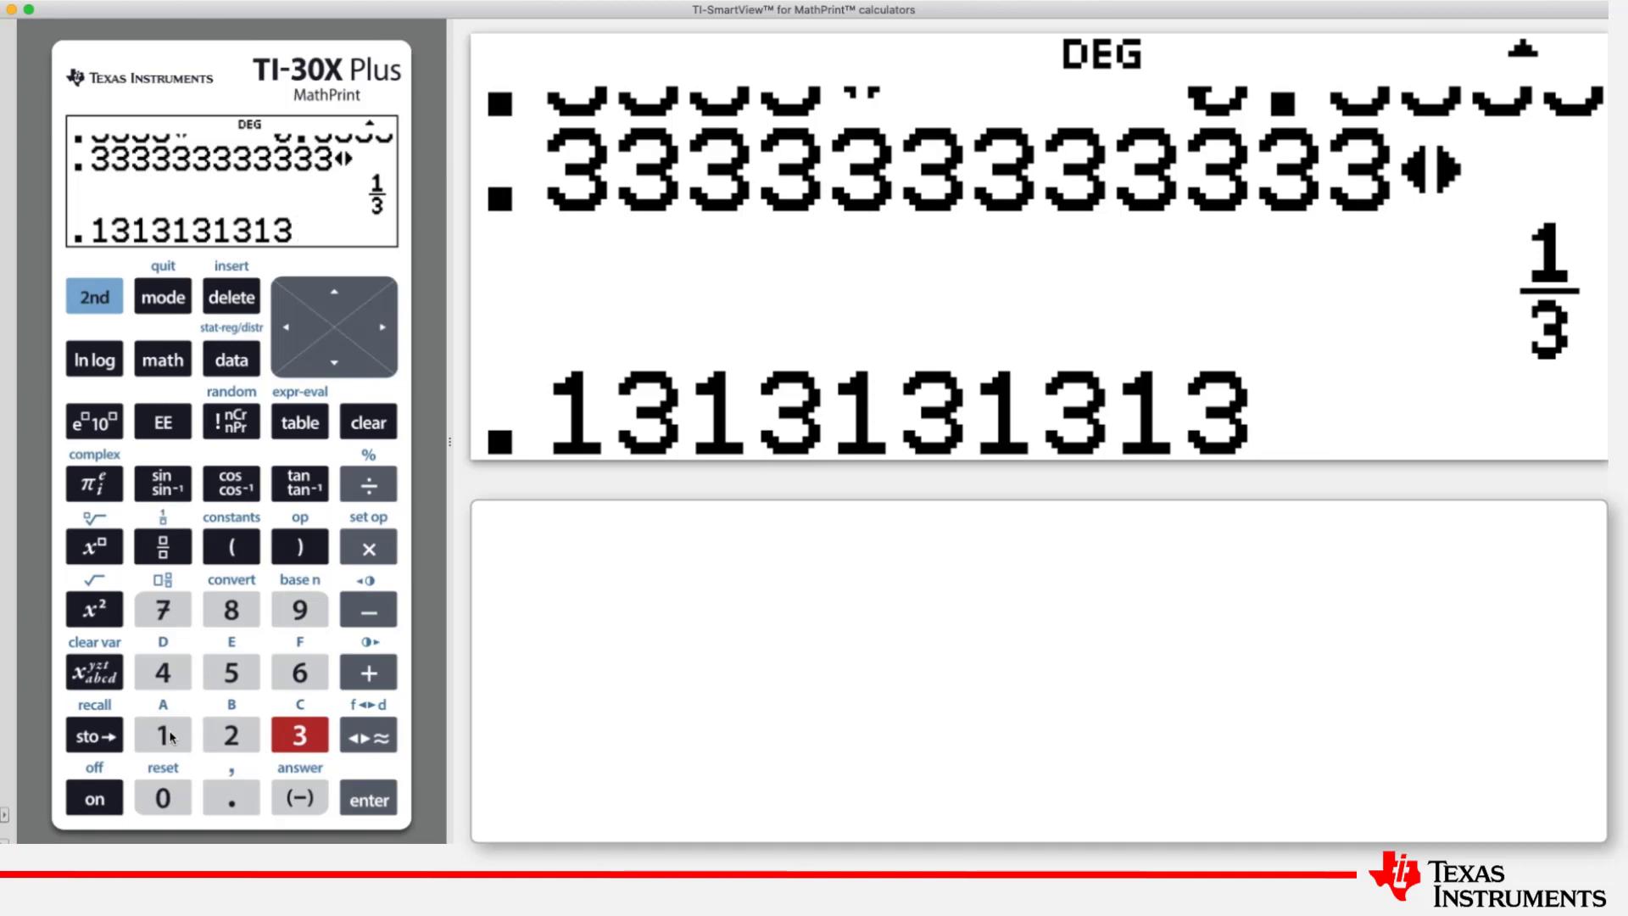
left_click(300, 735)
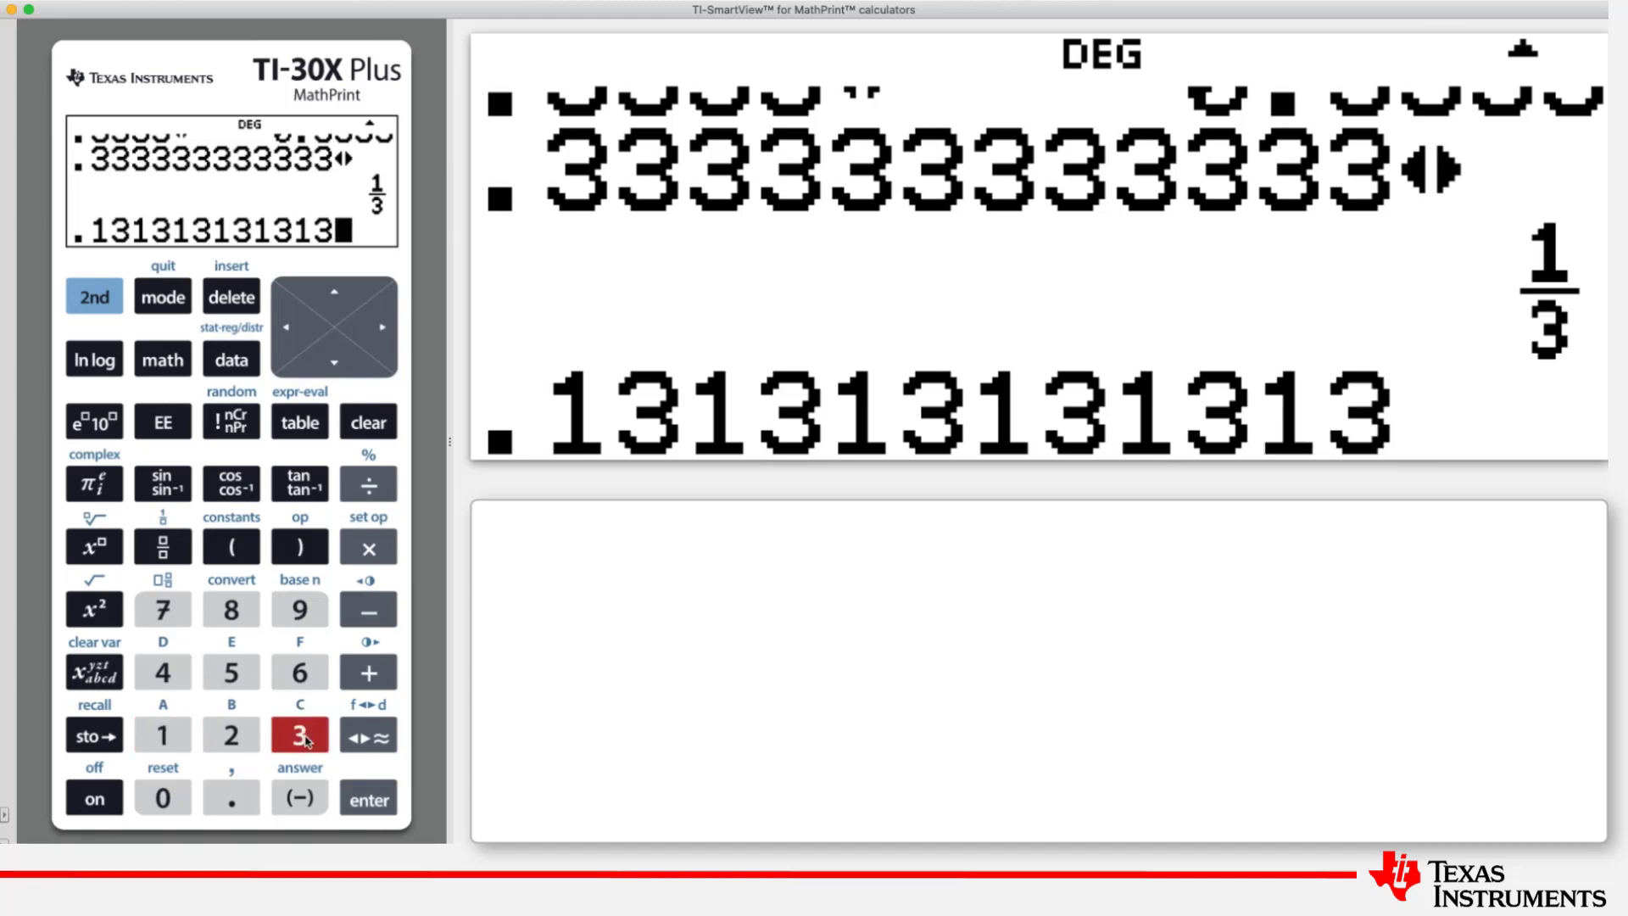
left_click(162, 734)
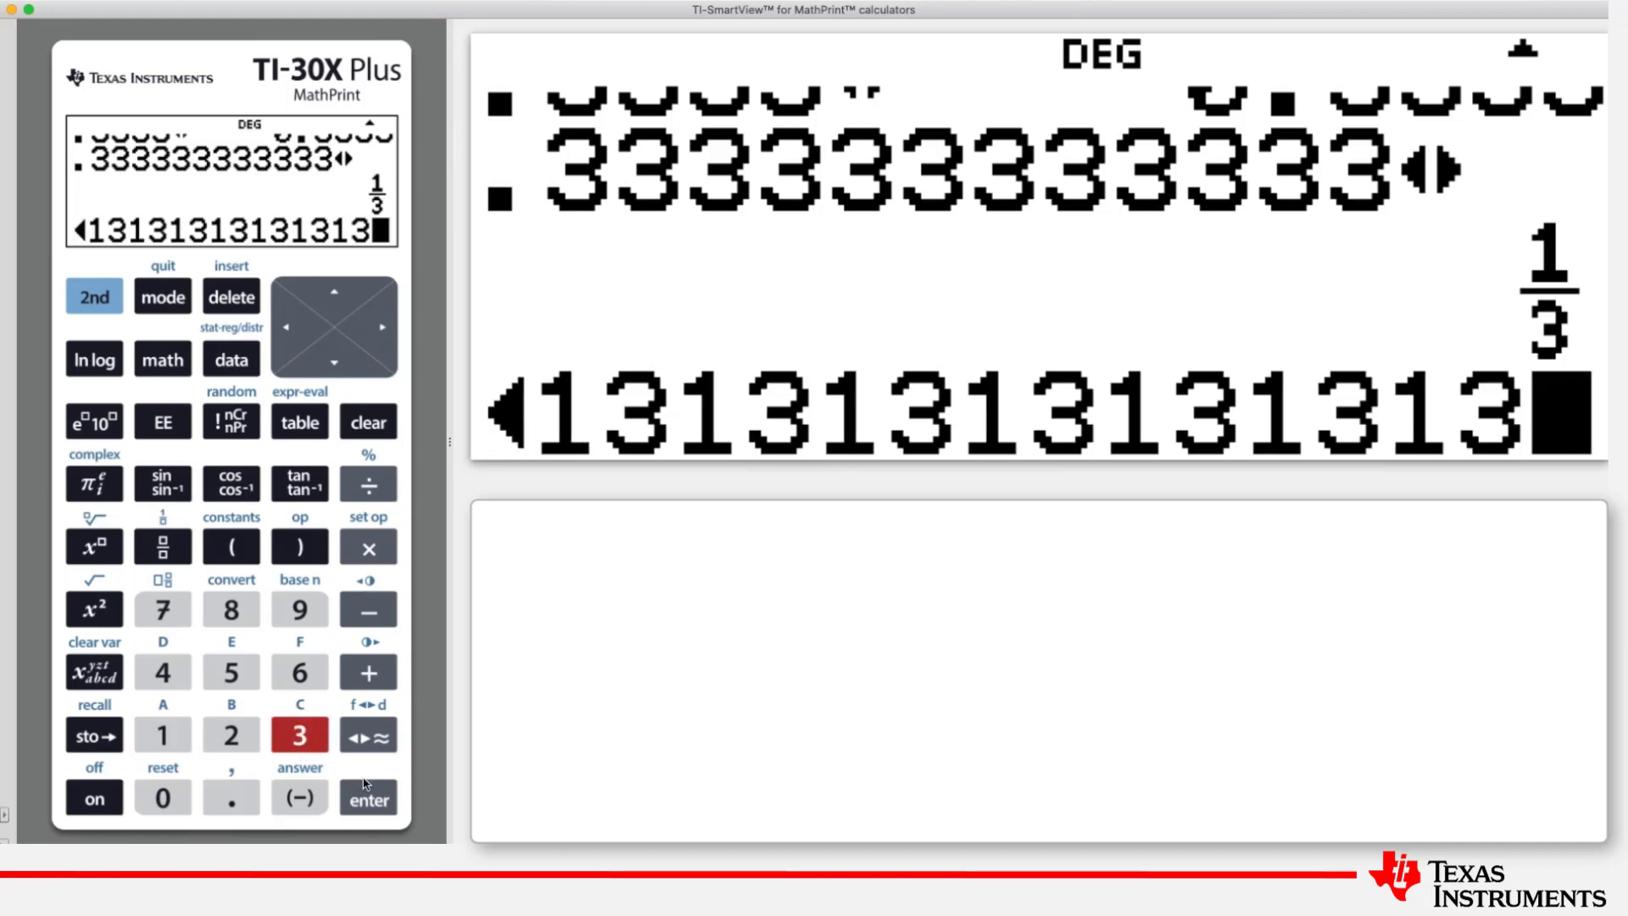
left_click(367, 797)
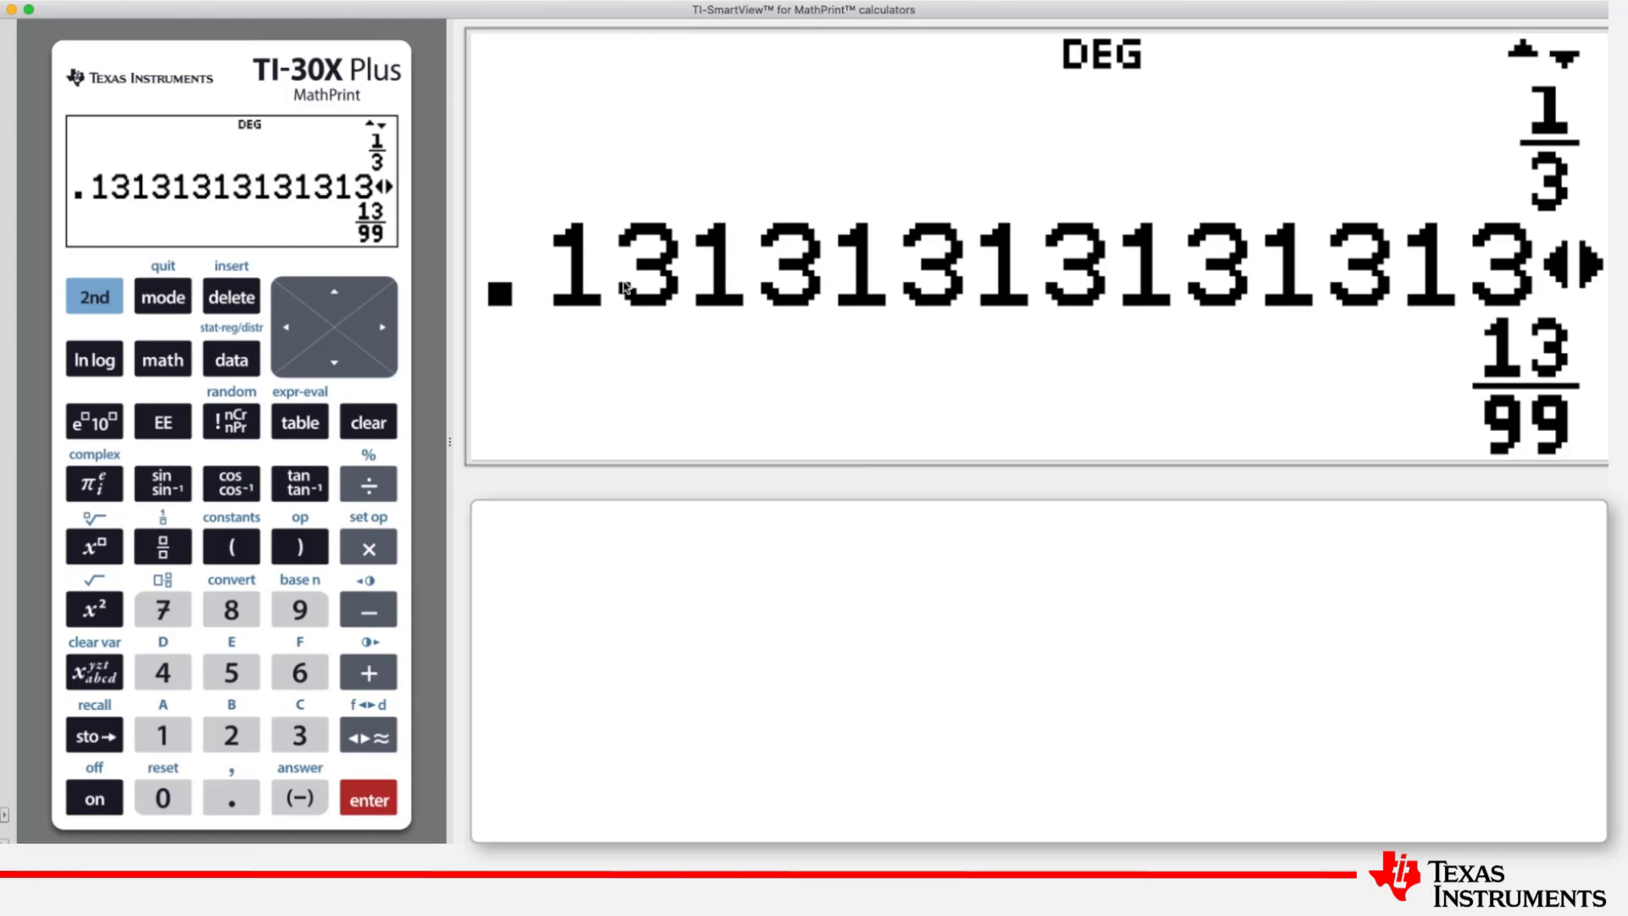
mouse_move(1438, 273)
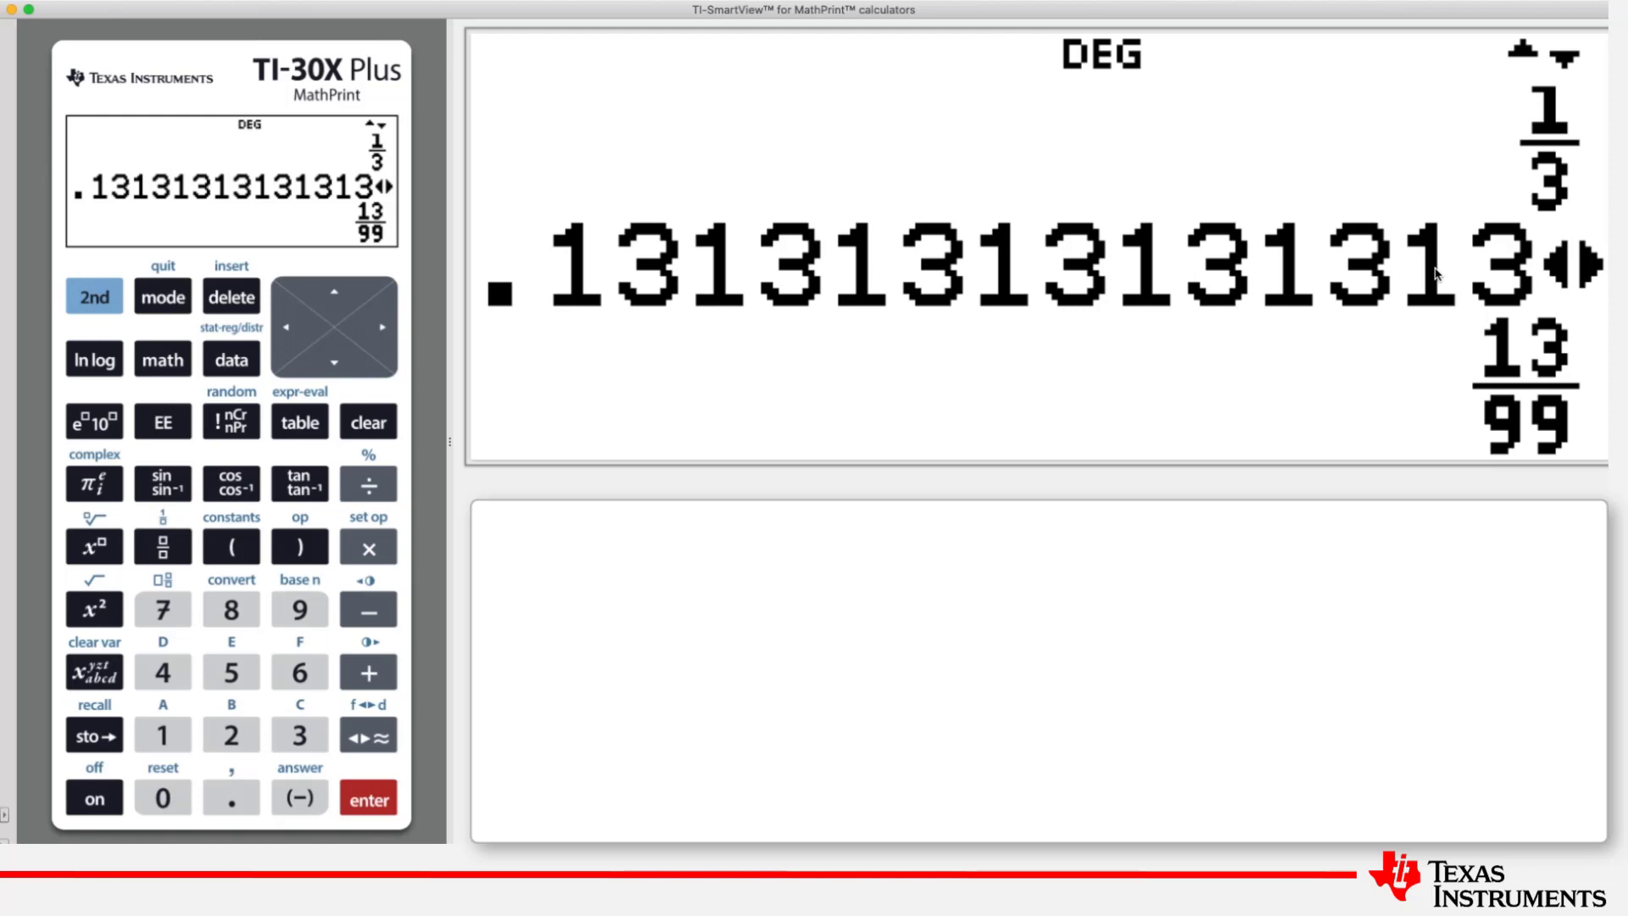
mouse_move(1525, 339)
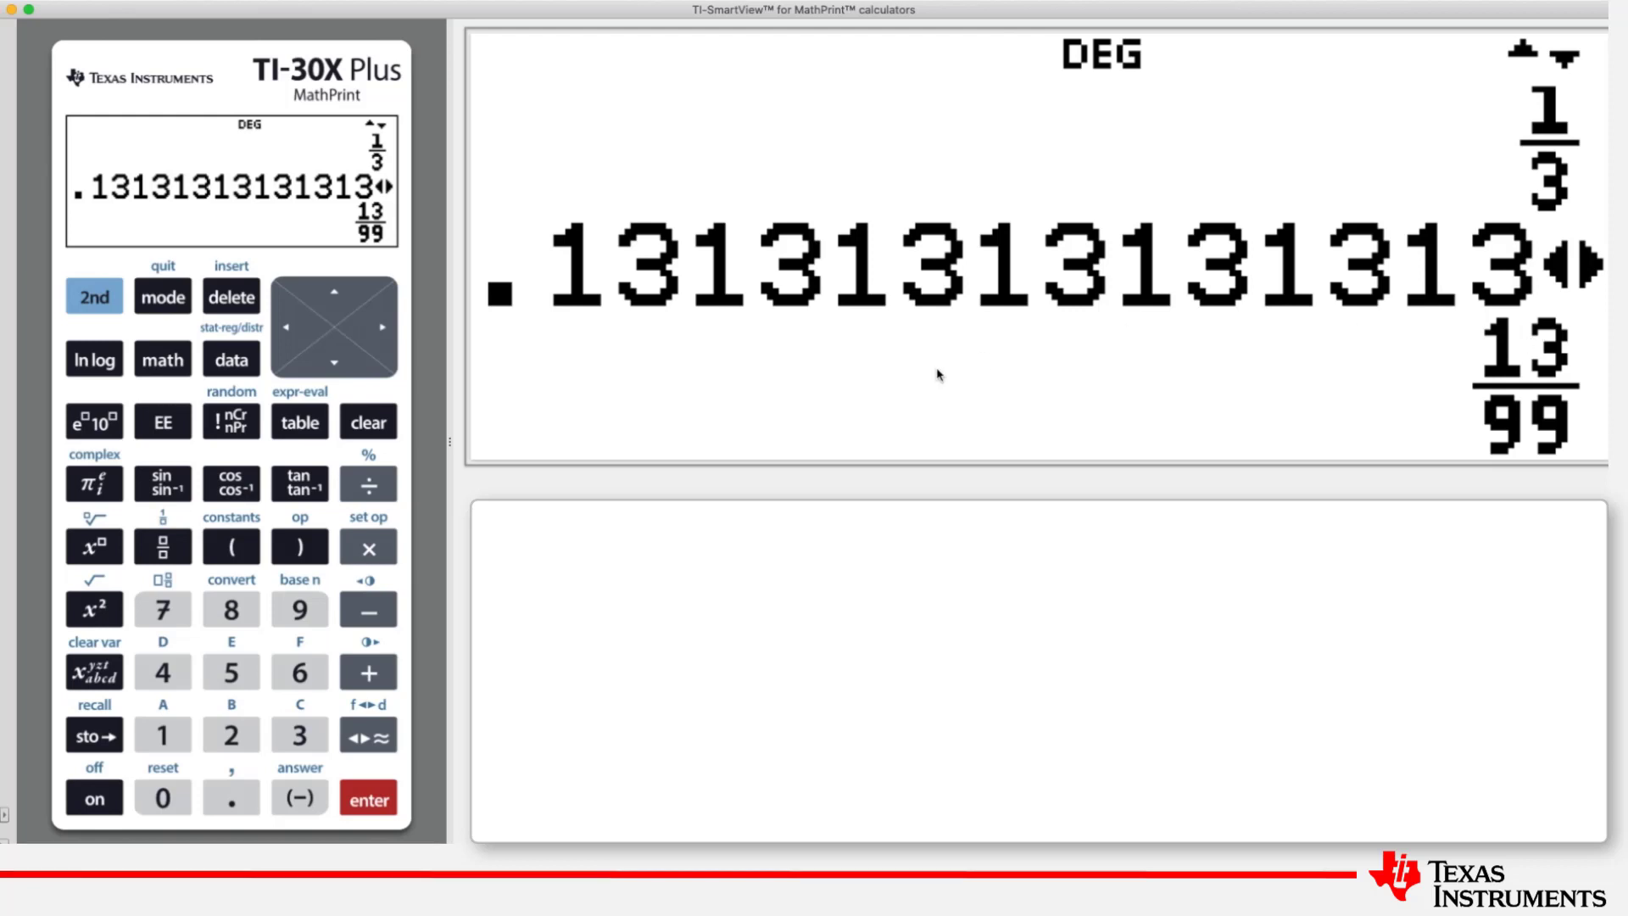
mouse_move(370, 653)
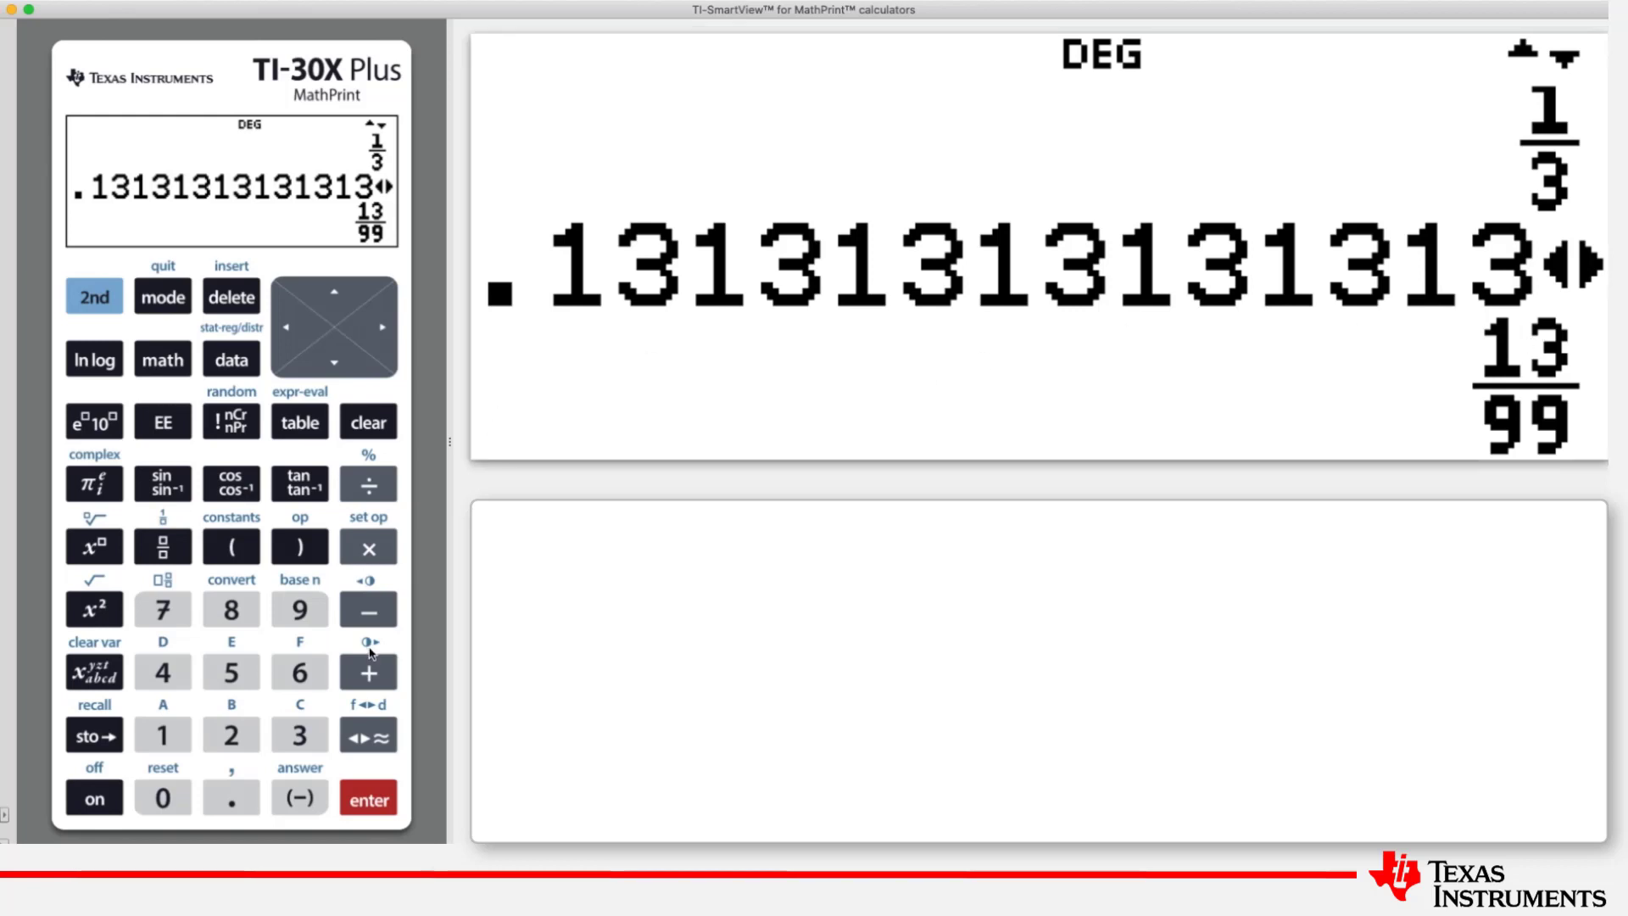
mouse_move(361, 747)
type("sin(45")
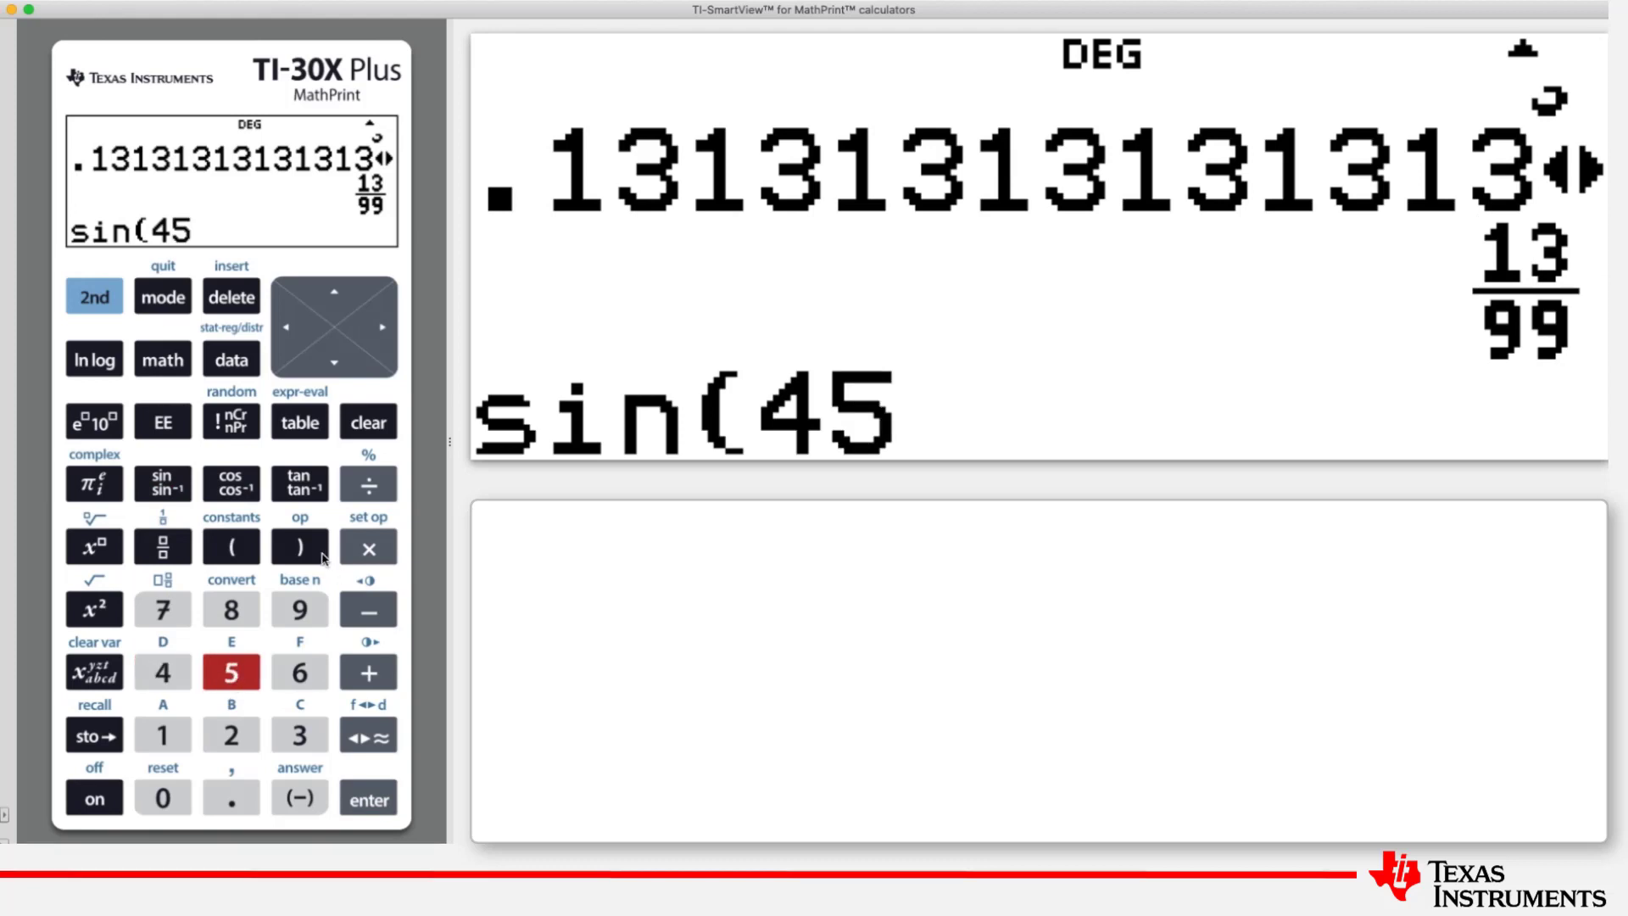
Evaluate sin(45) in degrees to get the exact result √2/2
left_click(367, 797)
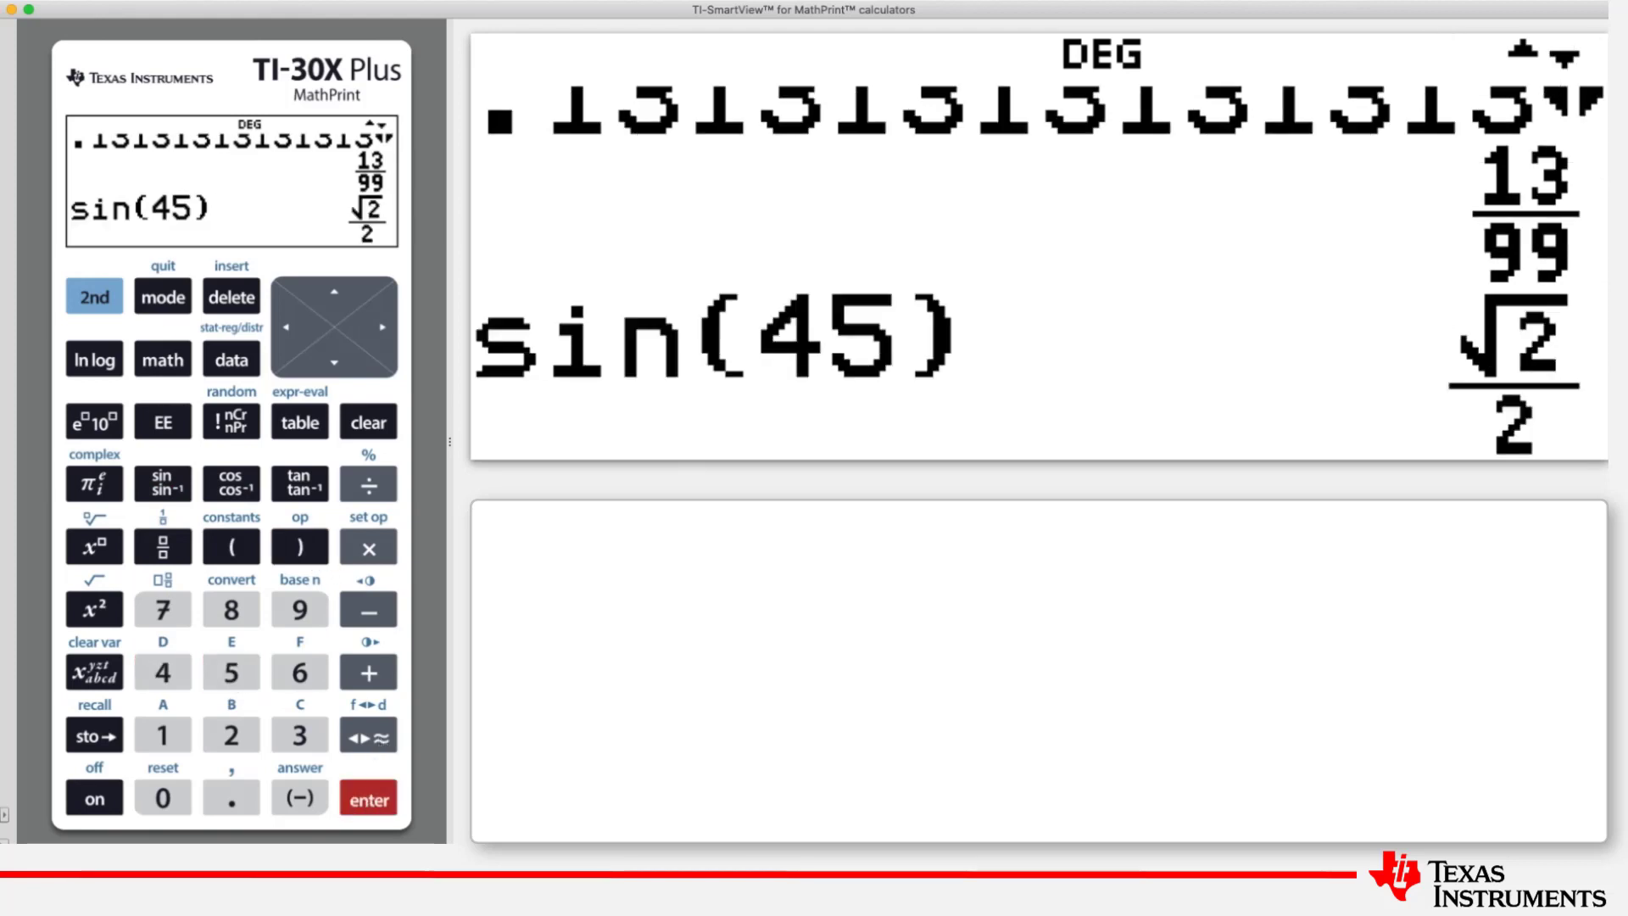
mouse_move(1488, 385)
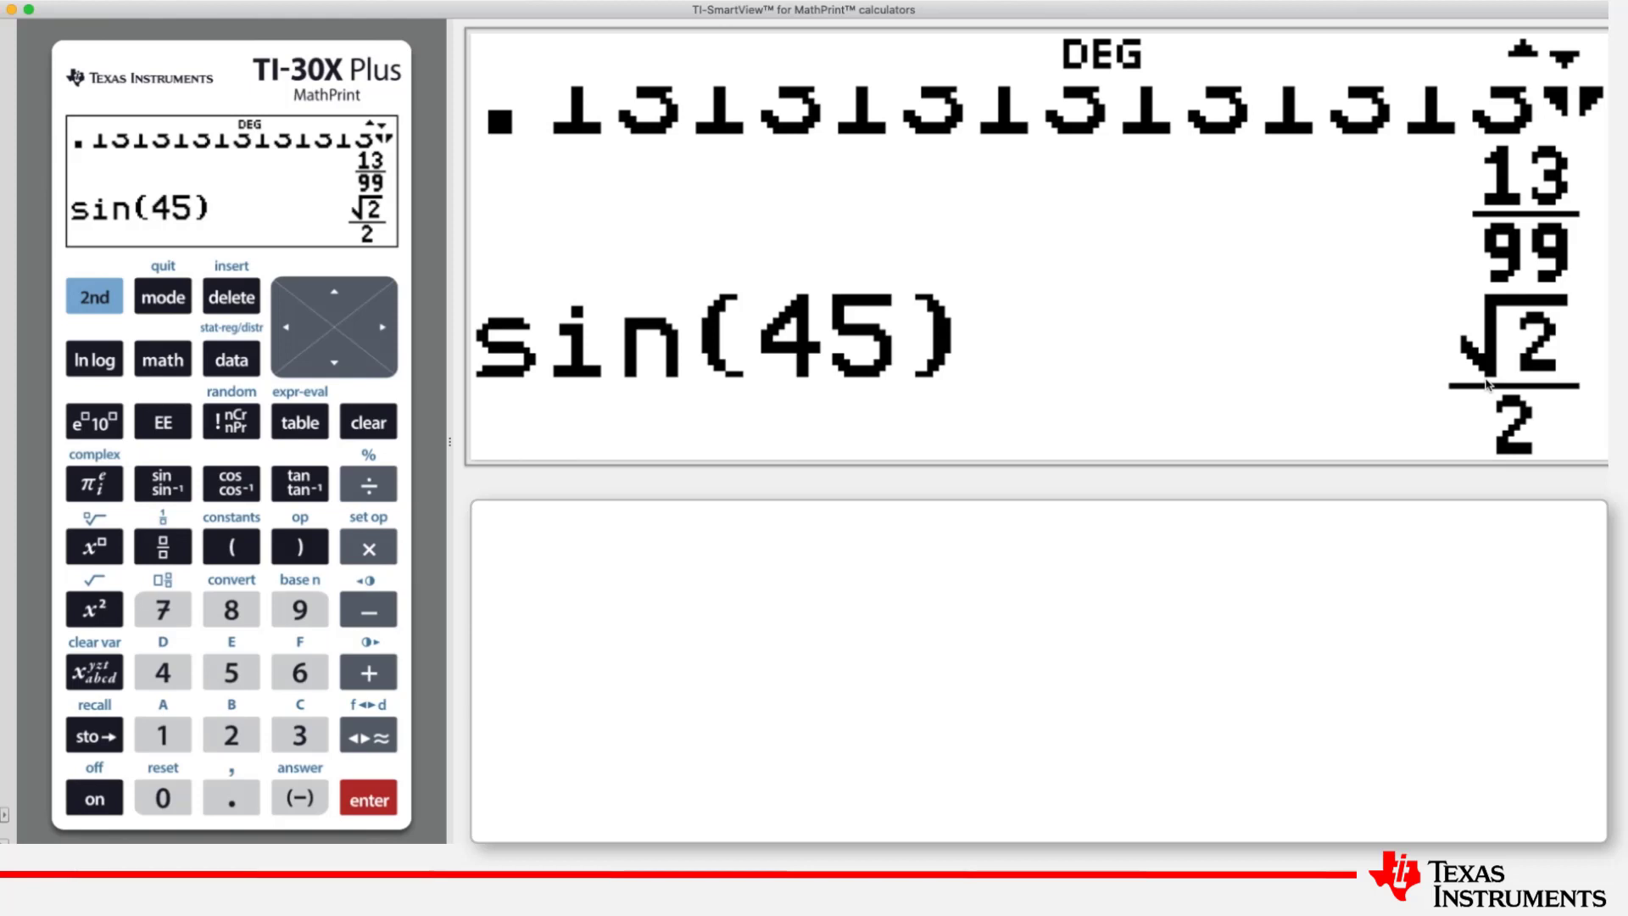
mouse_move(840, 426)
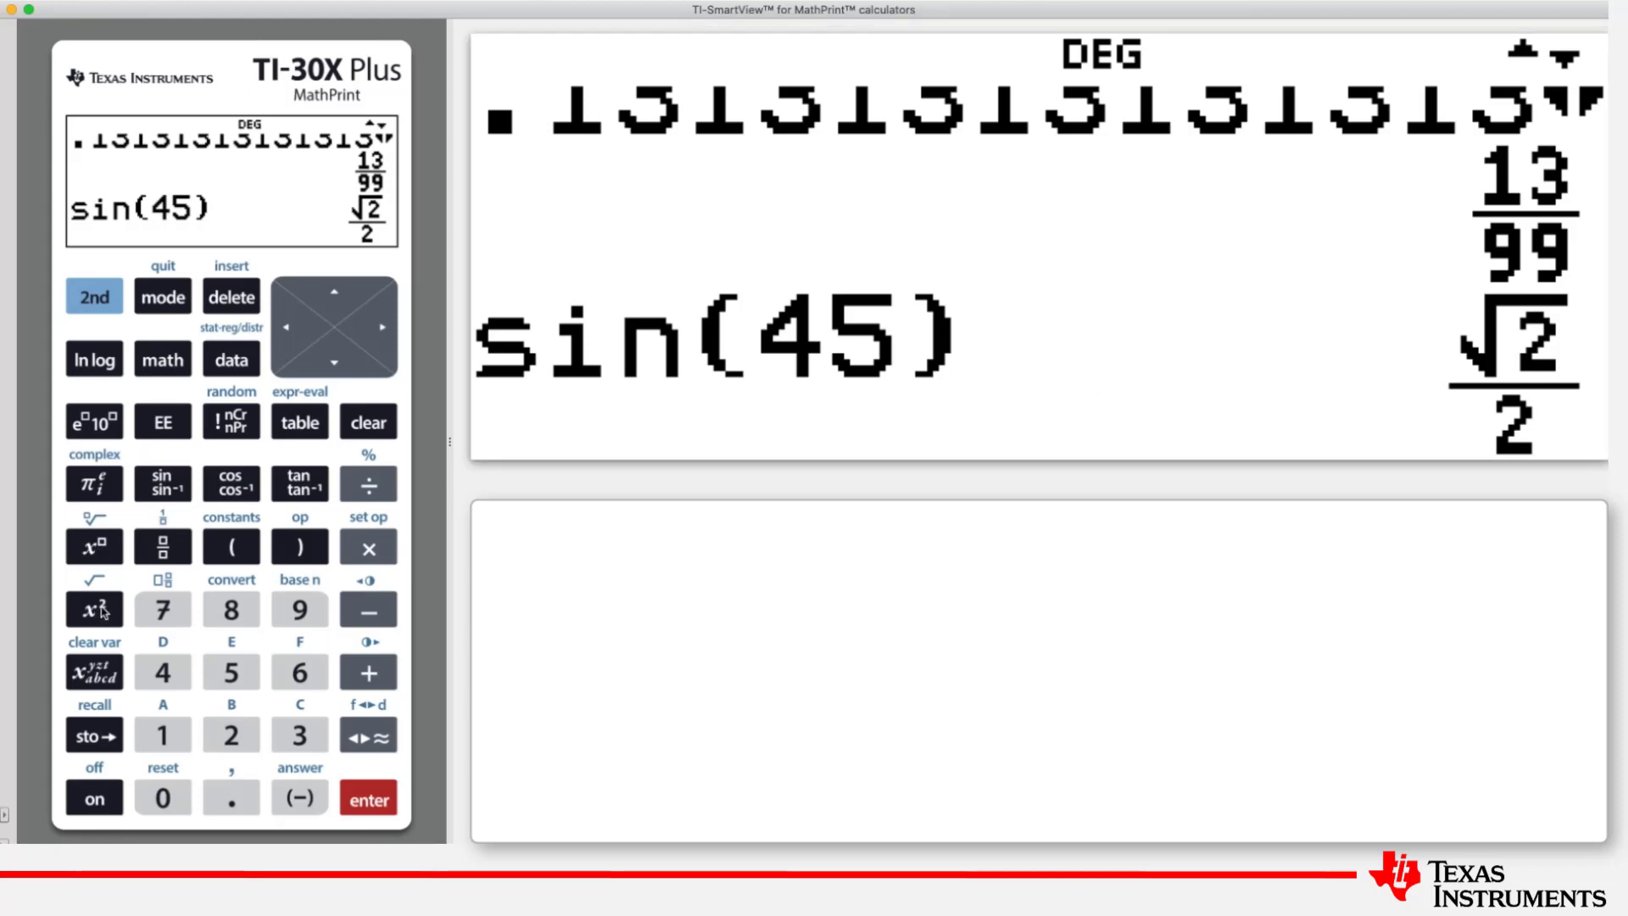
Enter and evaluate √2/2, then toggle its result to the decimal 0.707106781
left_click(92, 296)
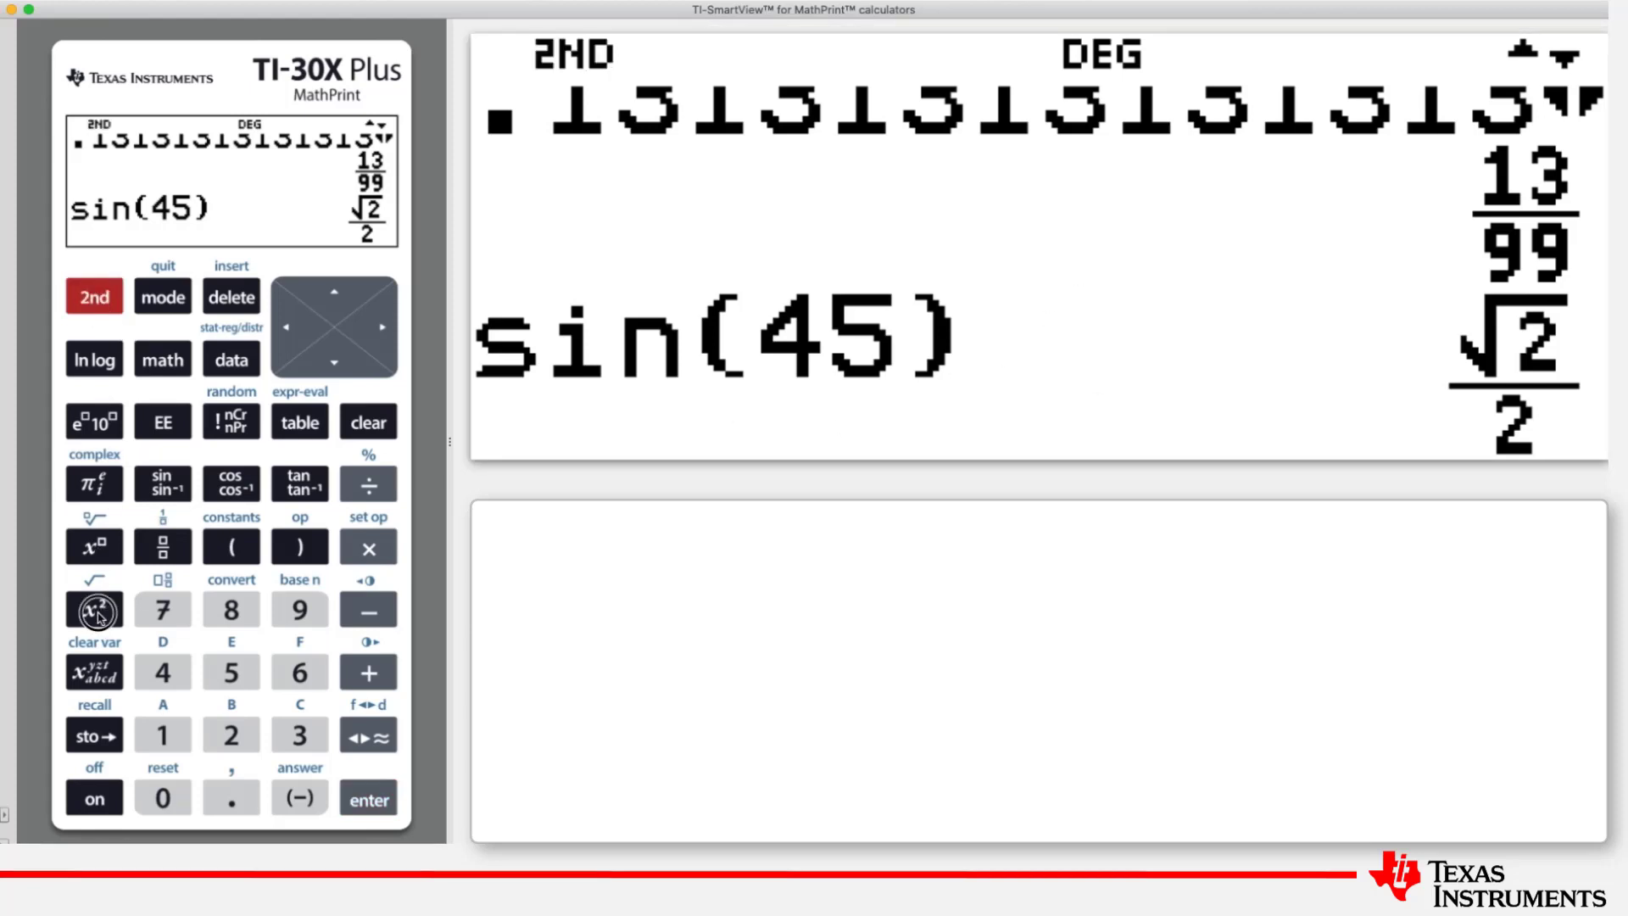
left_click(230, 734)
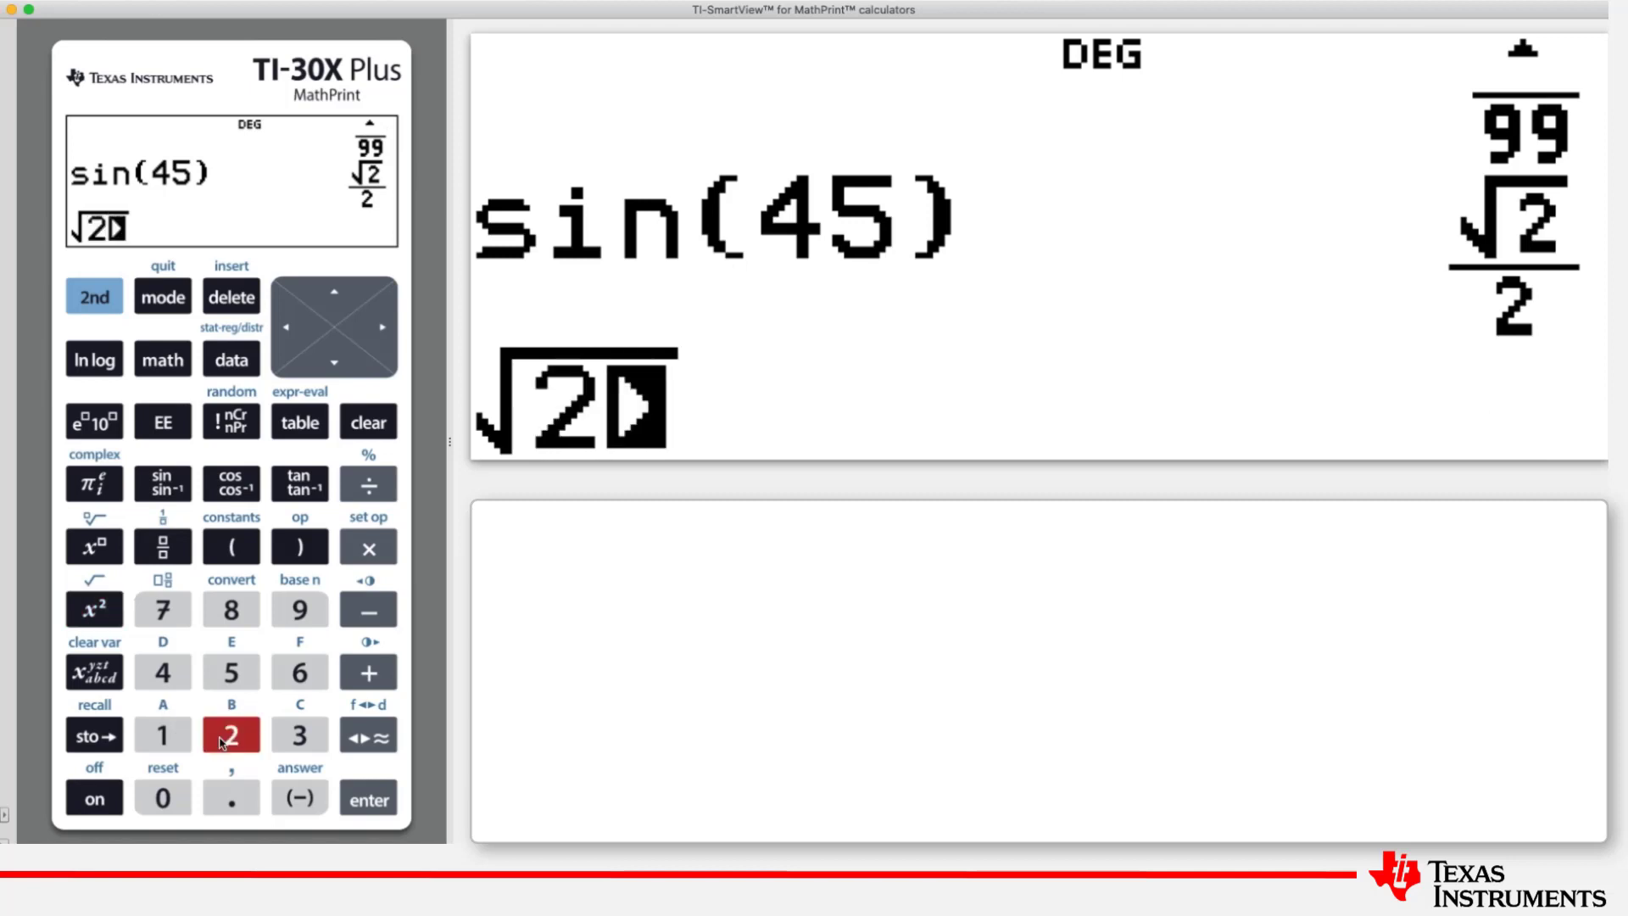
left_click(379, 325)
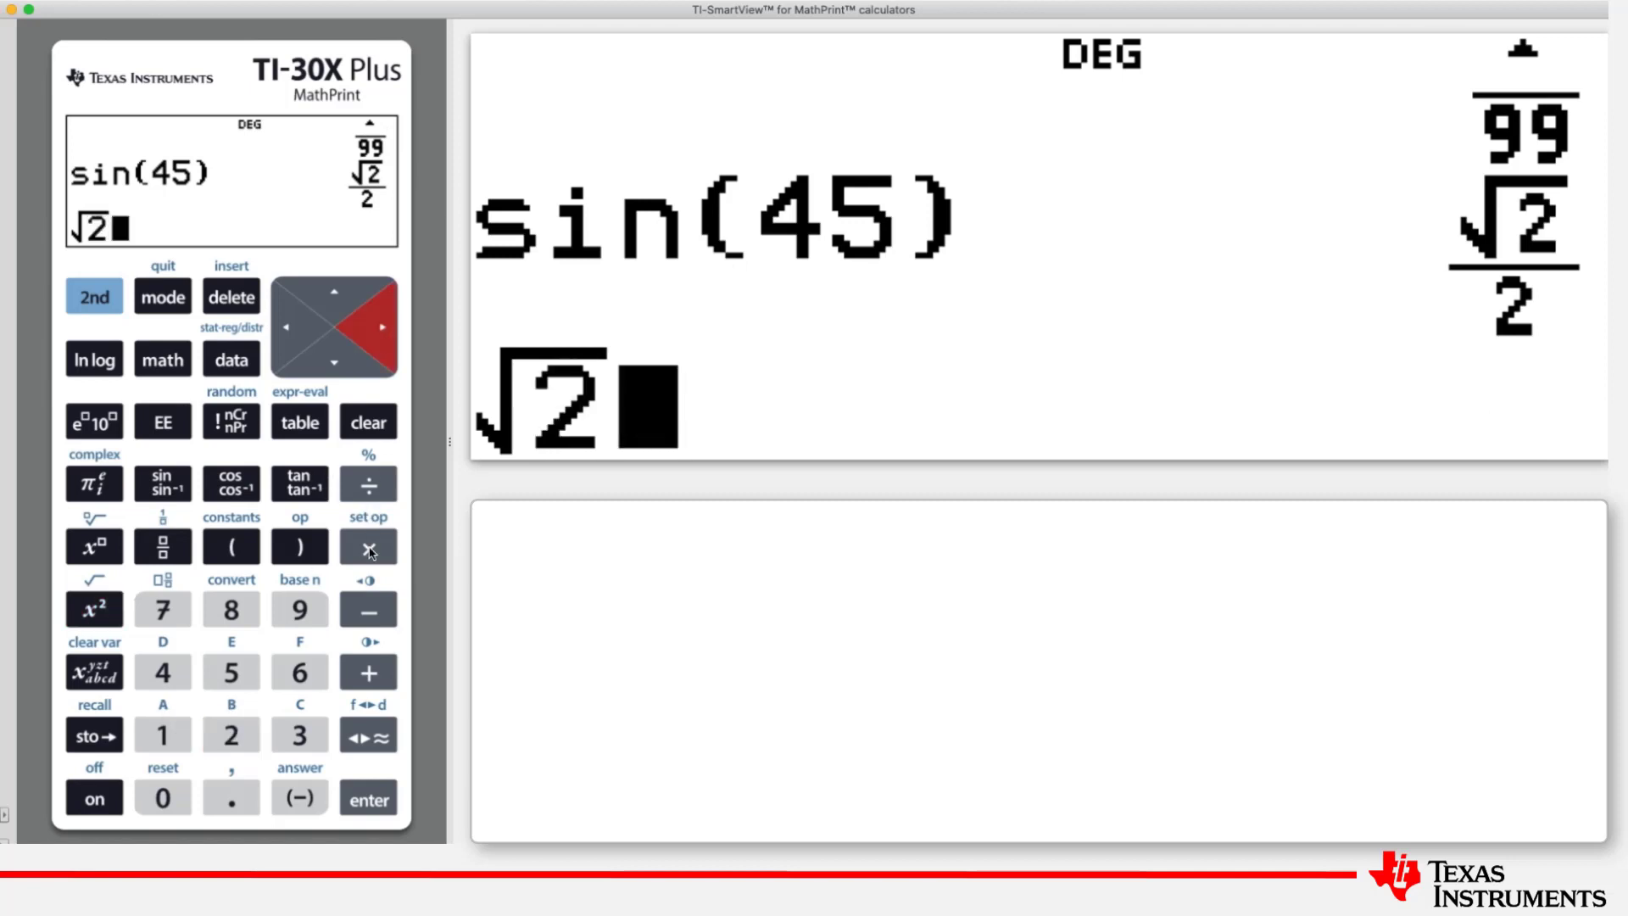
left_click(367, 484)
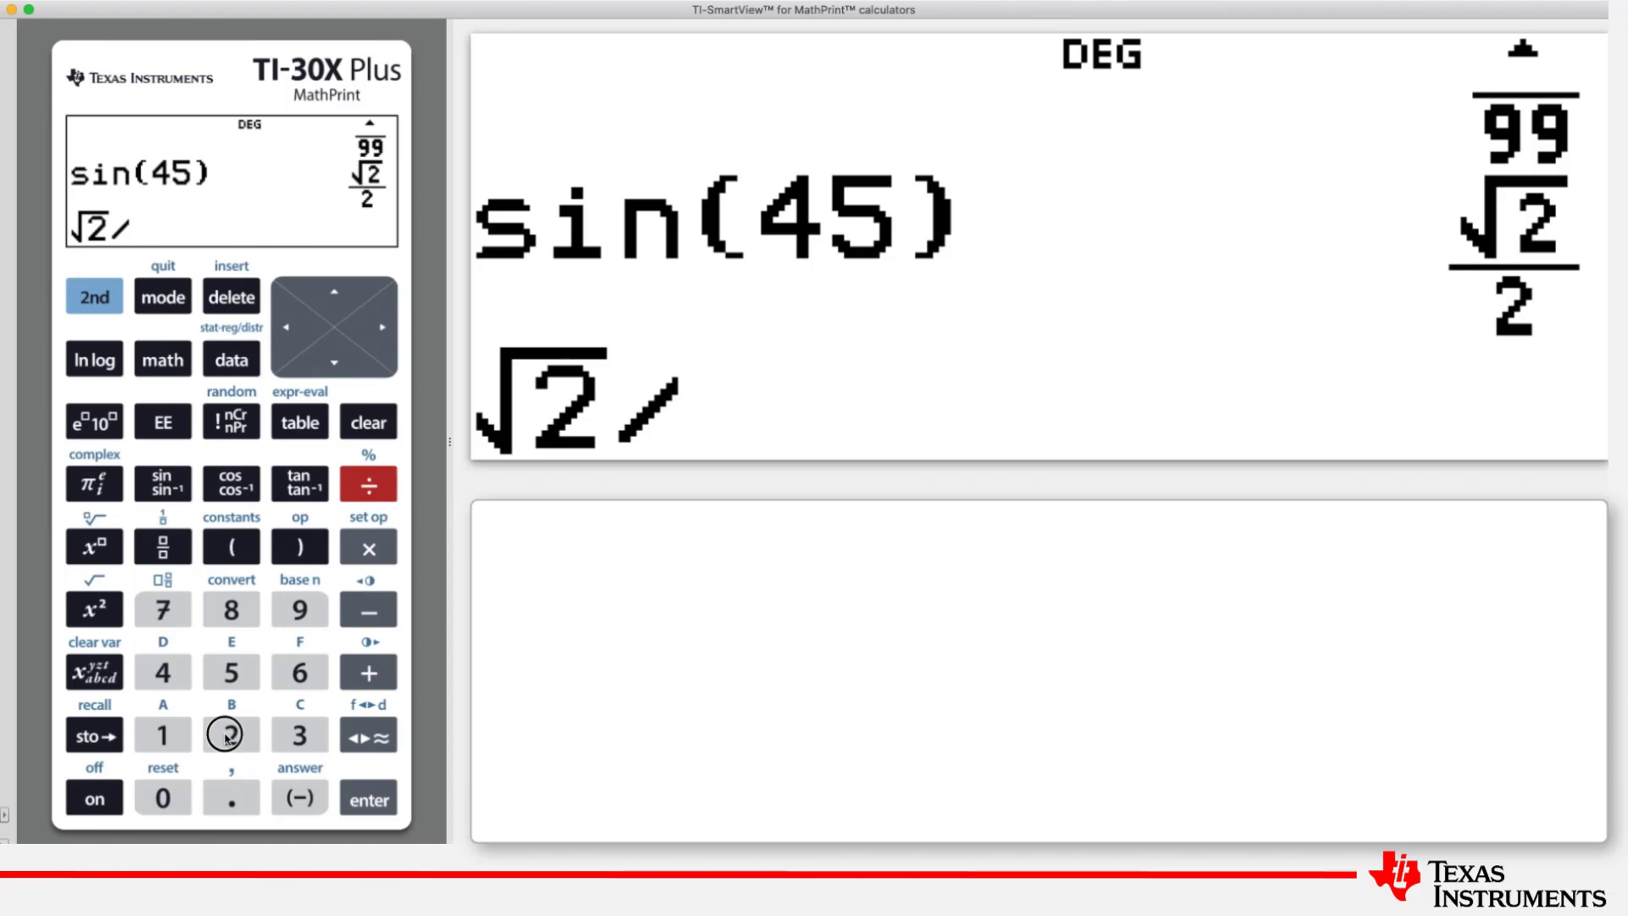
left_click(231, 735)
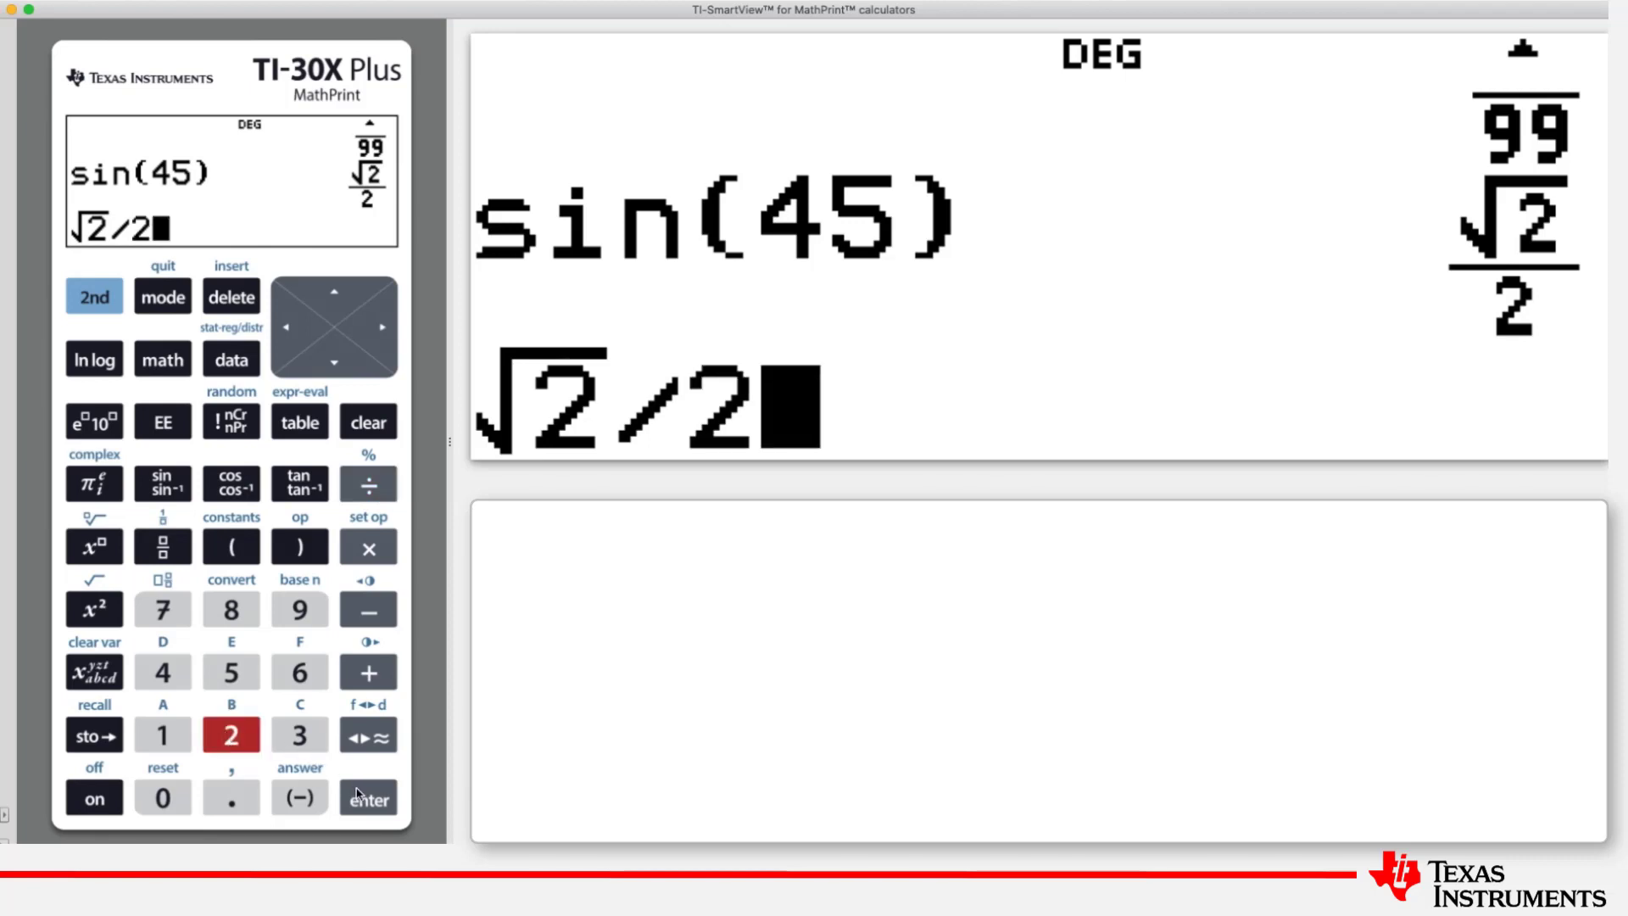
left_click(367, 797)
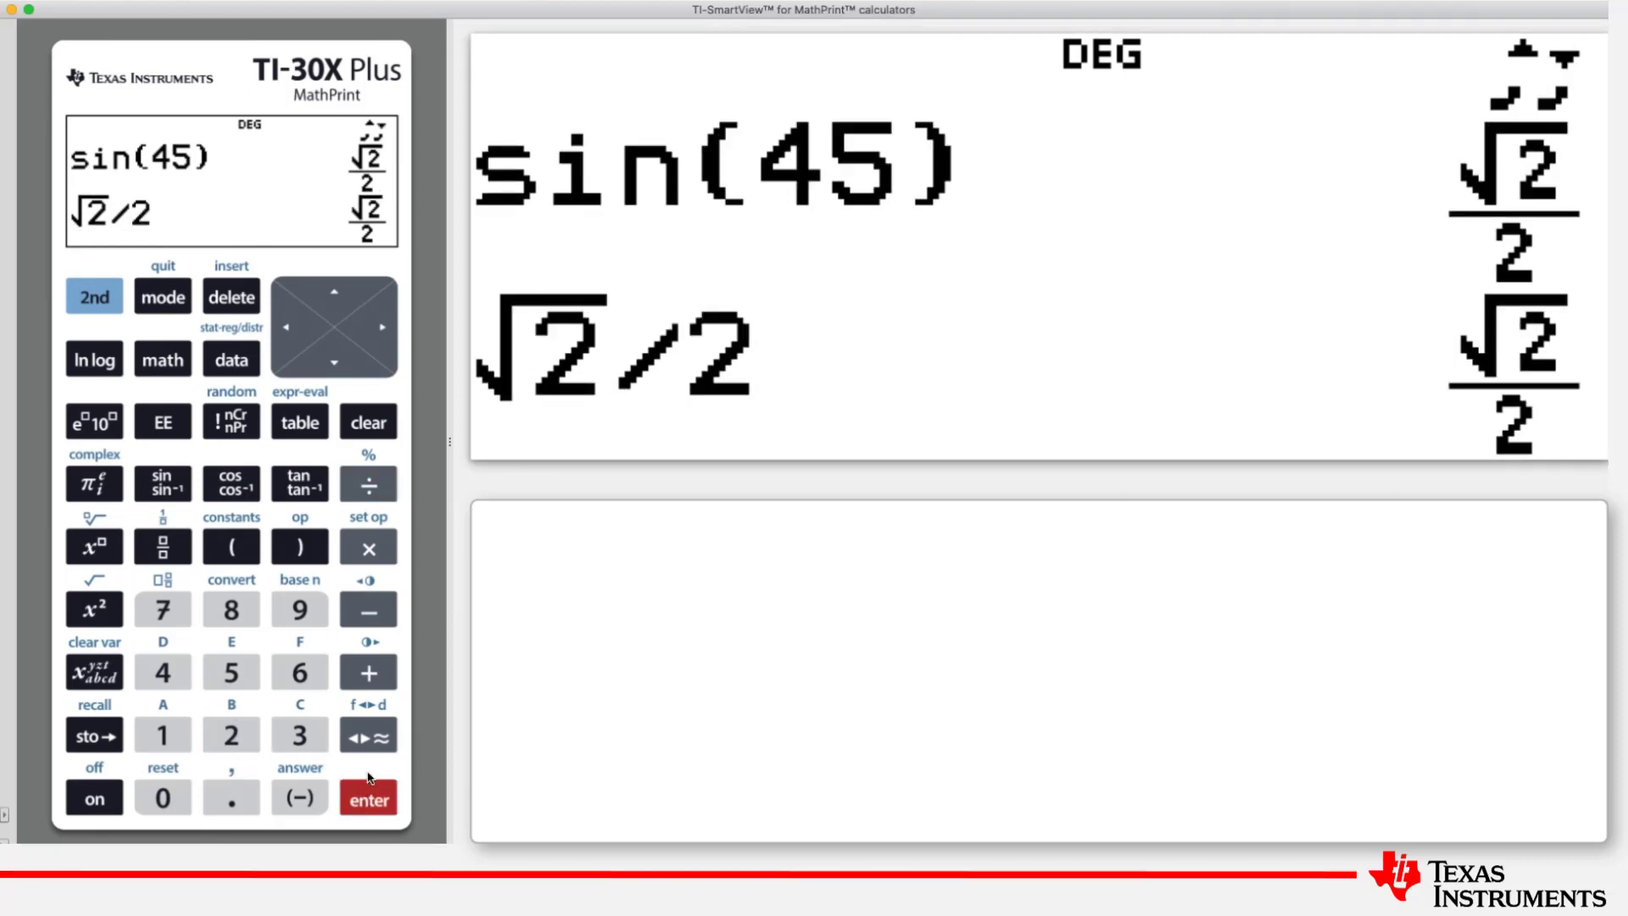
left_click(367, 735)
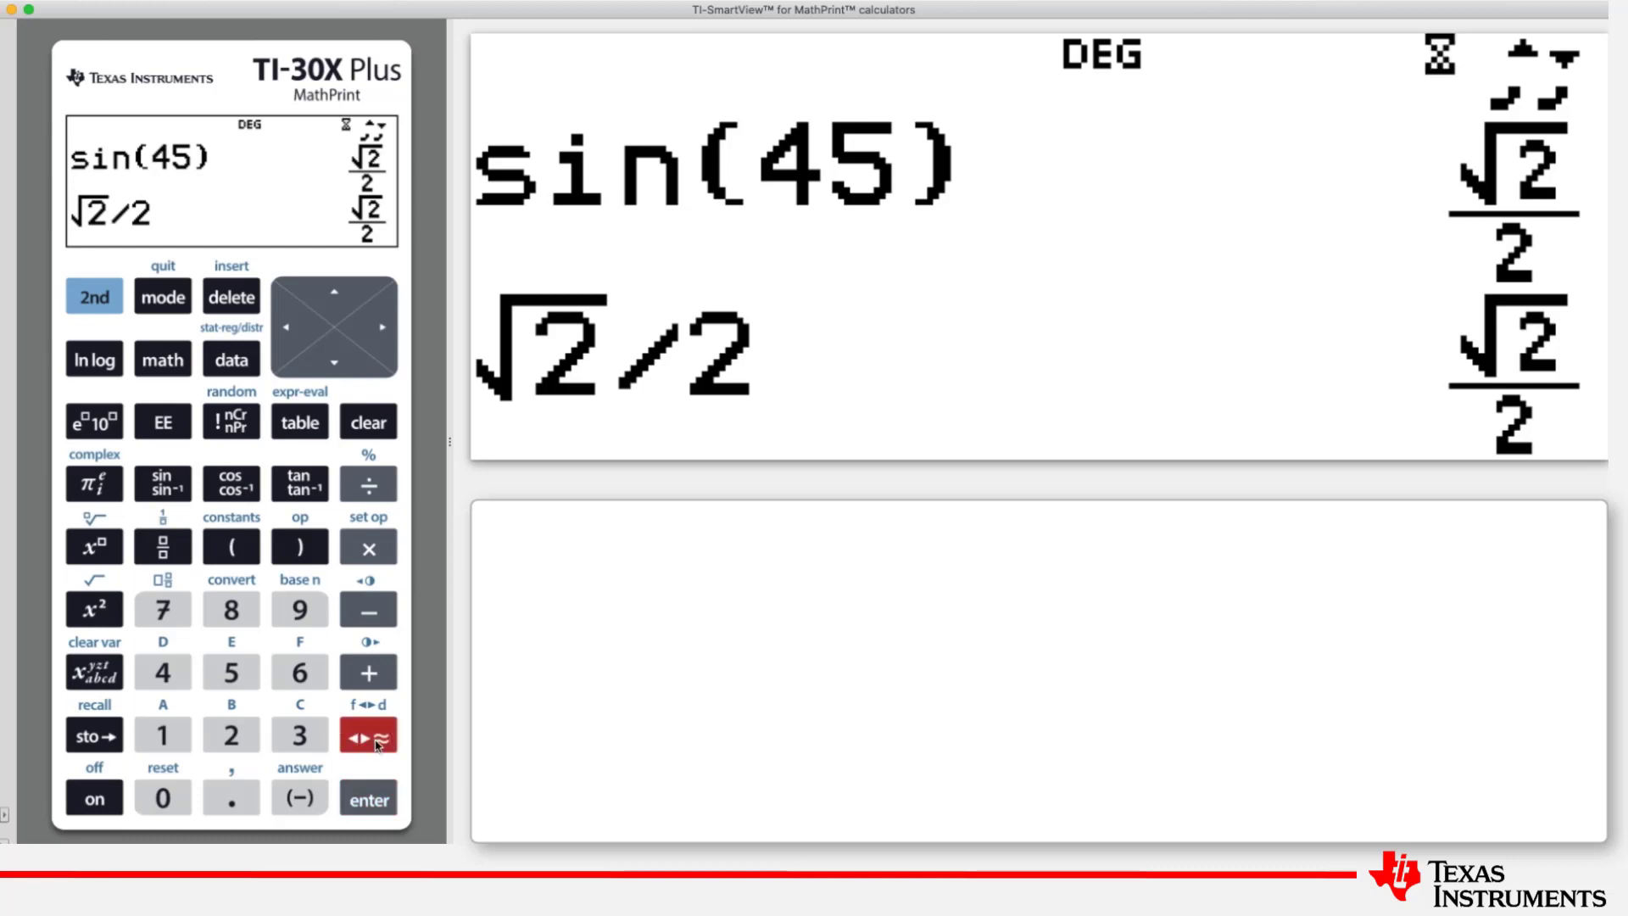
left_click(367, 735)
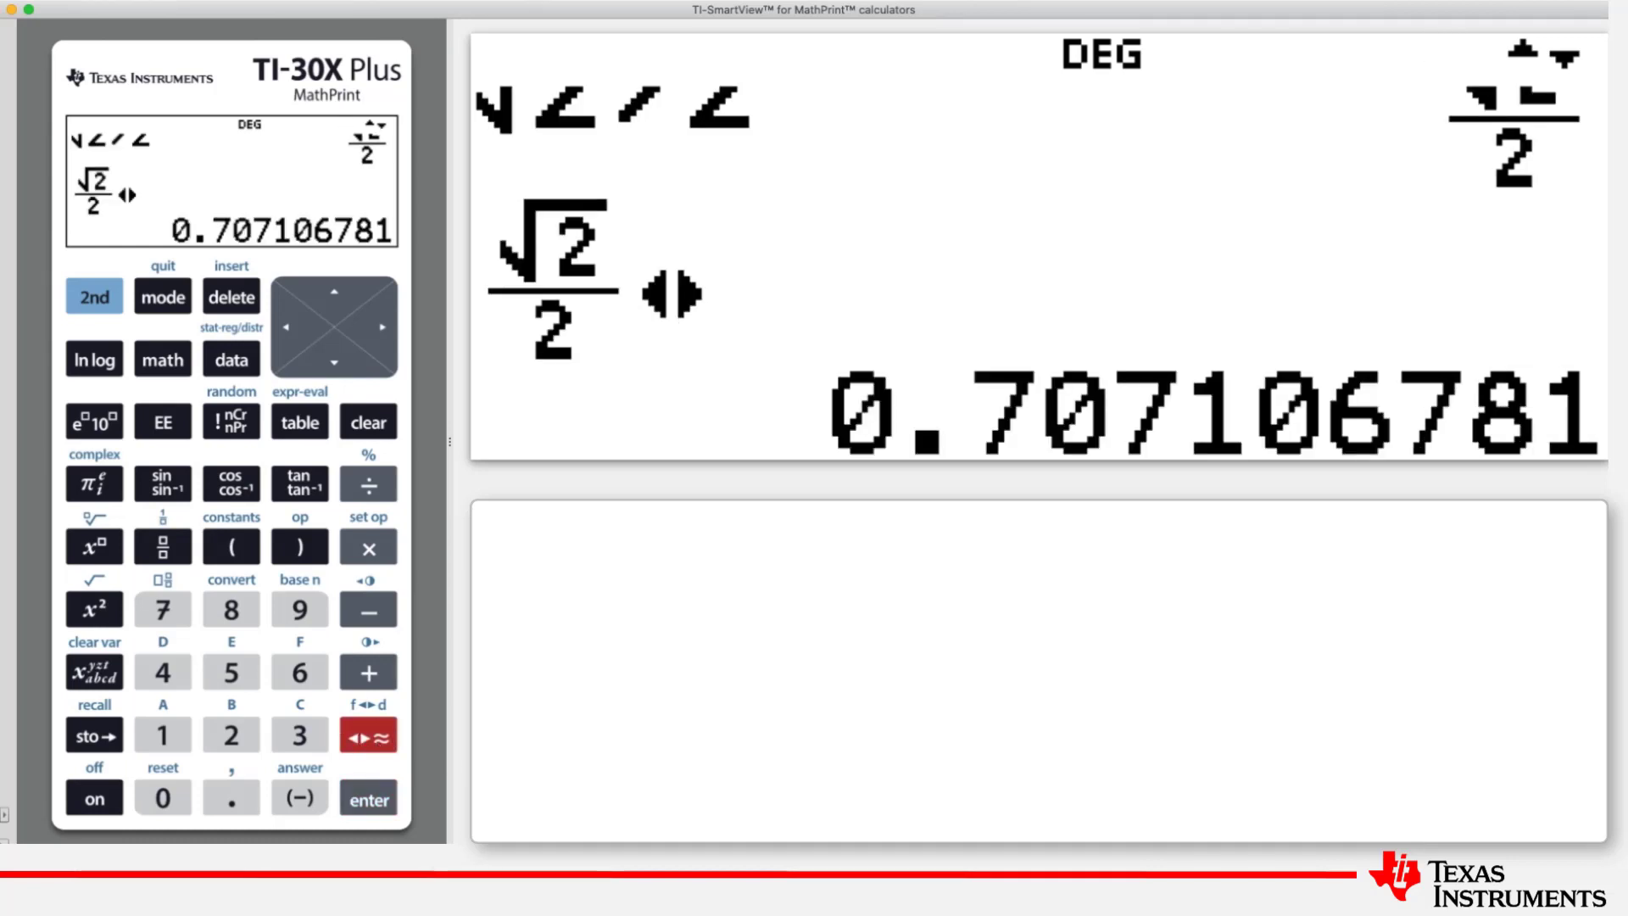
mouse_move(902, 416)
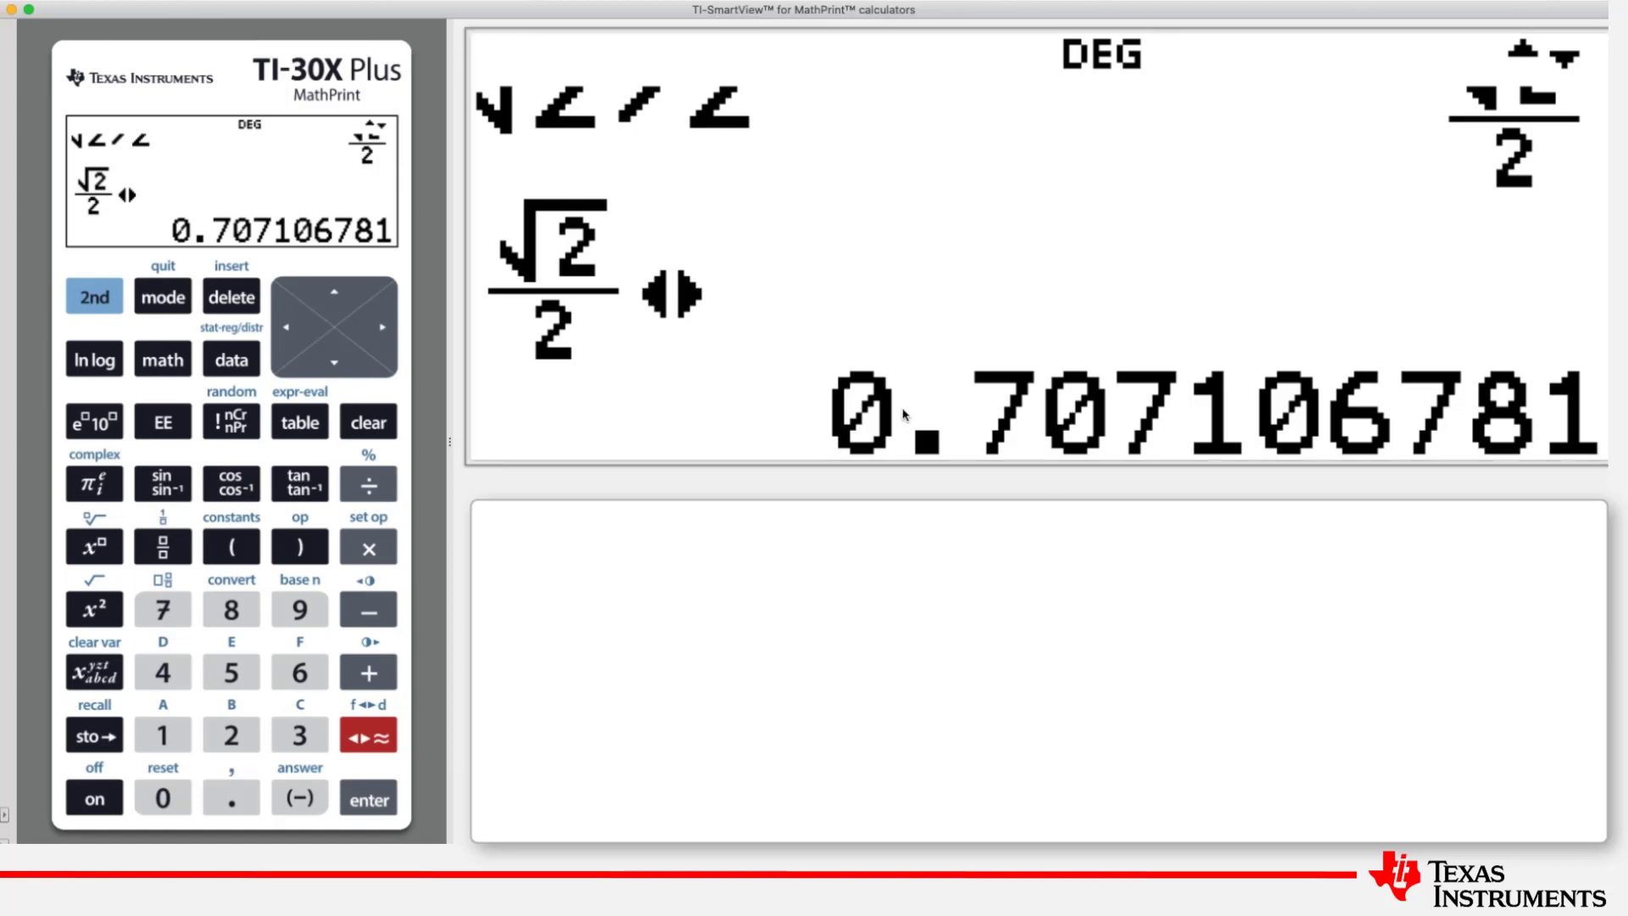
mouse_move(1134, 379)
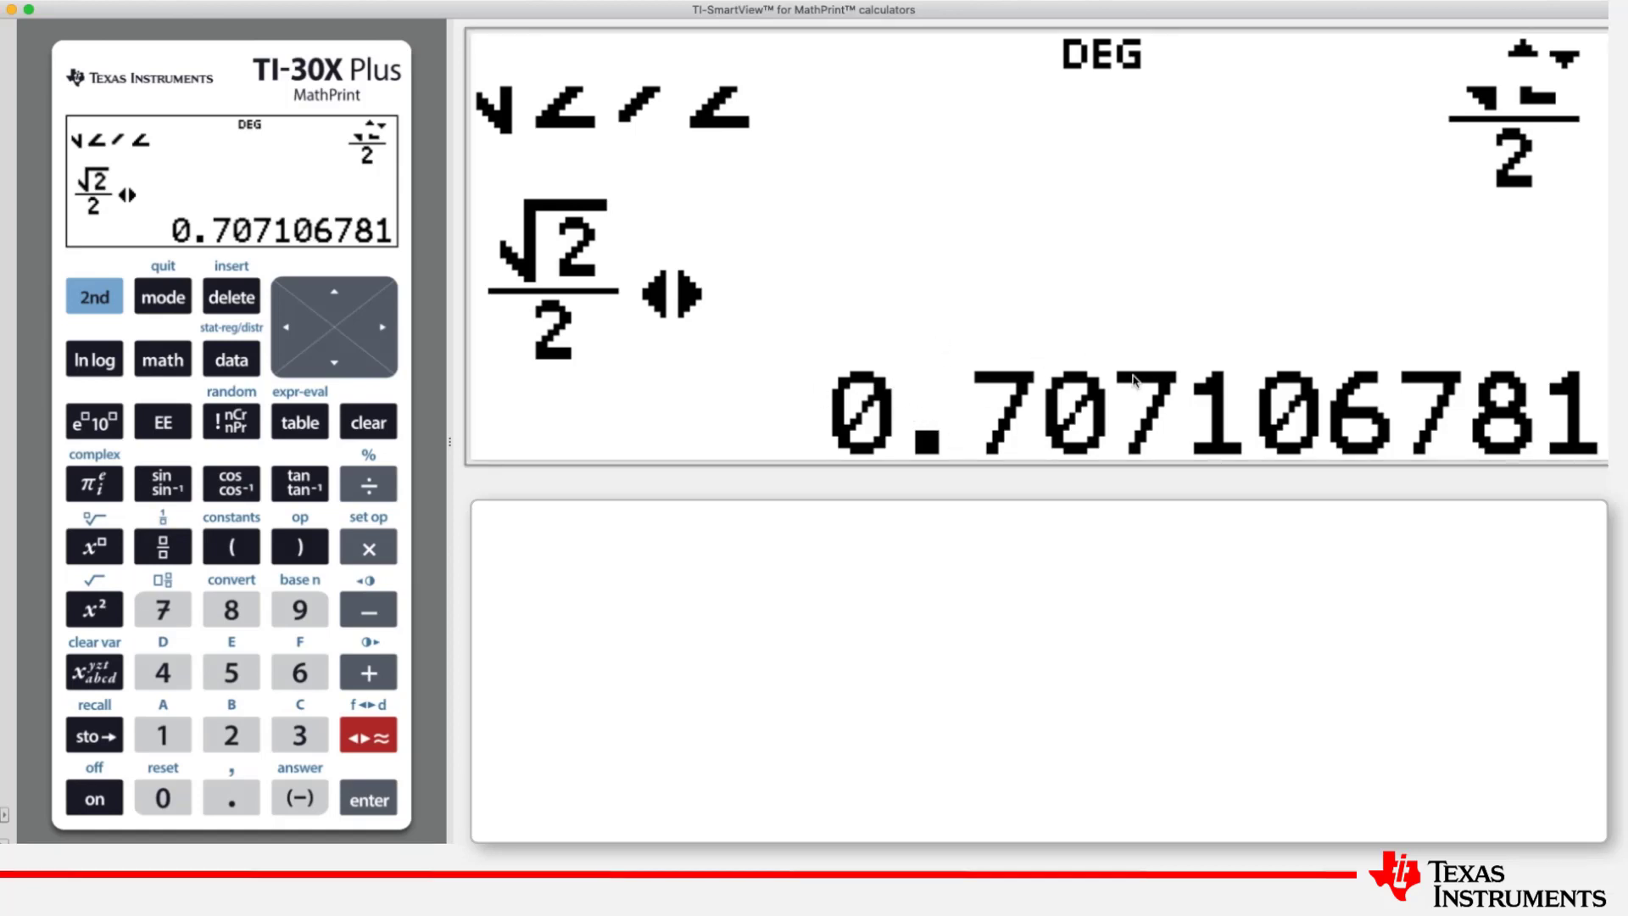
mouse_move(1311, 407)
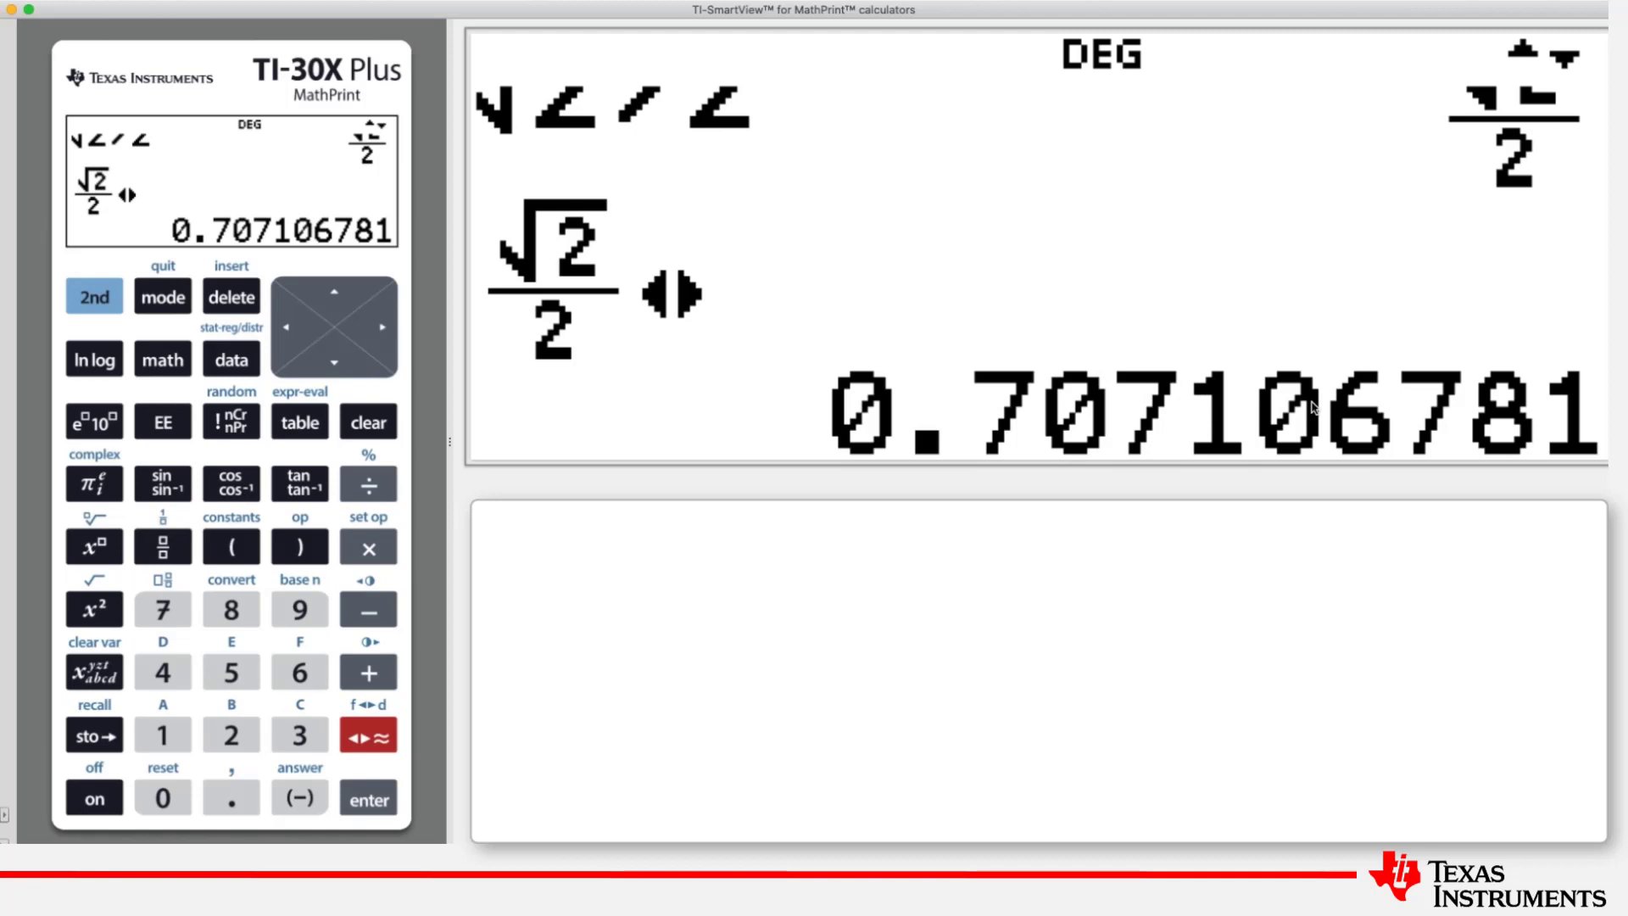
mouse_move(1174, 464)
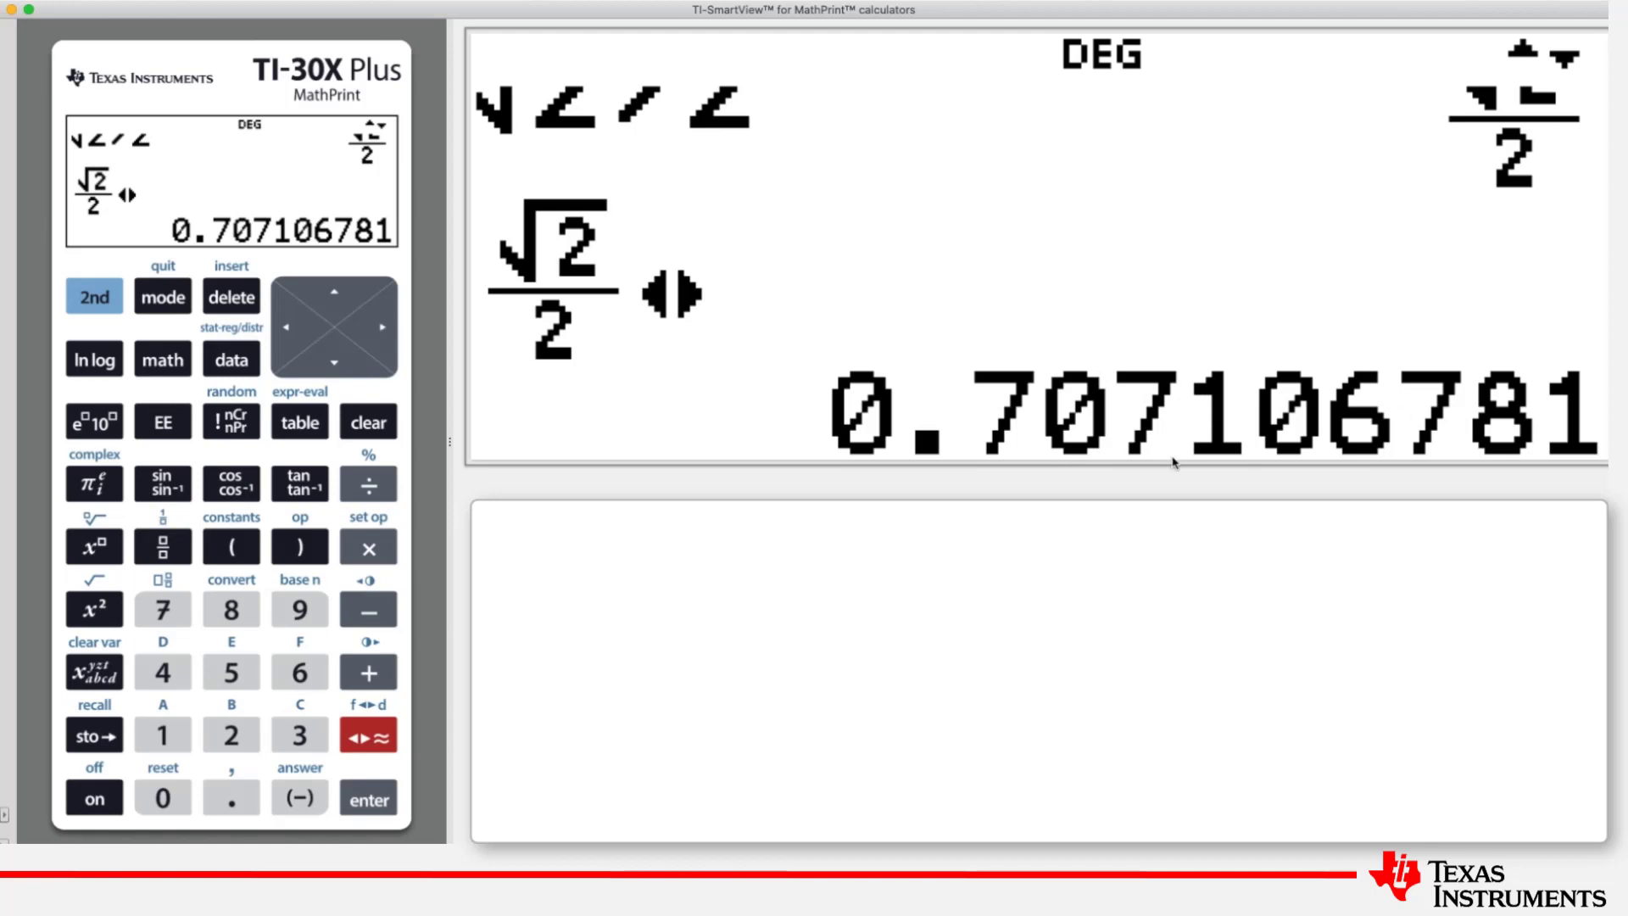
mouse_move(1328, 455)
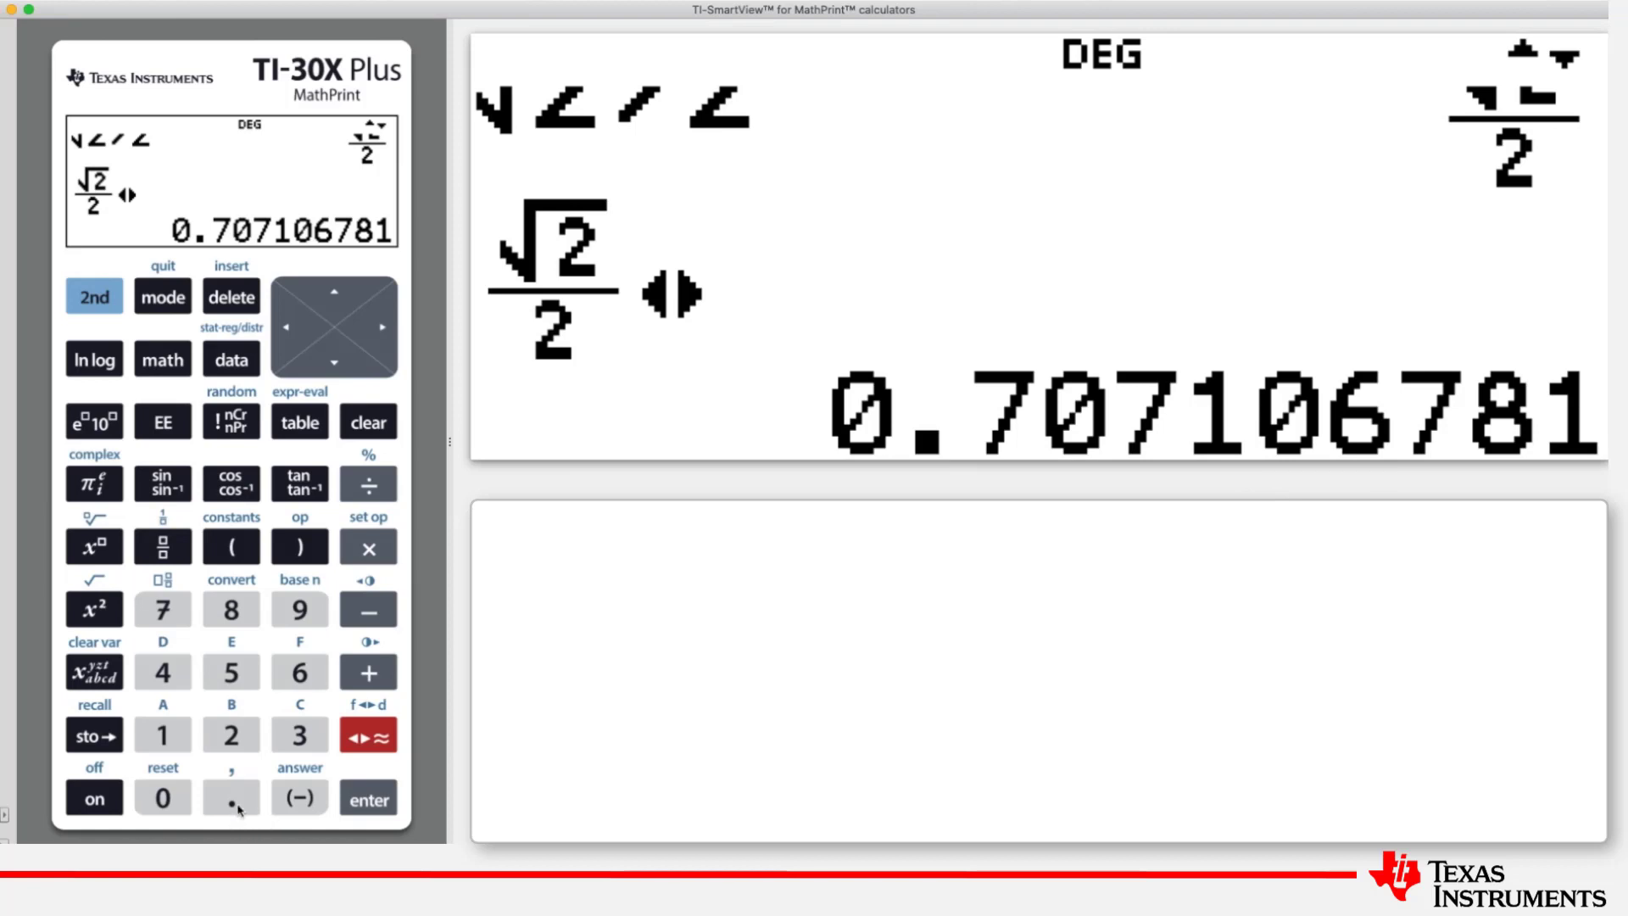
Evaluate .707106781165 and try the toggle, which still shows 0.707106781
left_click(230, 797)
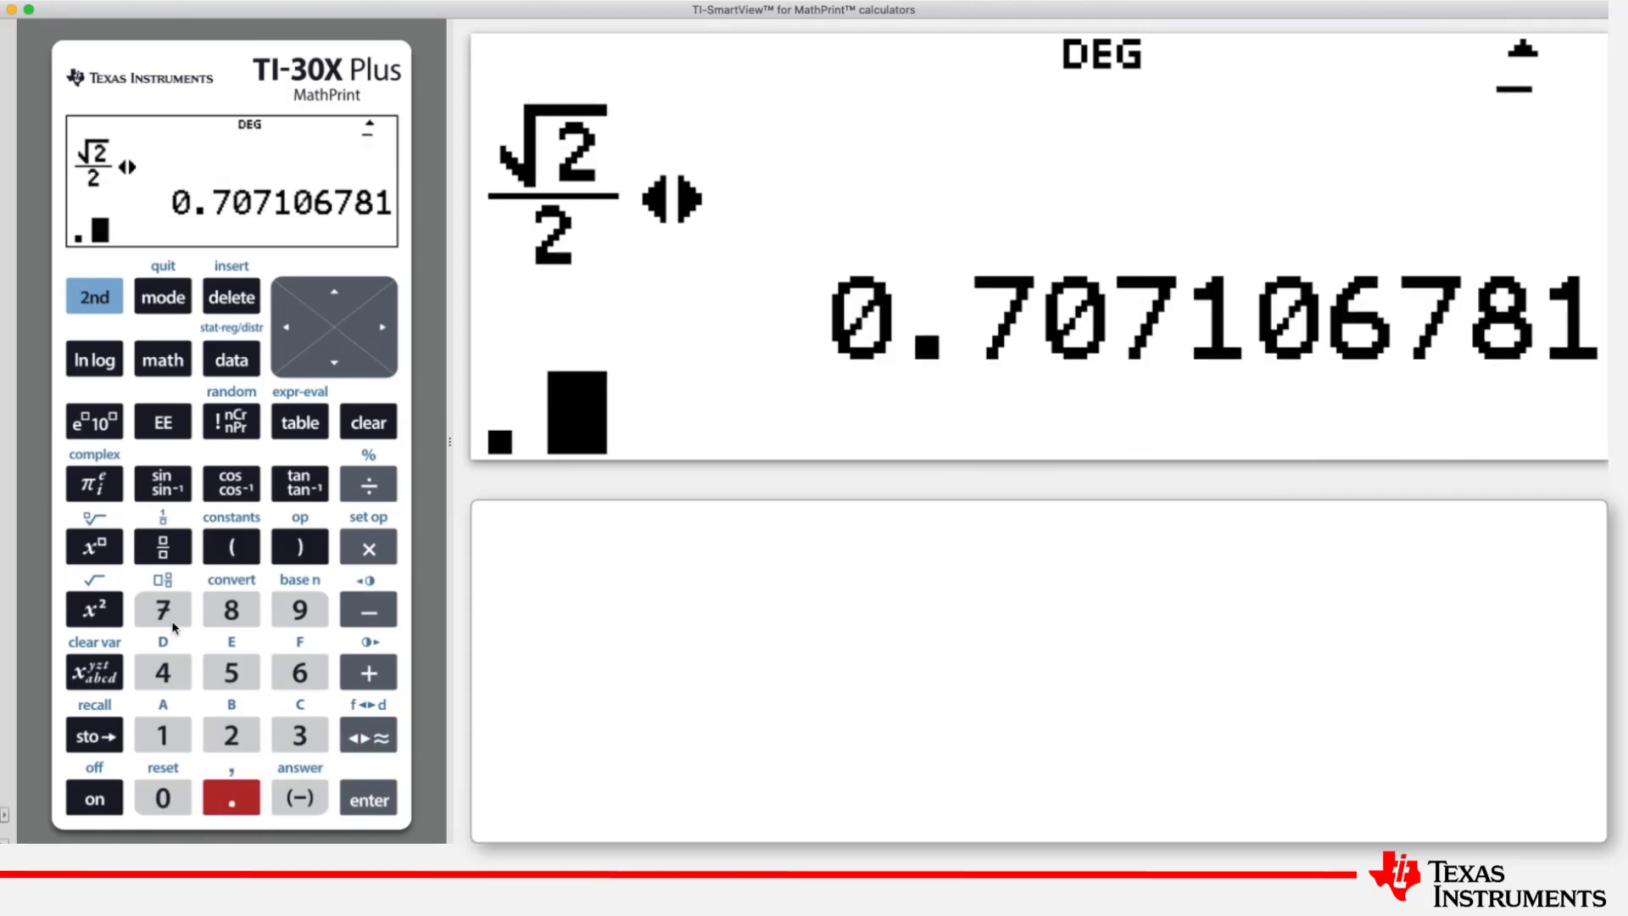
left_click(162, 797)
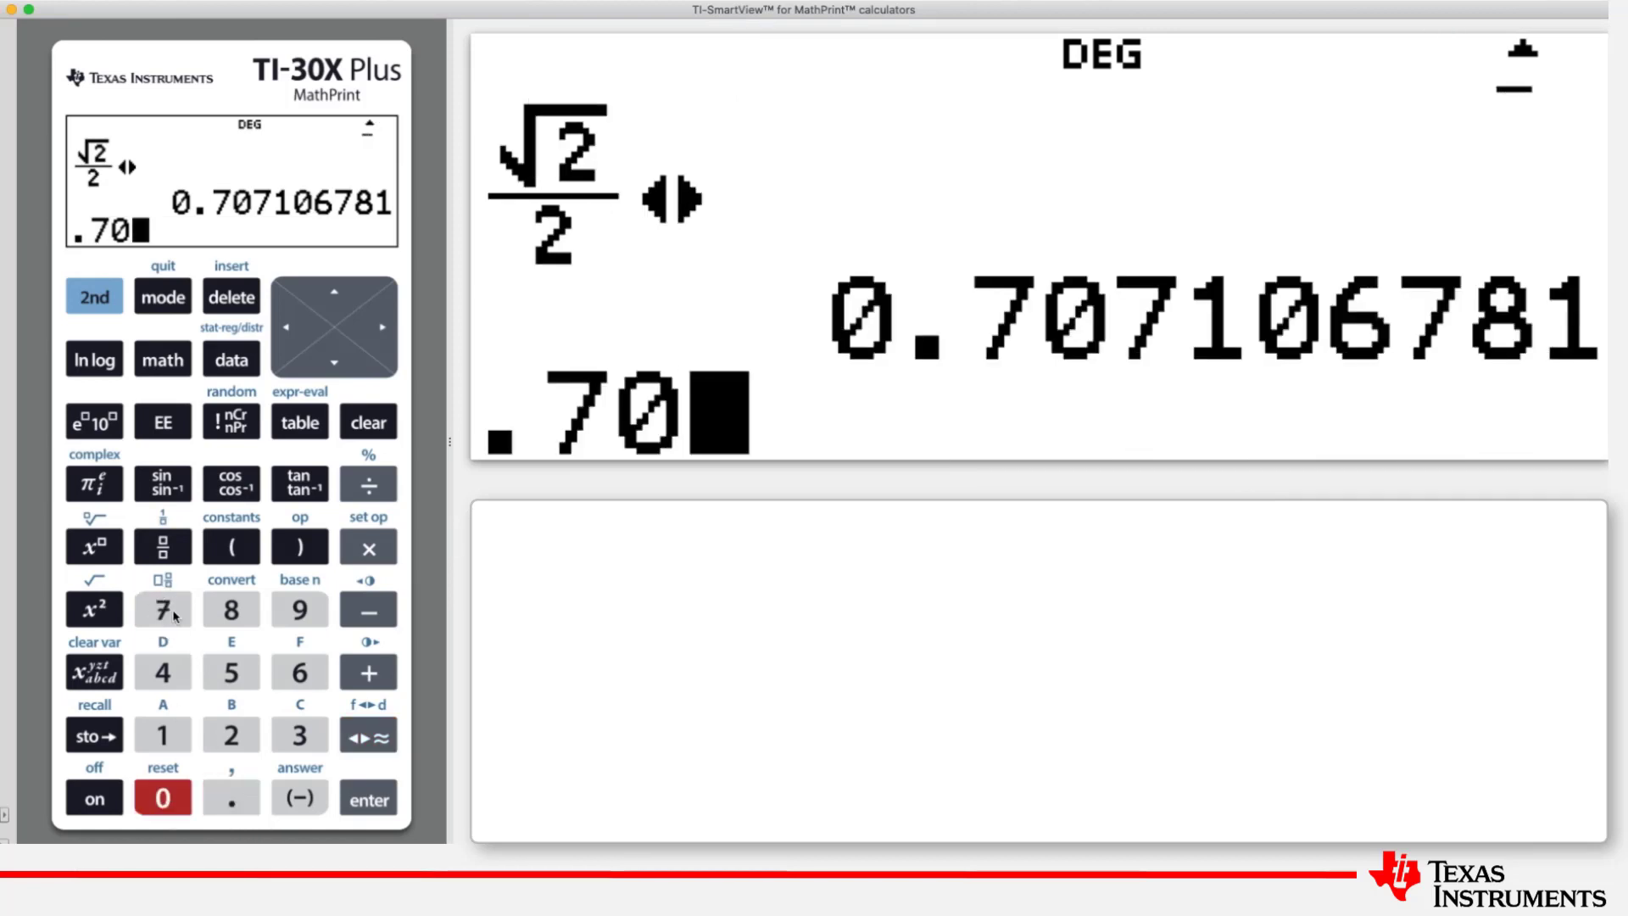
left_click(162, 735)
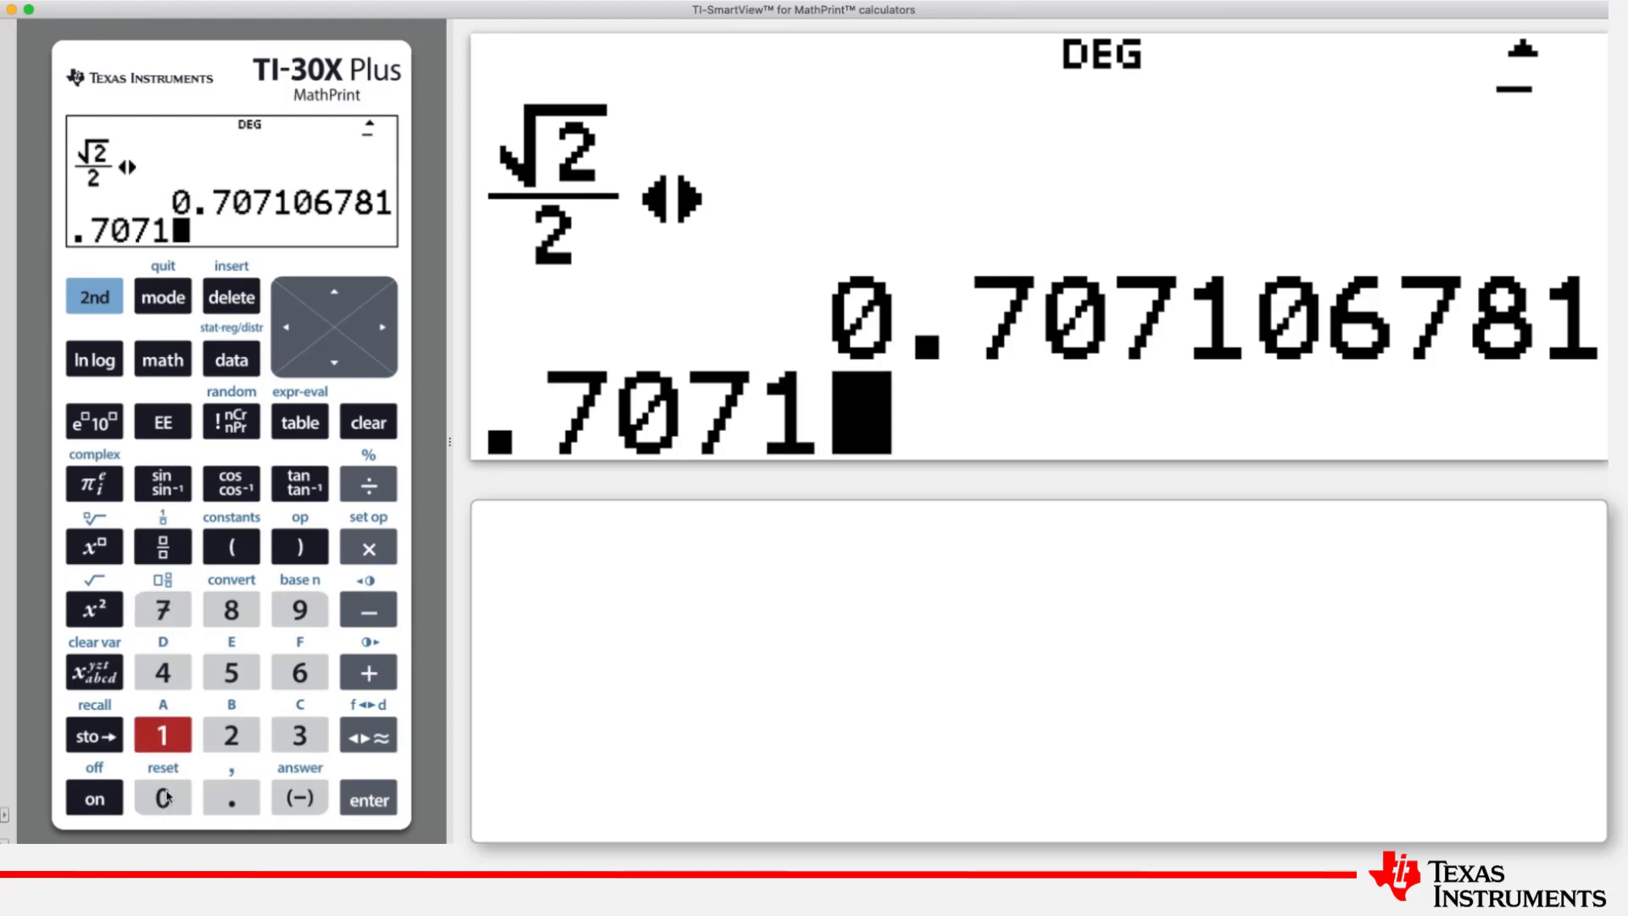
left_click(299, 671)
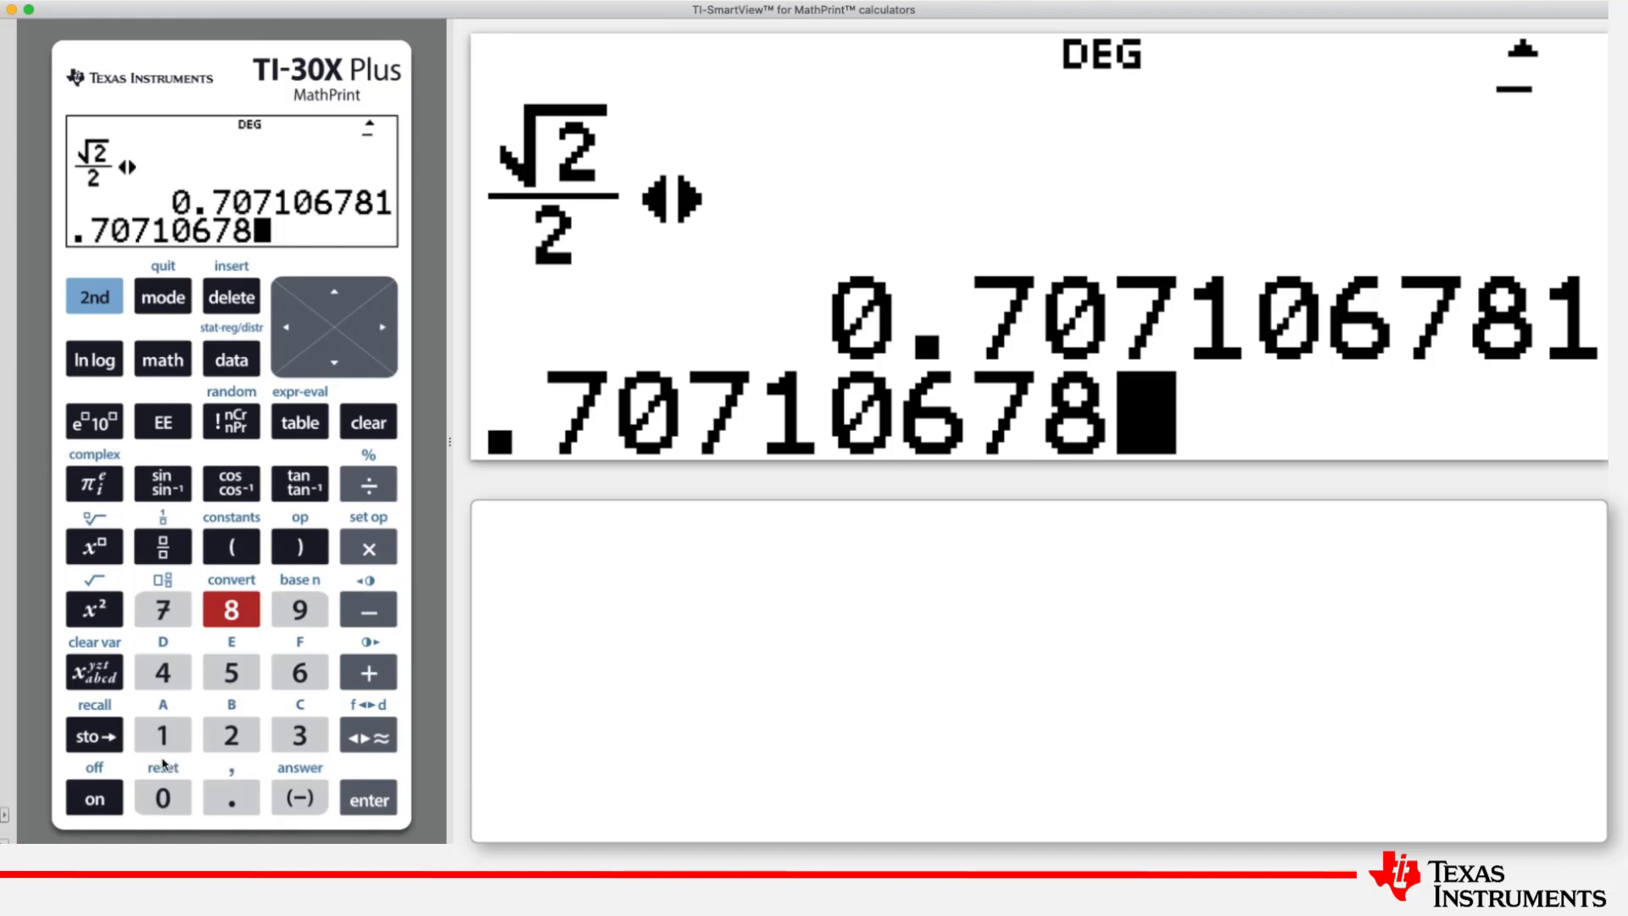
left_click(300, 672)
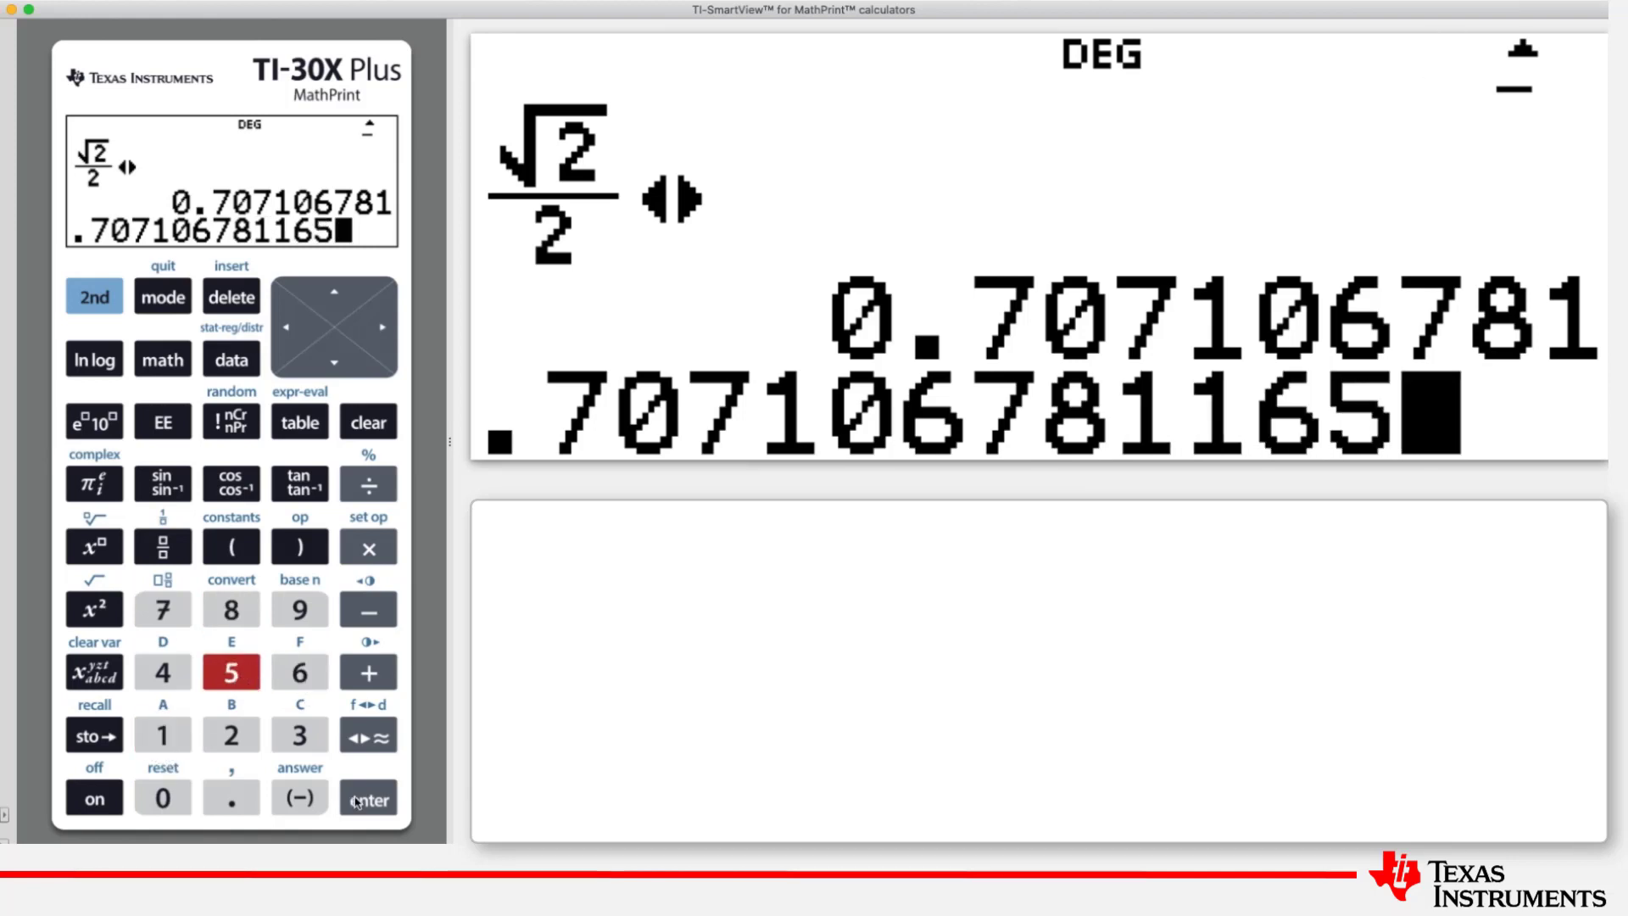
left_click(367, 798)
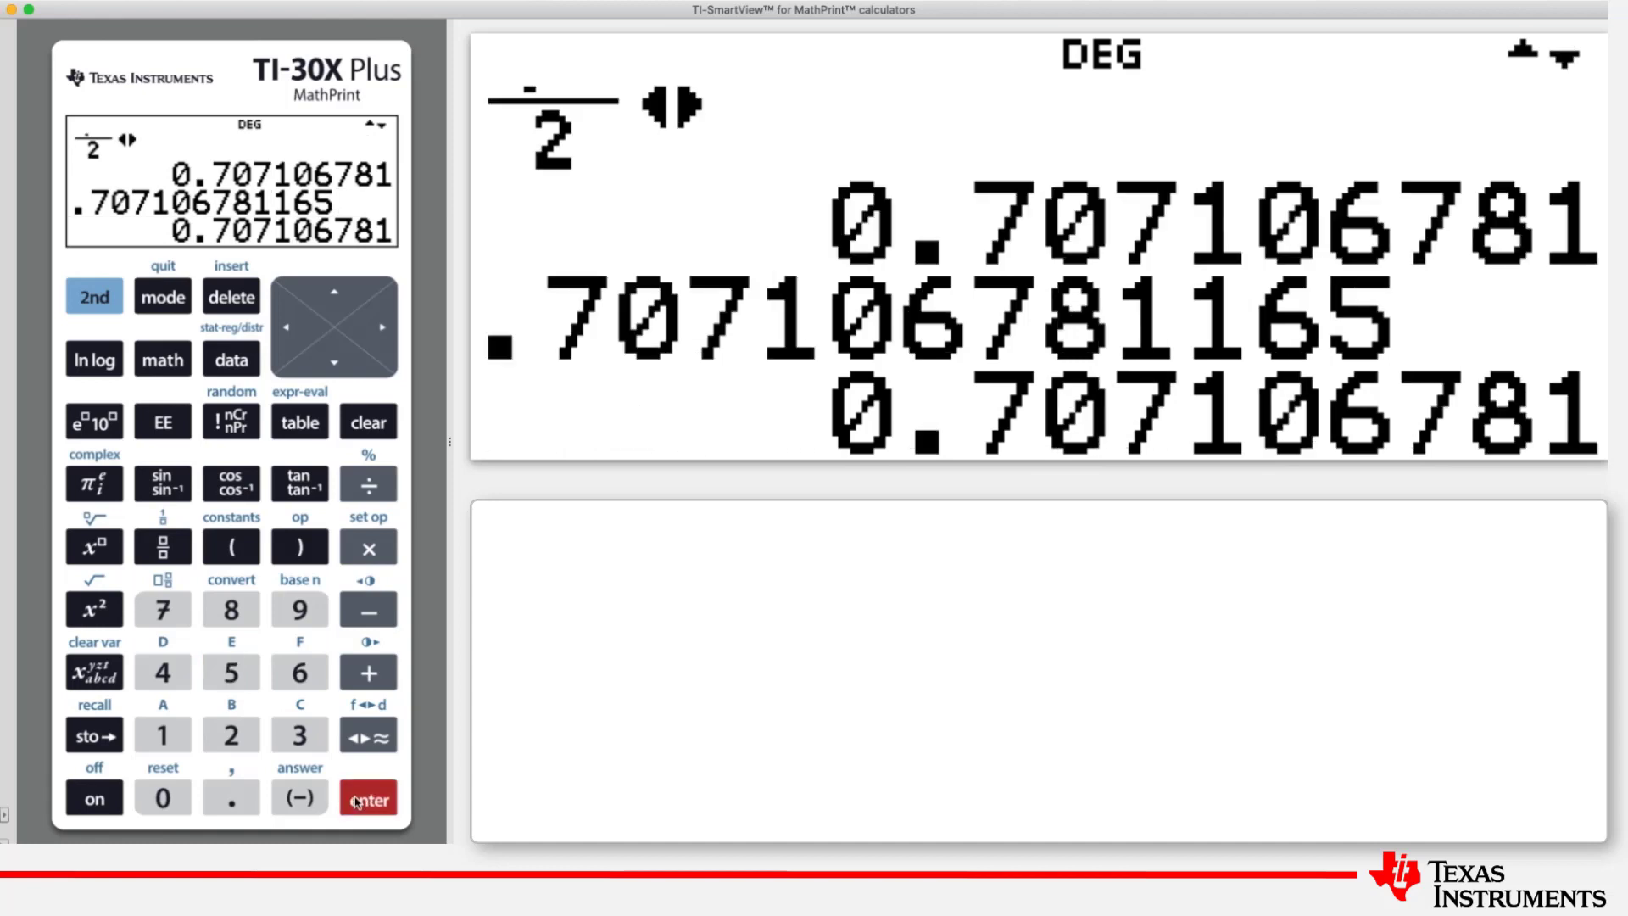
left_click(367, 734)
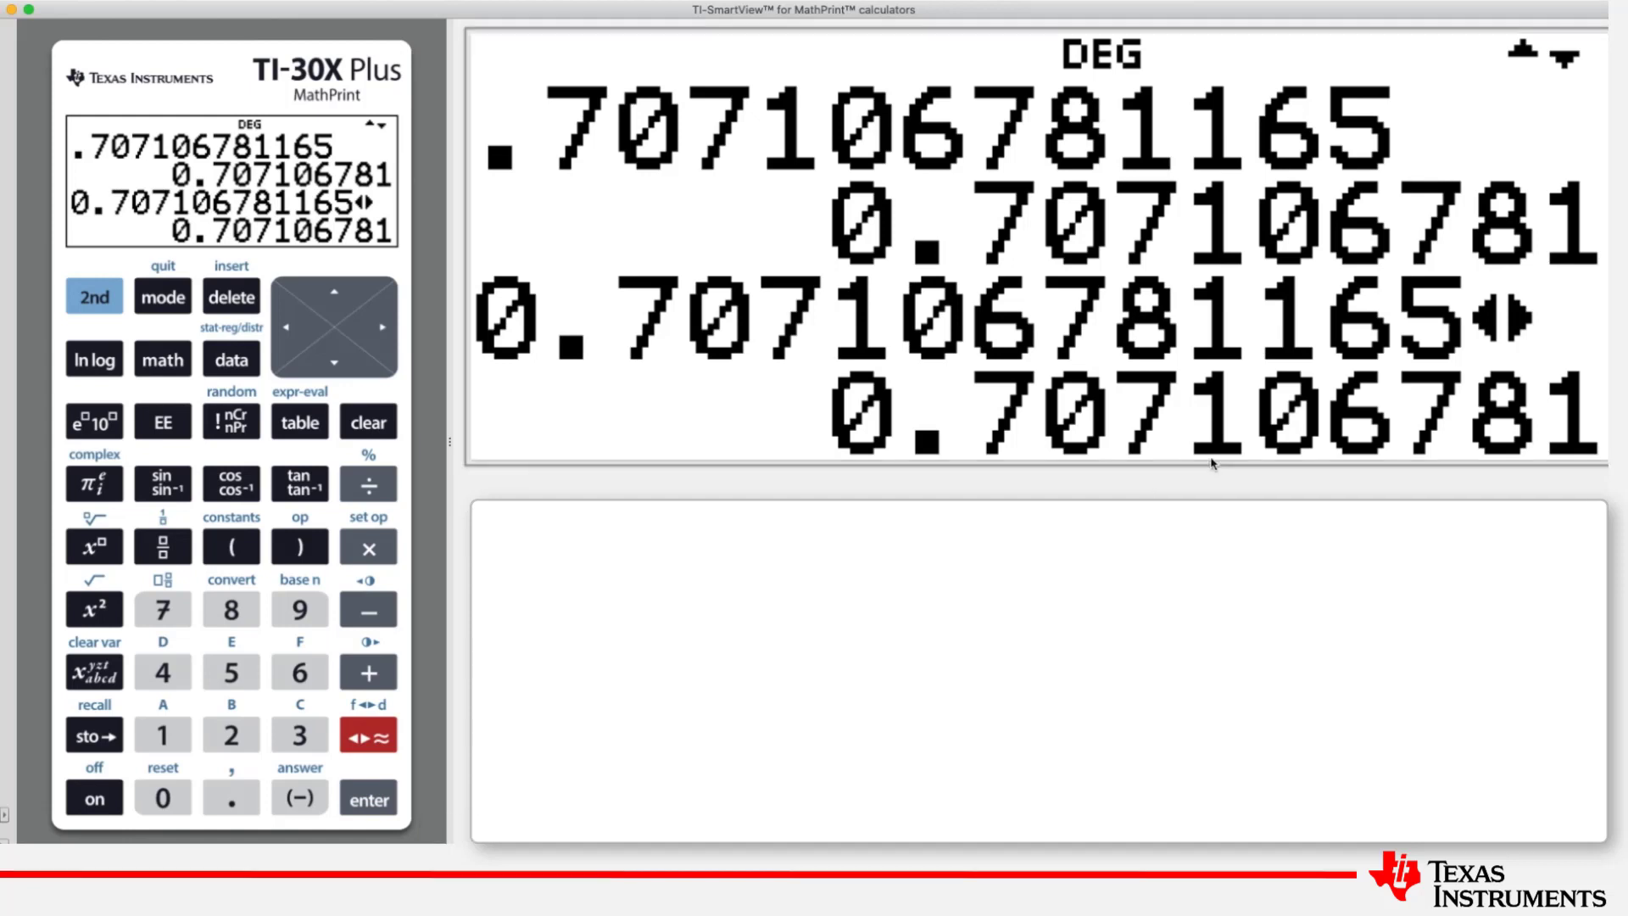
mouse_move(1353, 402)
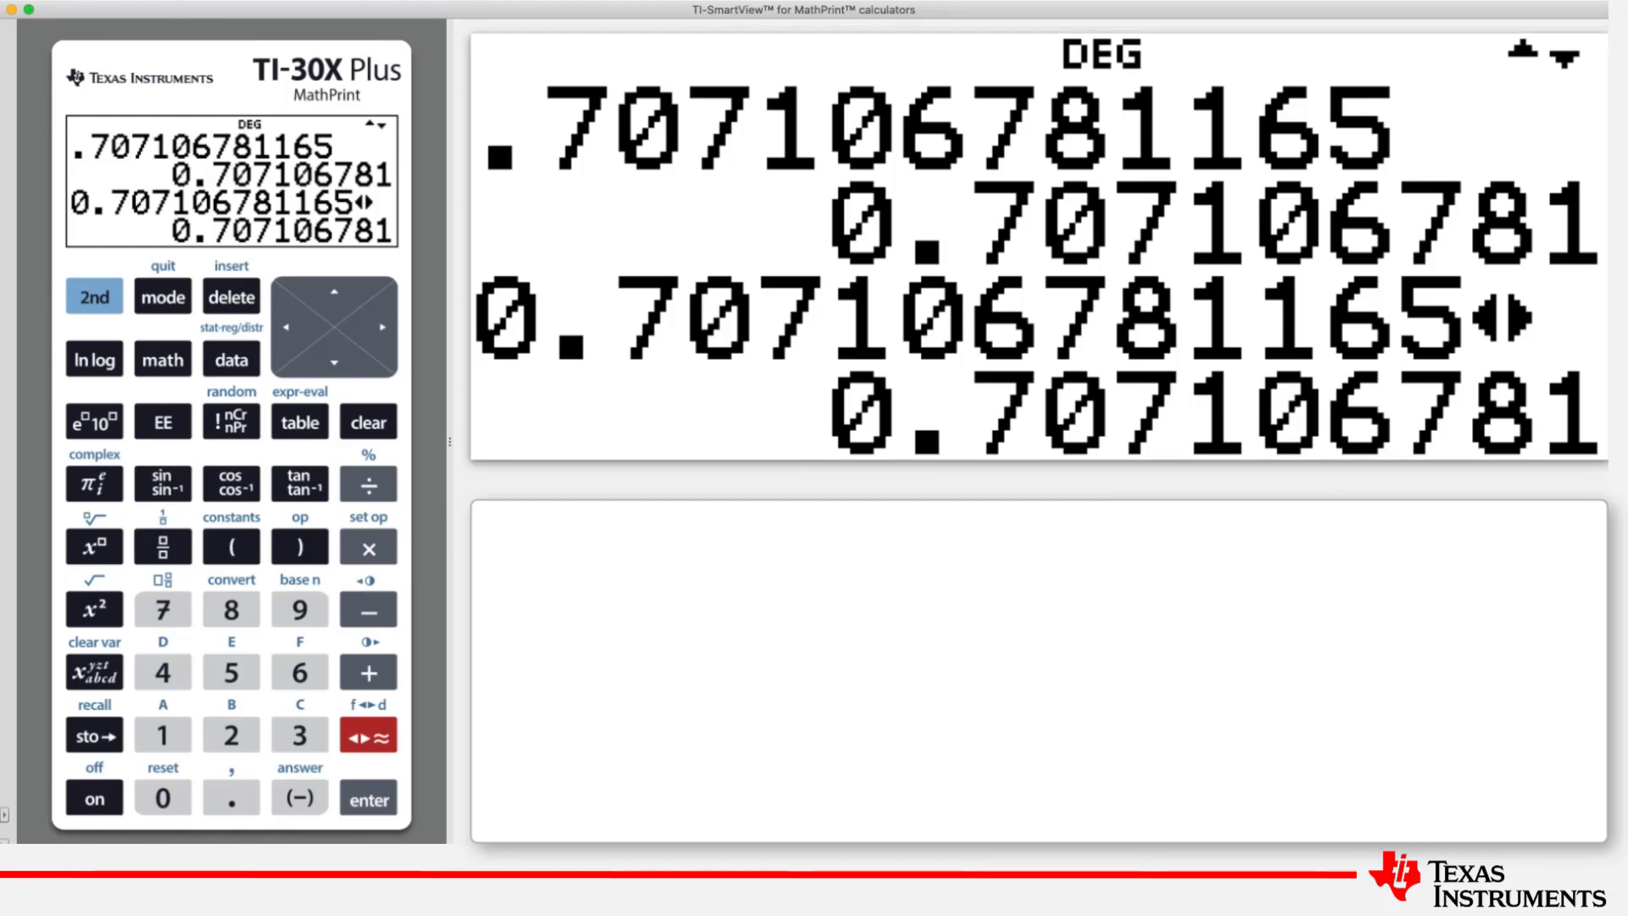
mouse_move(459, 527)
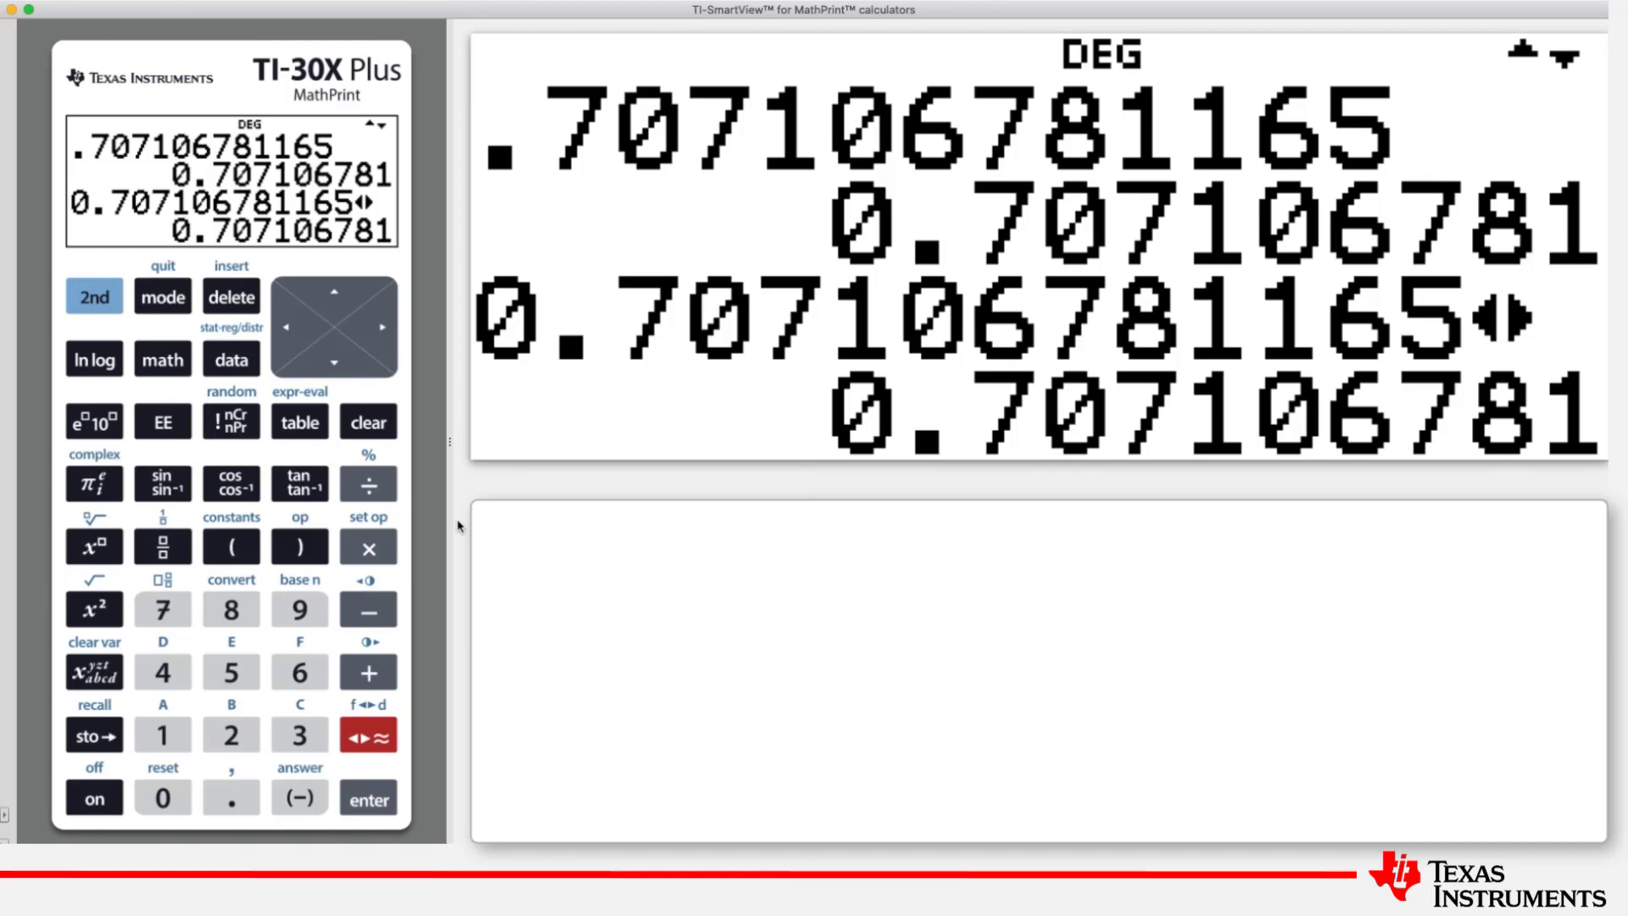
Evaluate 2π+3π to get 5π, then toggle the answer to the decimal 15.70796327
left_click(230, 735)
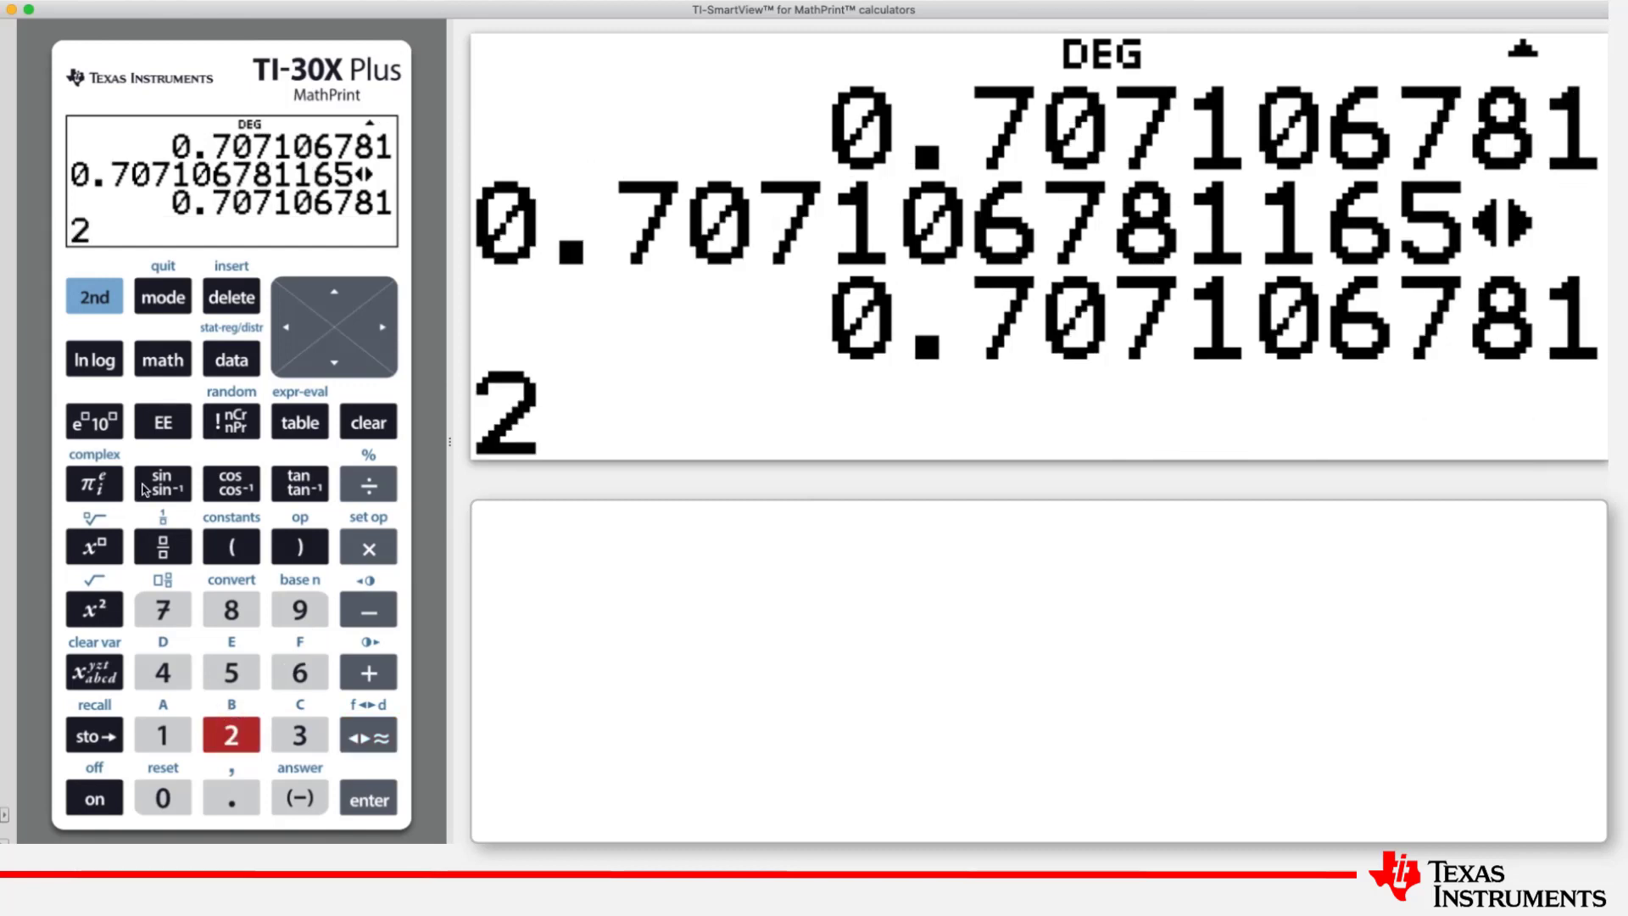
left_click(93, 482)
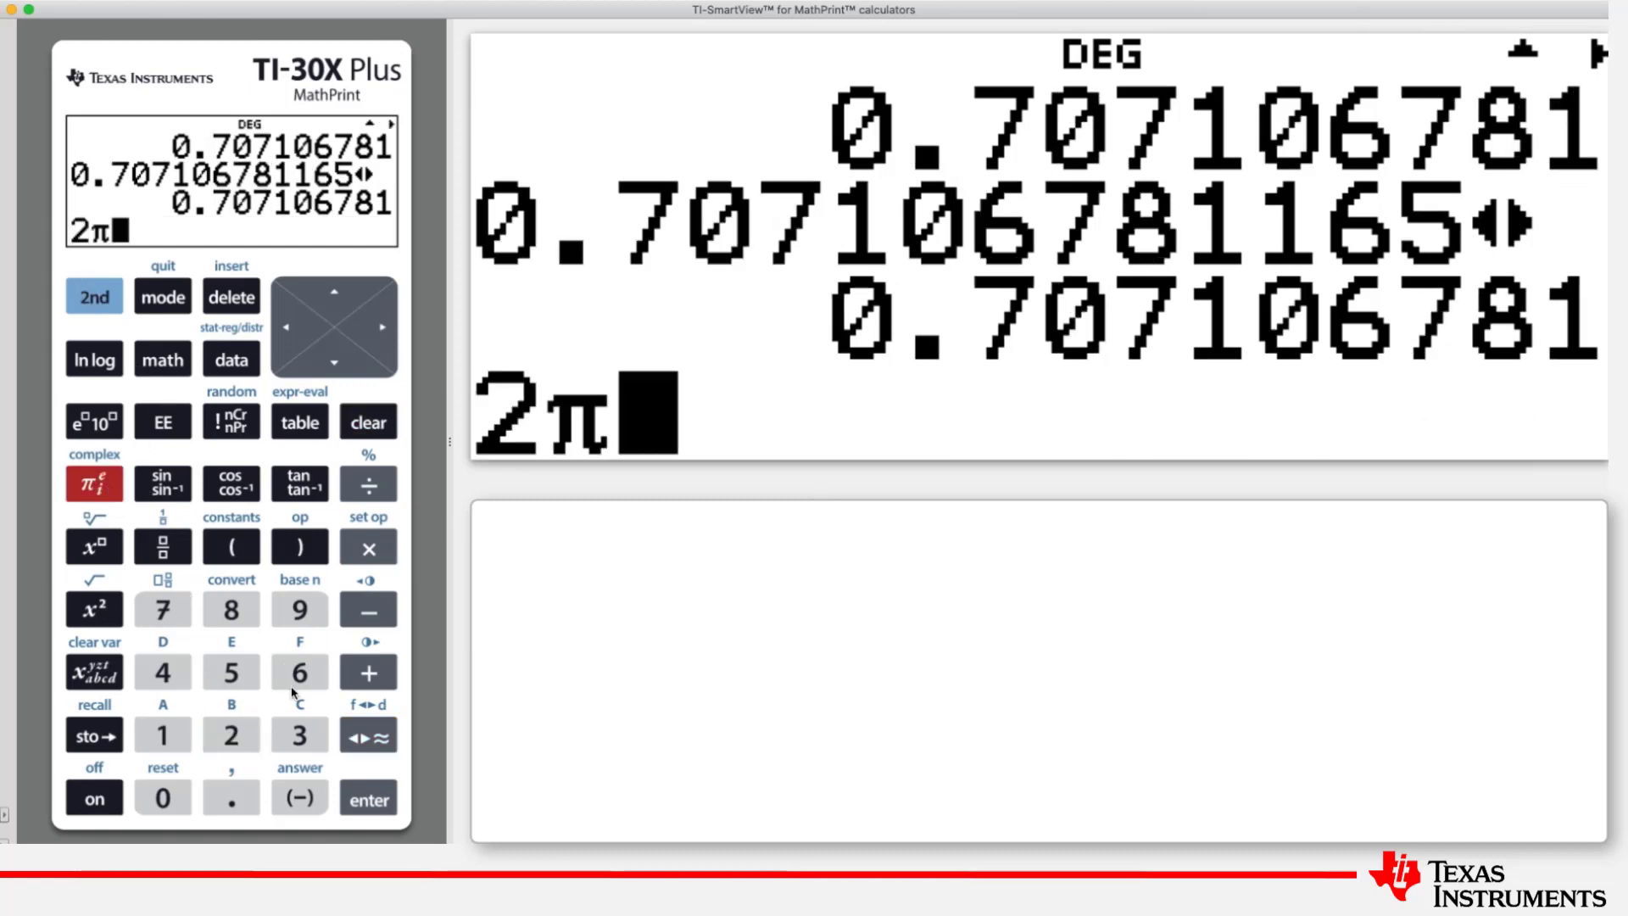
left_click(300, 734)
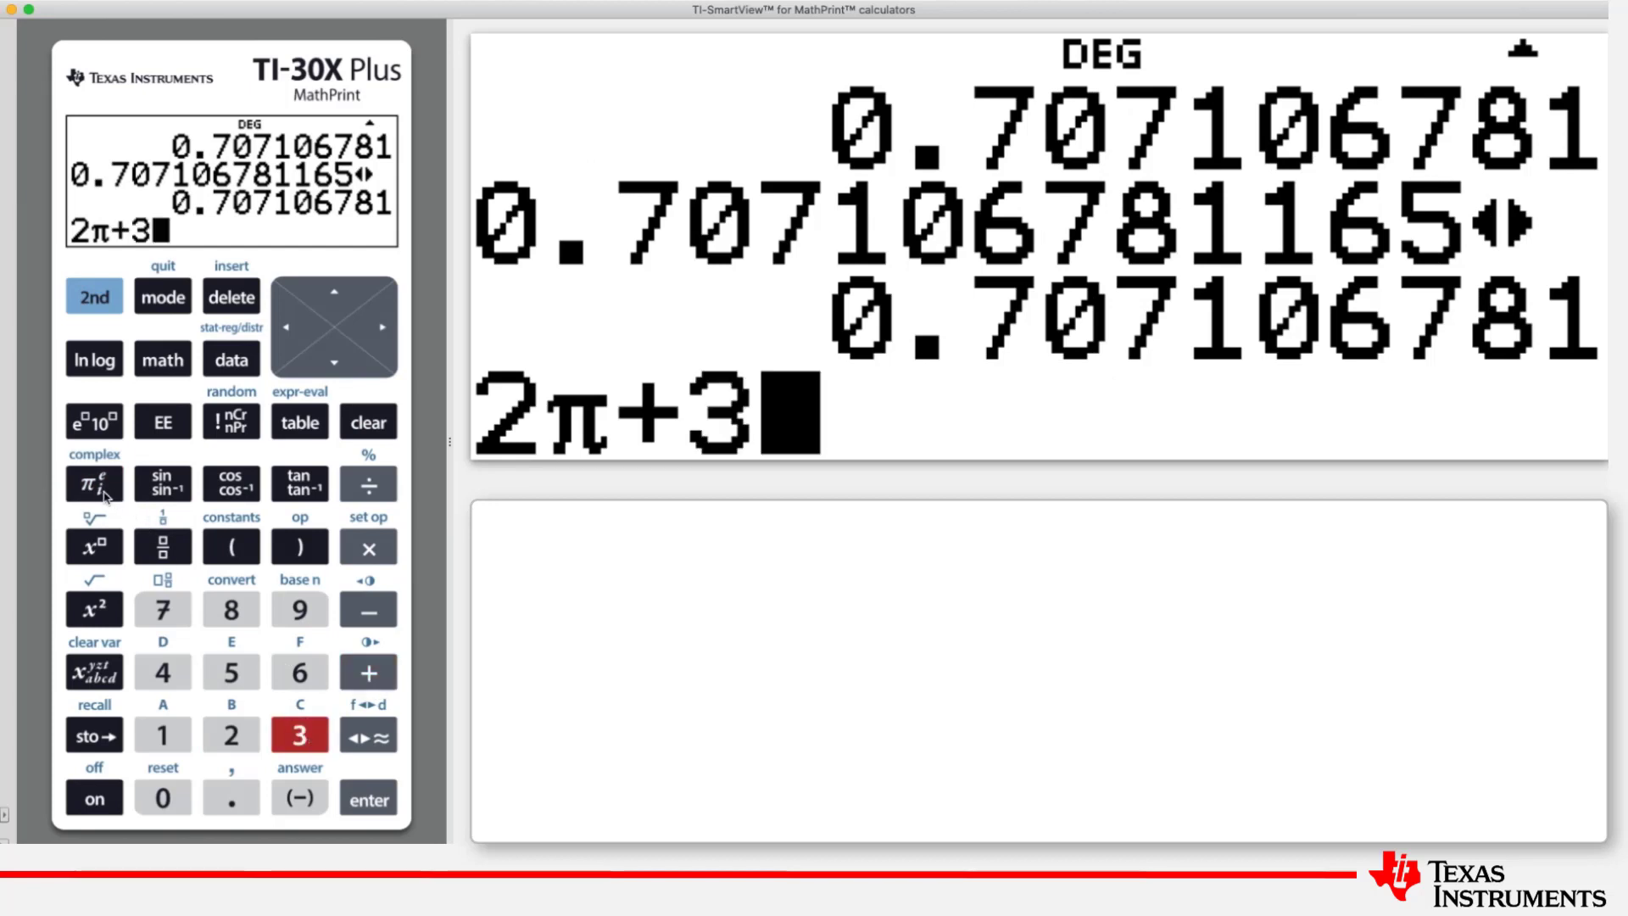
left_click(93, 484)
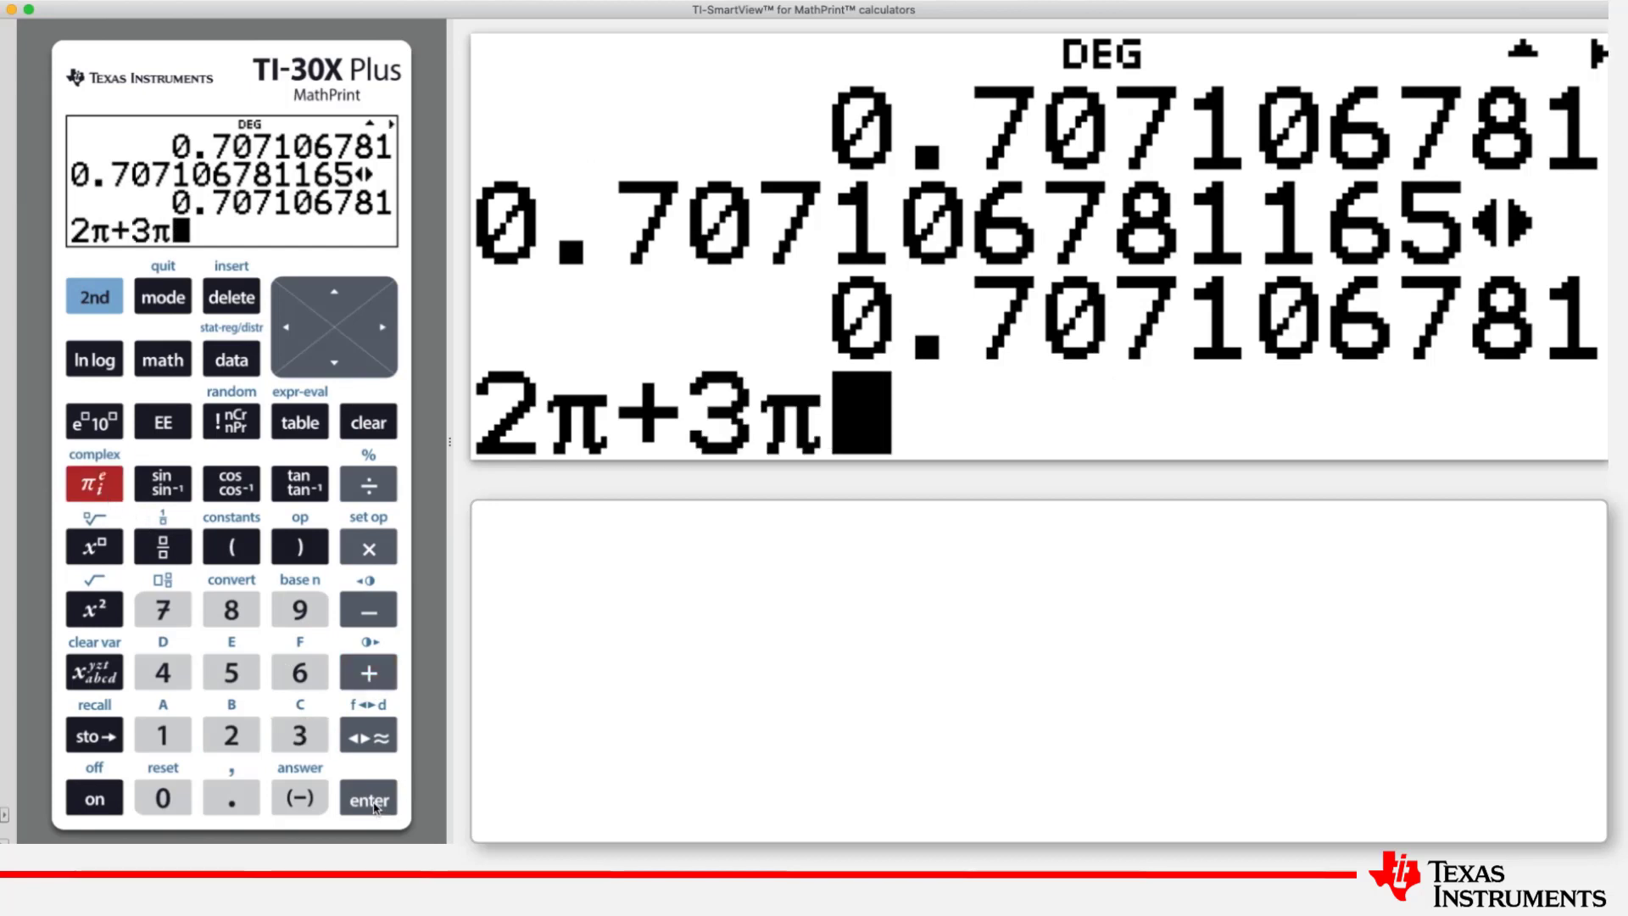
left_click(367, 798)
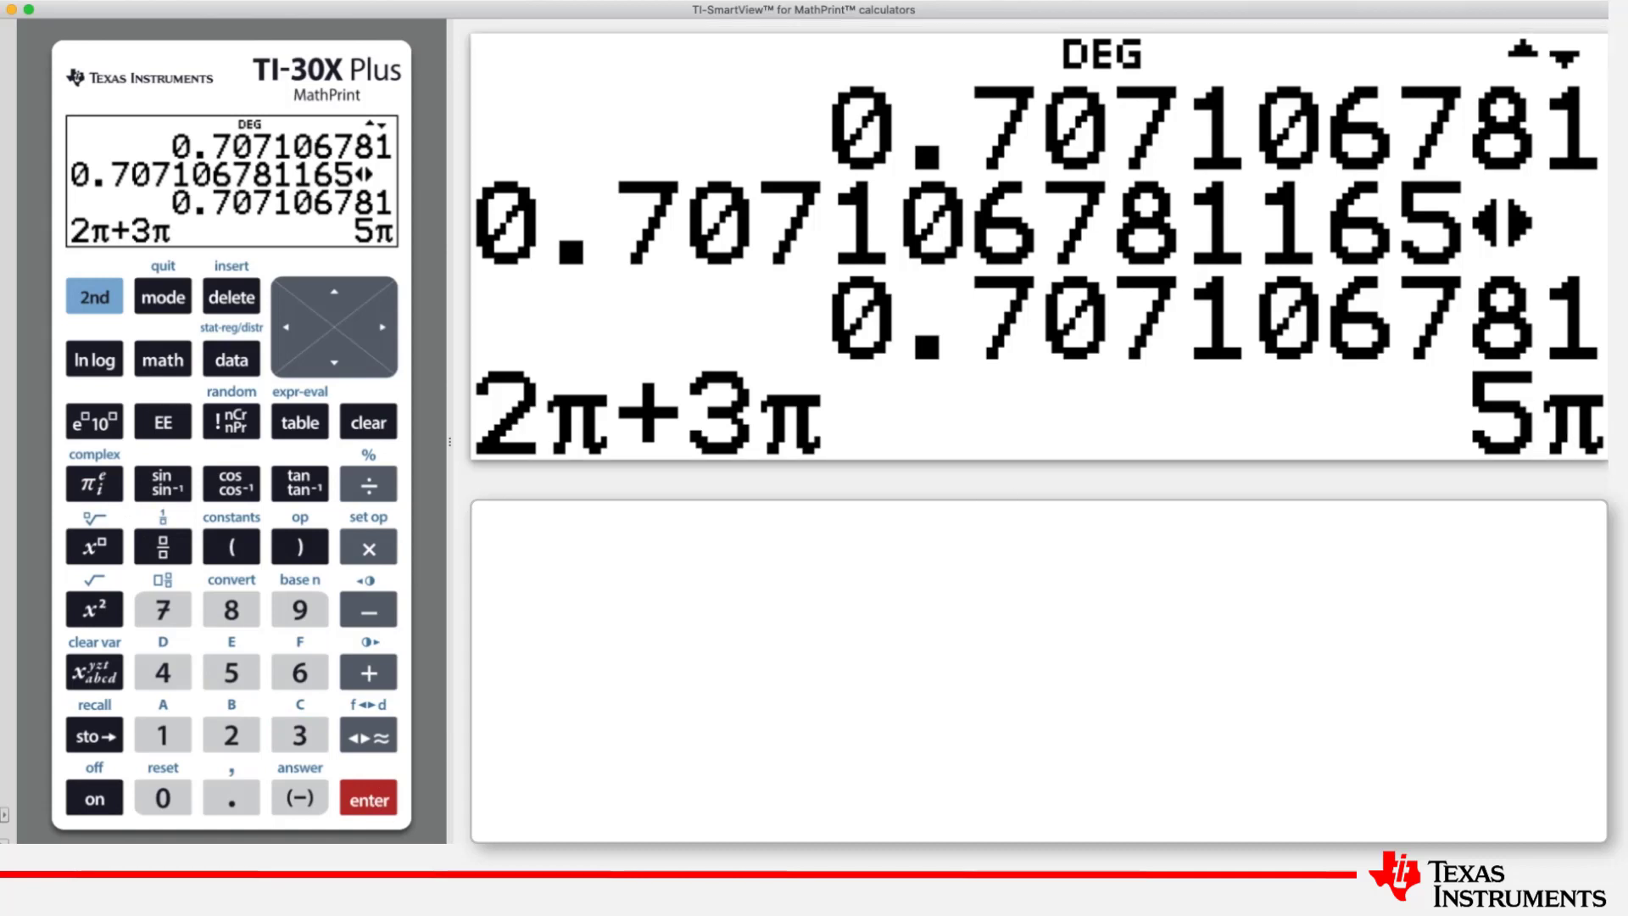
left_click(367, 735)
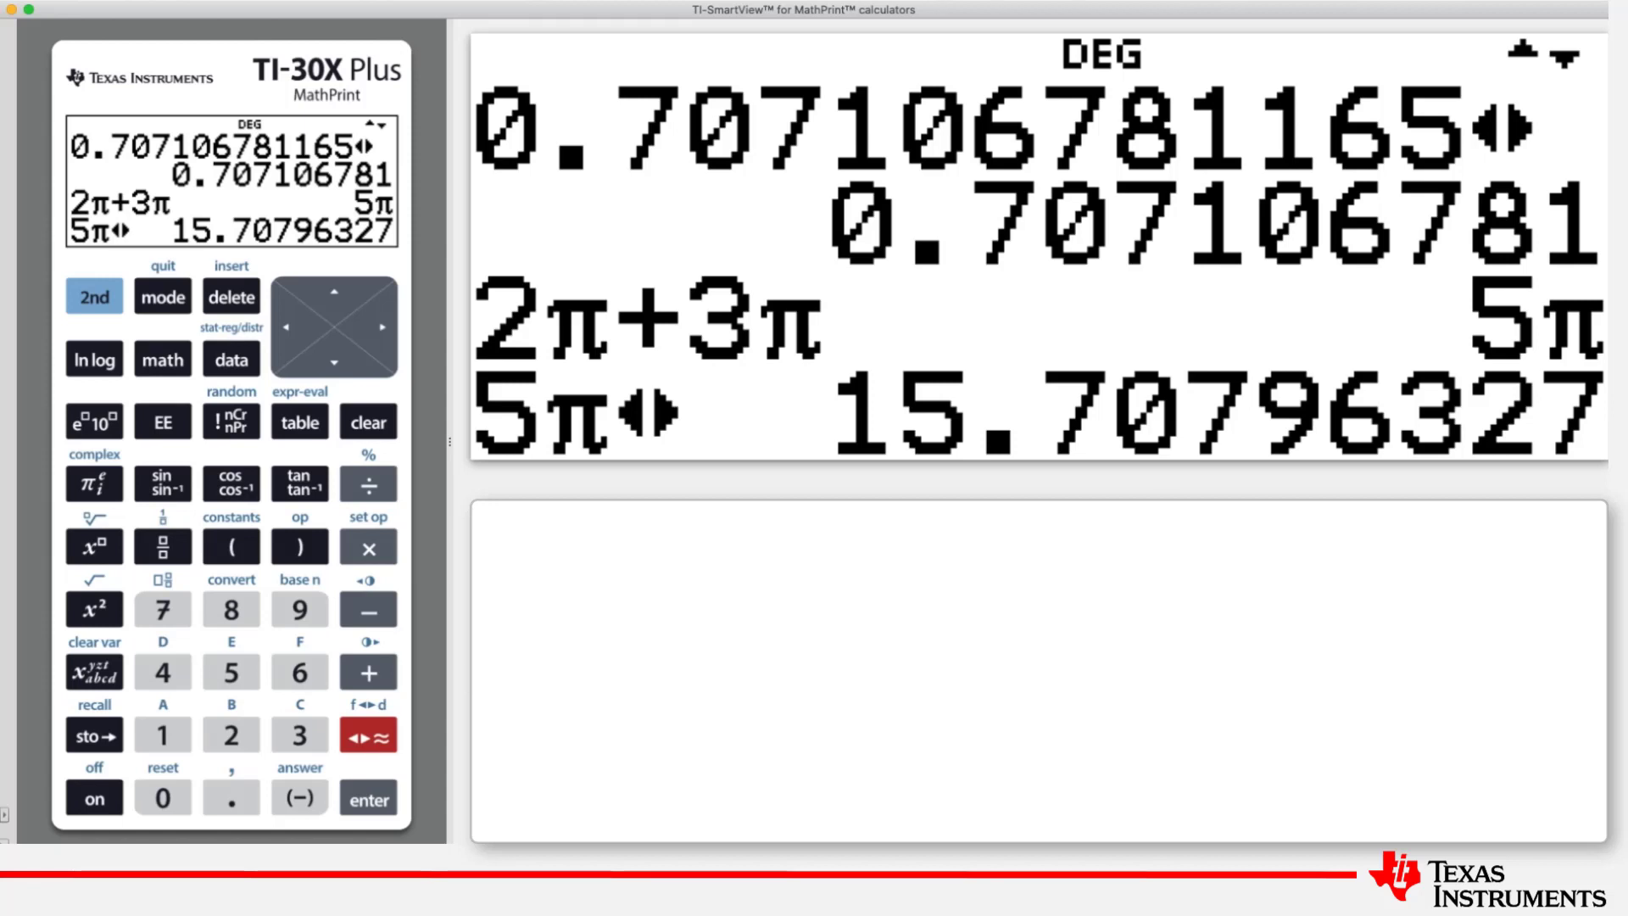
mouse_move(422, 738)
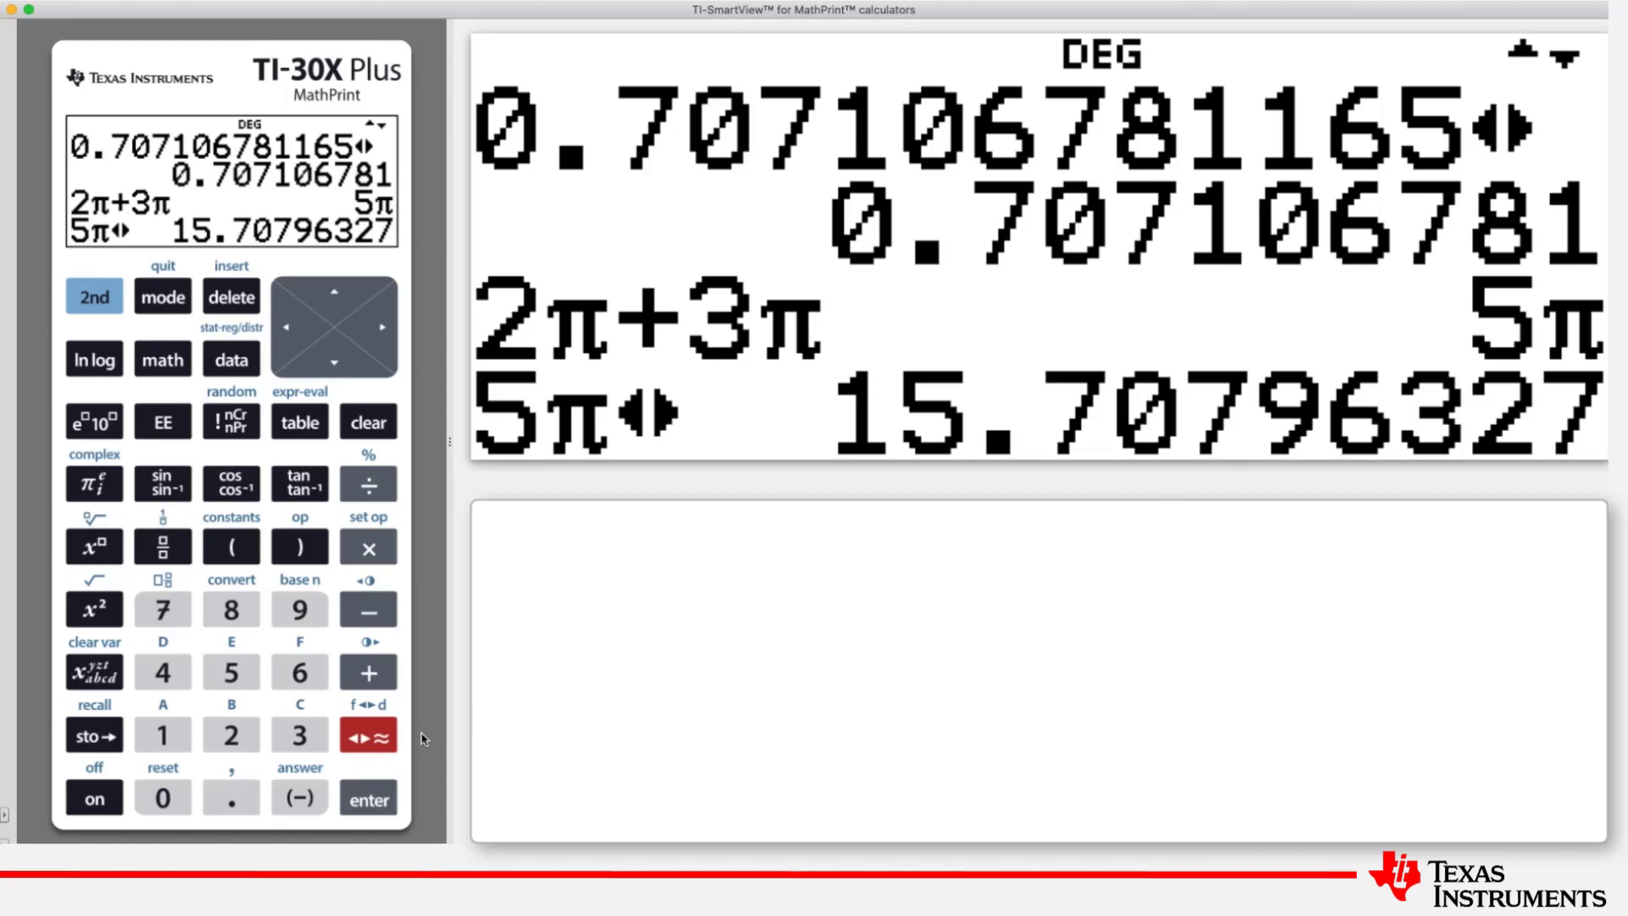